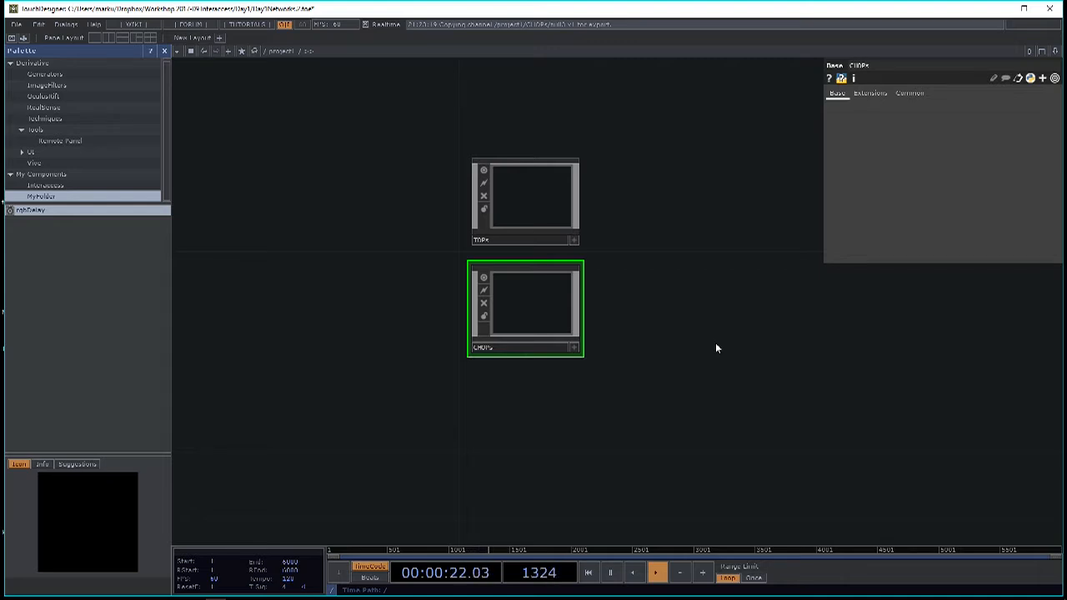
{"action": "mouse_move", "coordinate": [715, 426]}
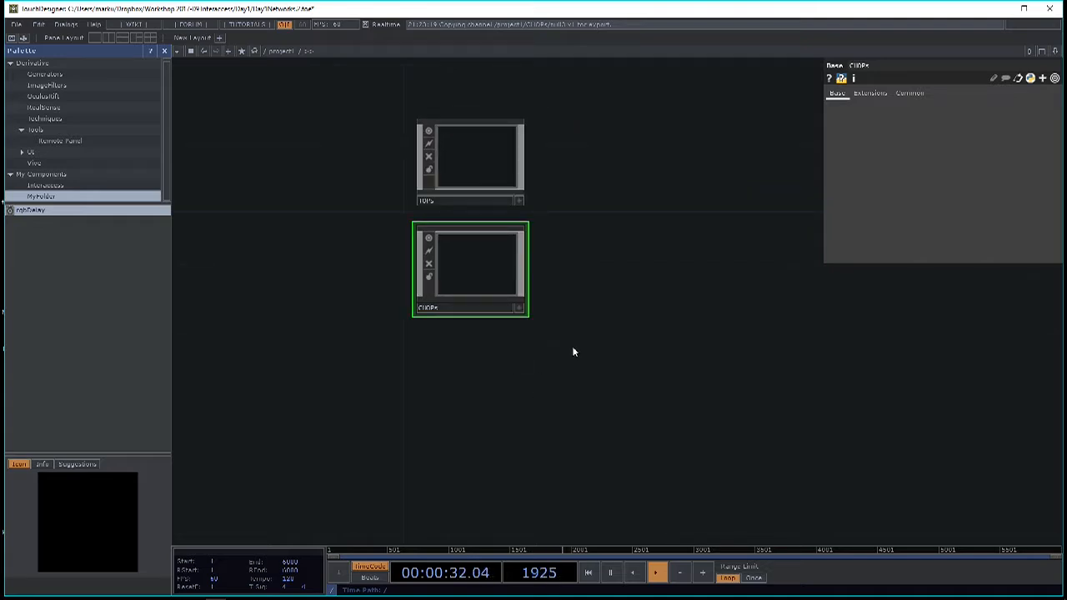
- Enter the component and filter the SOP list with 'sp' to find Sphere
{"action": "double_click", "coordinate": [470, 267]}
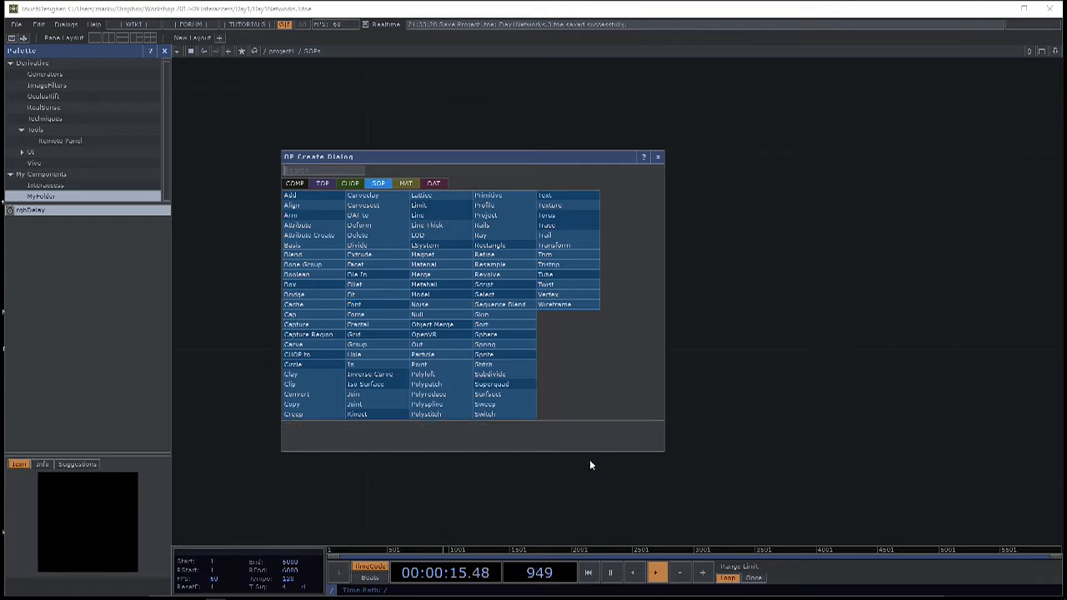
{"action": "left_click", "coordinate": [297, 274]}
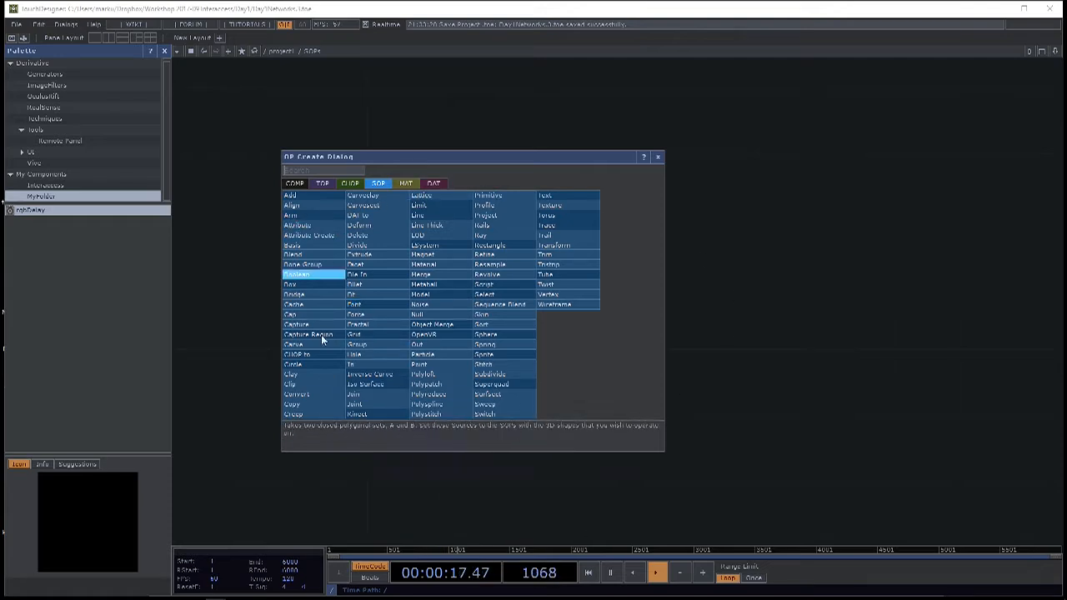
{"action": "left_click", "coordinate": [481, 314]}
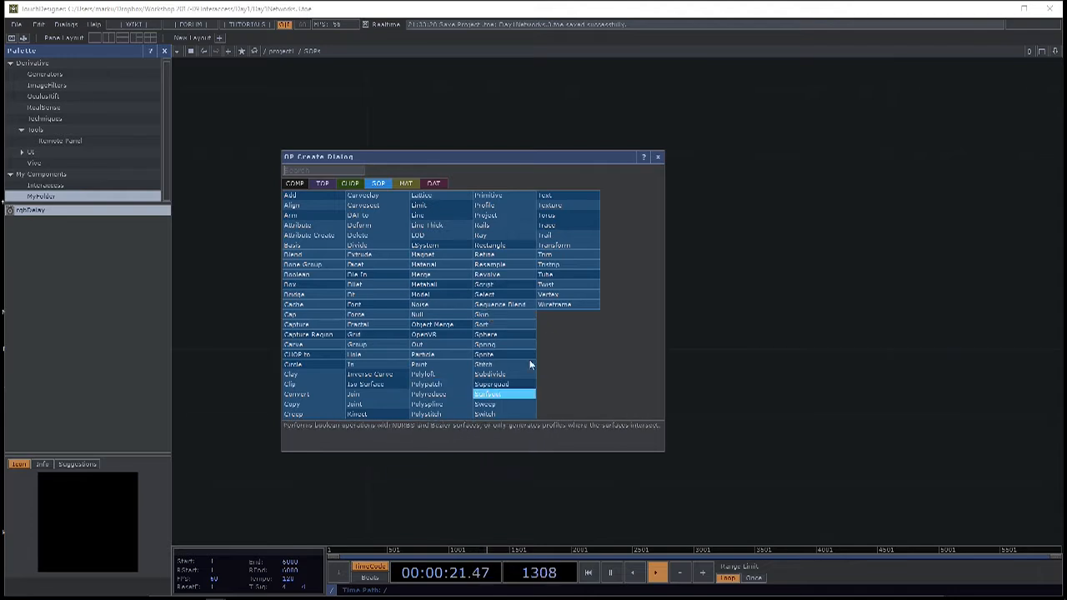
{"action": "type", "text": "sp"}
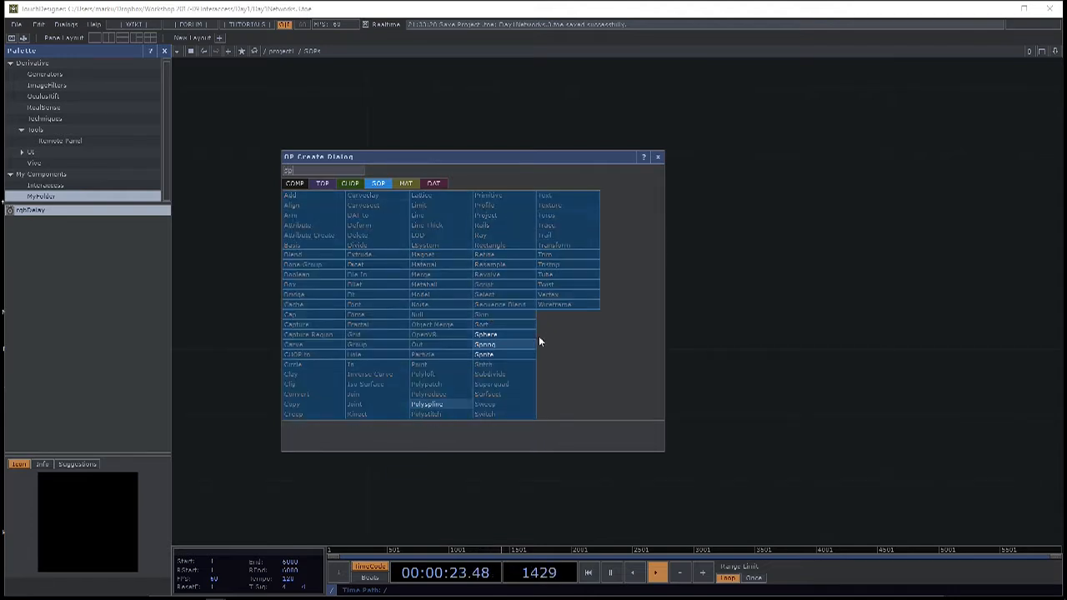
{"action": "mouse_move", "coordinate": [574, 344]}
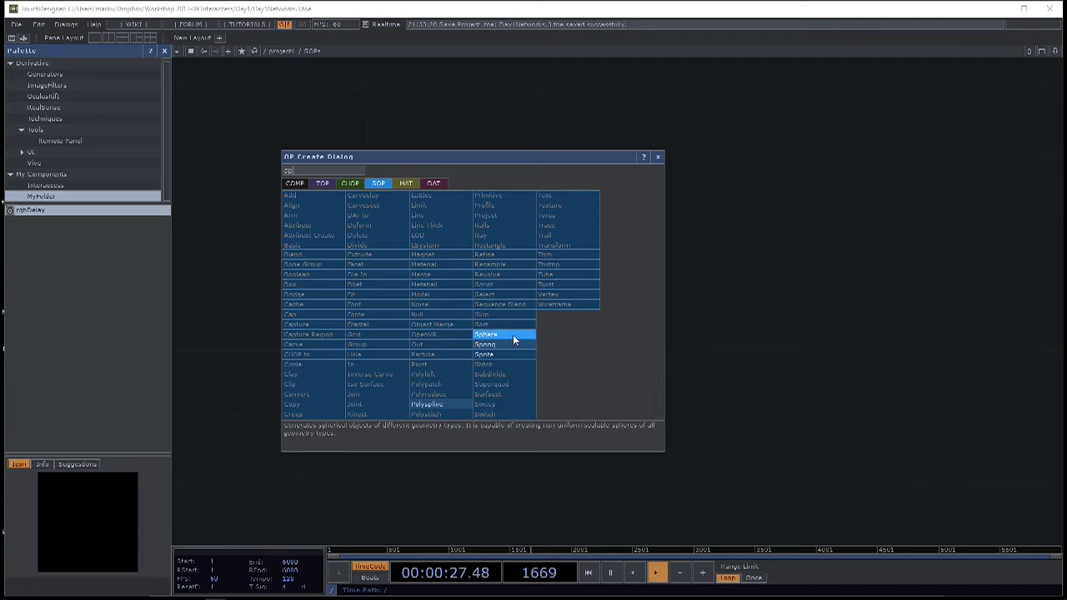
- Place a Sphere SOP showing a wireframe sphere in the network
{"action": "double_click", "coordinate": [487, 334]}
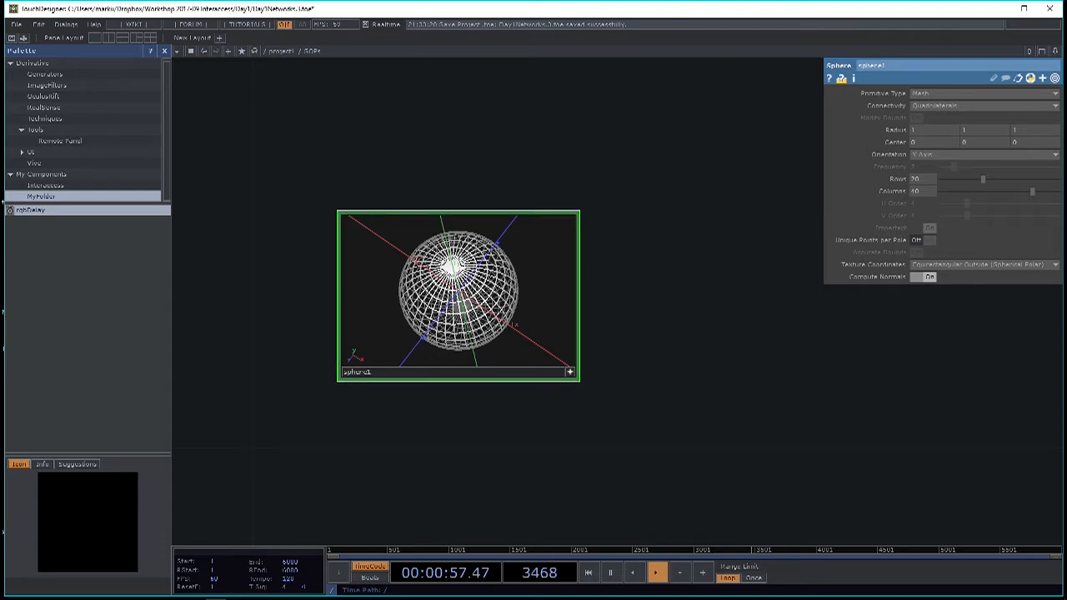
{"action": "right_click", "coordinate": [458, 292]}
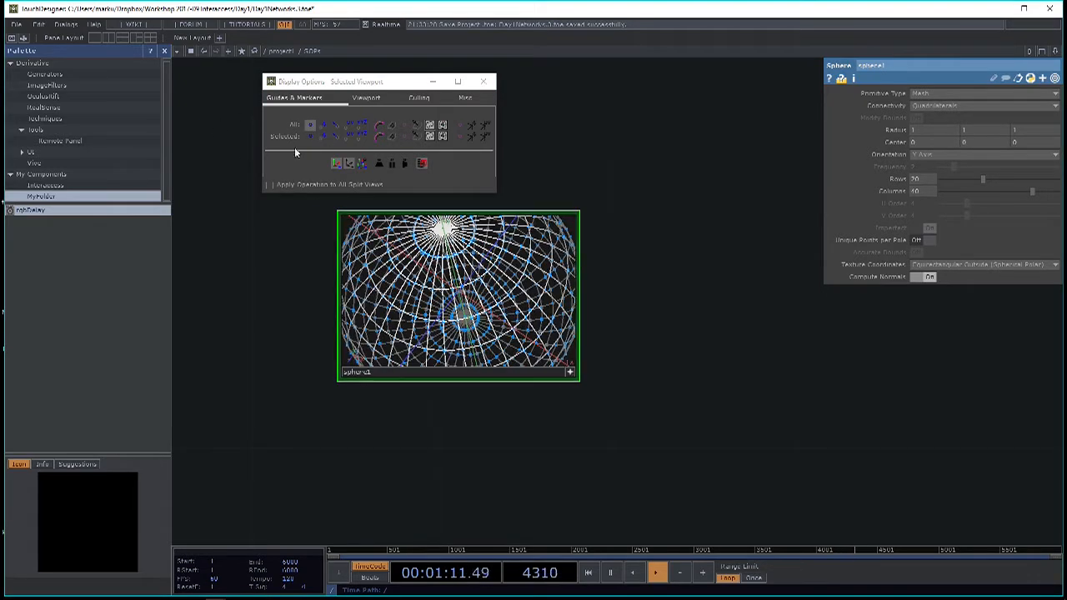
{"action": "left_click", "coordinate": [324, 124]}
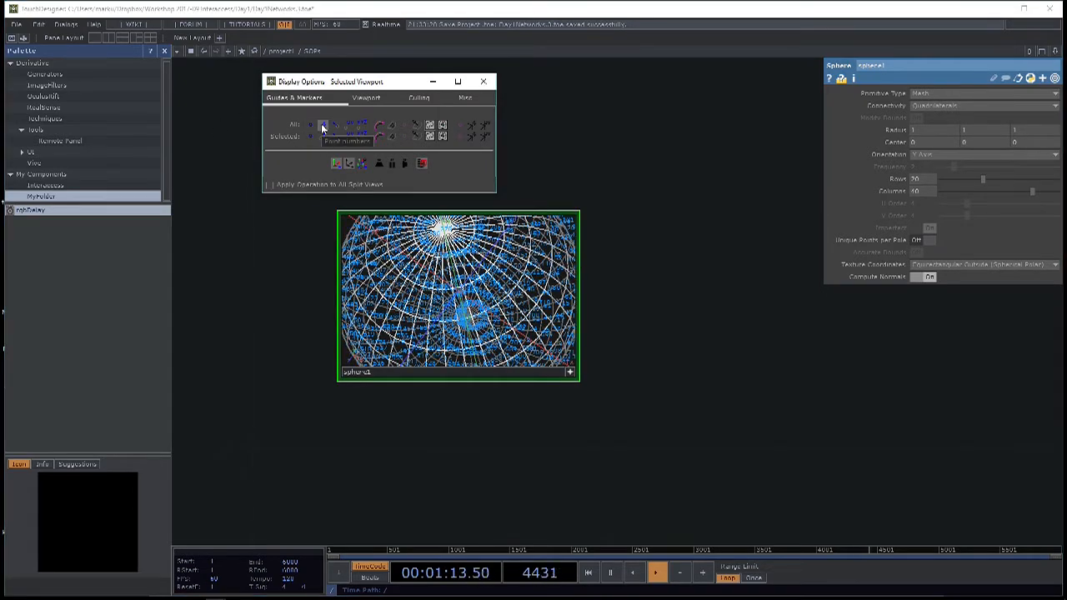
{"action": "left_click", "coordinate": [324, 124]}
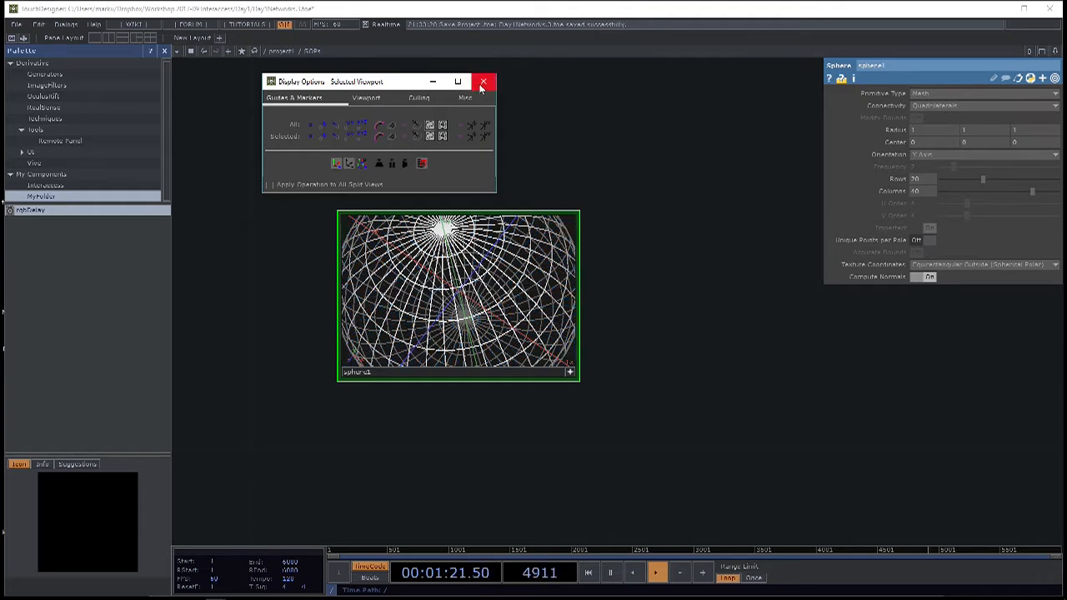
{"action": "left_click", "coordinate": [484, 82]}
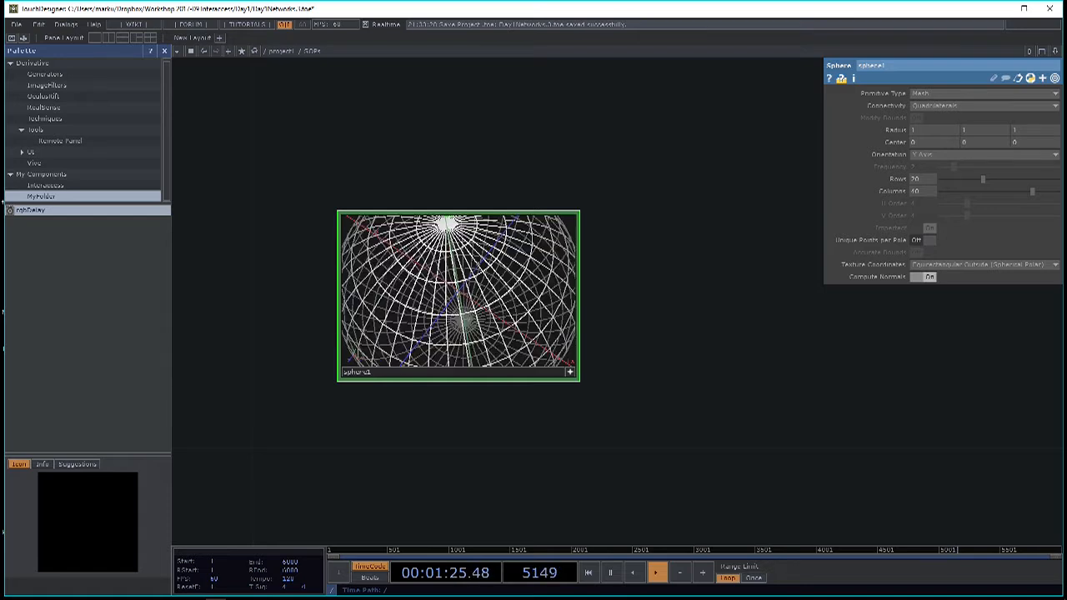
{"action": "right_click", "coordinate": [450, 292]}
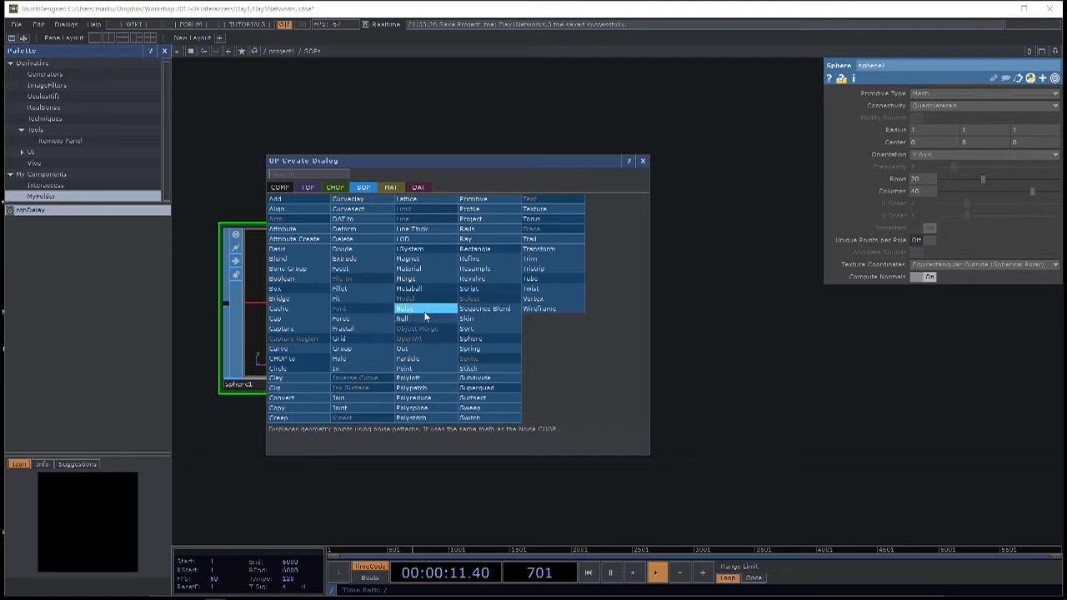
- Wire a Noise SOP after the sphere, deforming it into a lumpy blob
{"action": "double_click", "coordinate": [404, 308]}
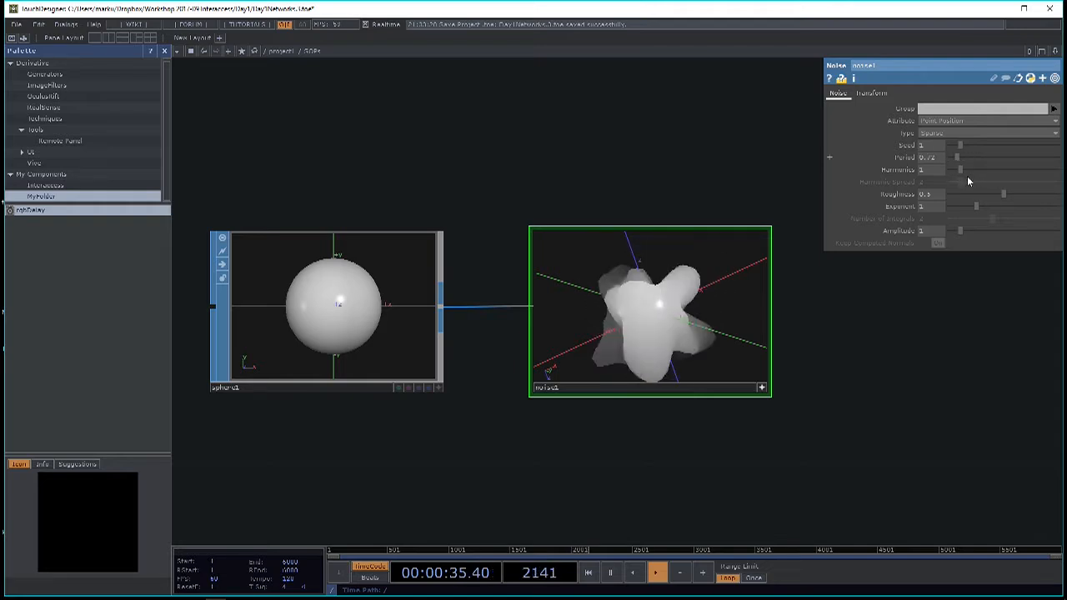
- Smooth the Noise SOP's deformation, then bring up the creation dialog from its output
{"action": "left_click_drag", "start_coordinate": [942, 156], "coordinate": [964, 145]}
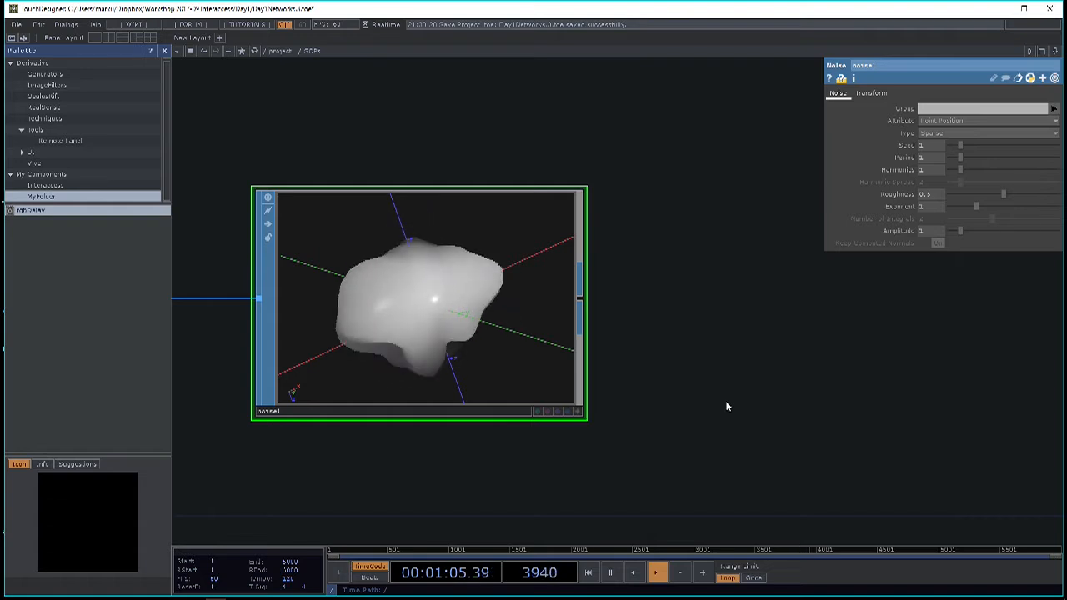
{"action": "left_click", "coordinate": [656, 572]}
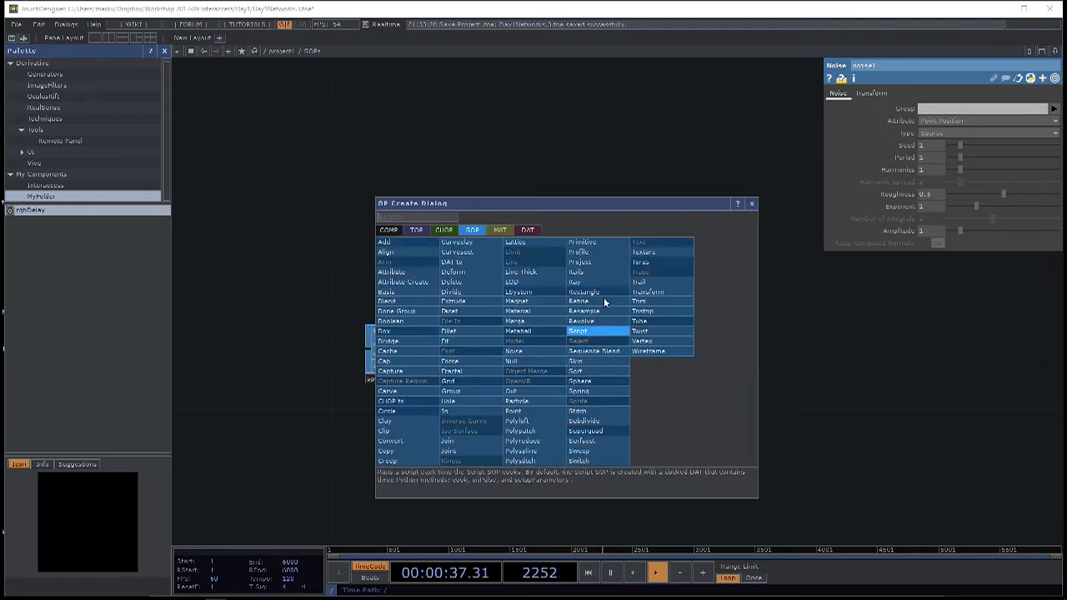
- Show the COMP family in the creation dialog to reach Geometry
{"action": "left_click", "coordinate": [387, 230]}
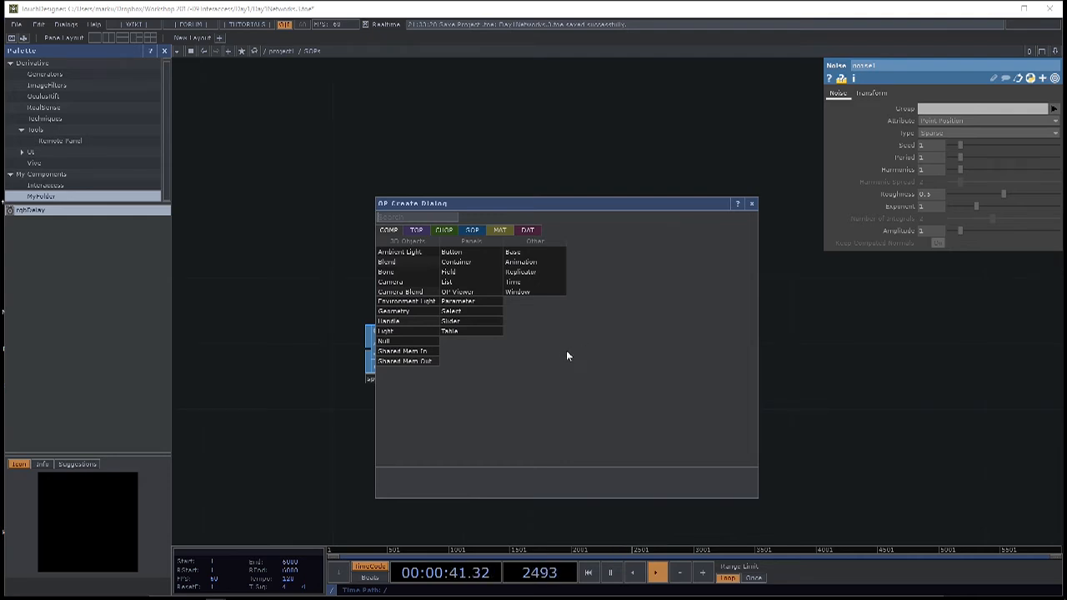
{"action": "mouse_move", "coordinate": [473, 430]}
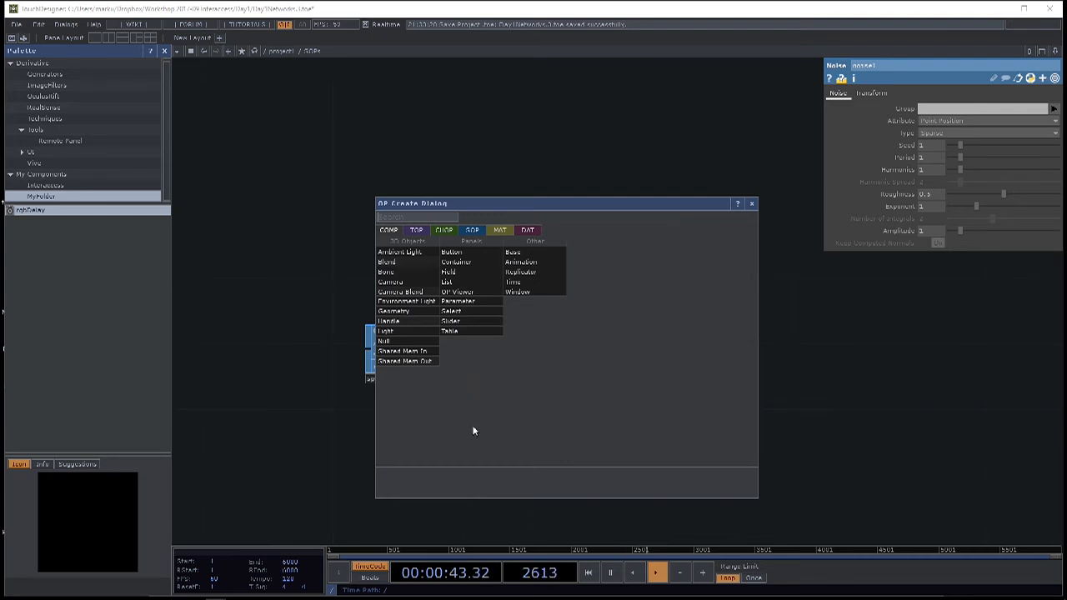
{"action": "mouse_move", "coordinate": [393, 312]}
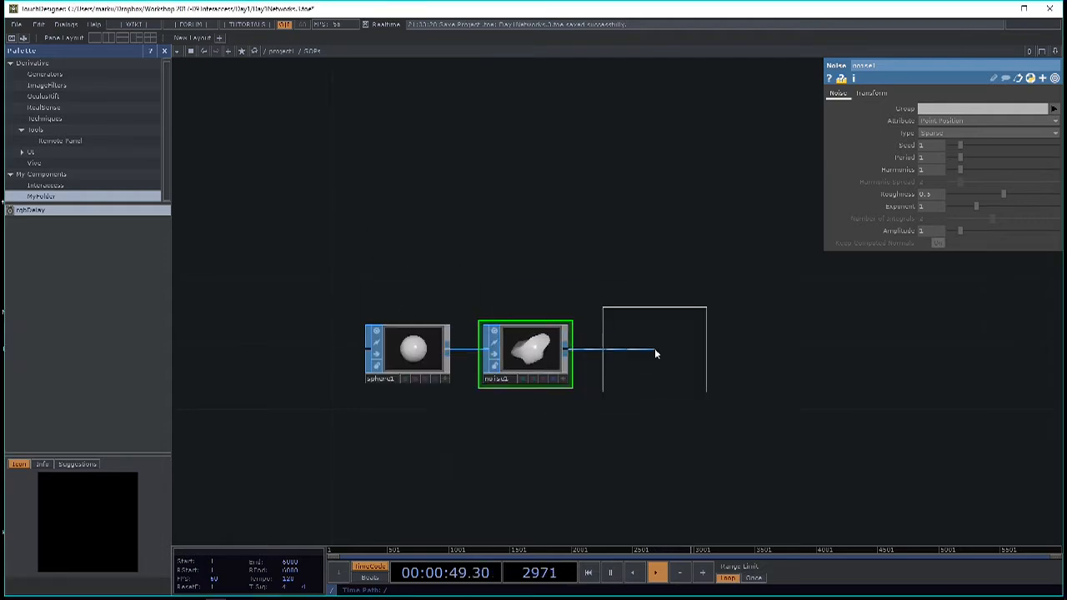
- Place a Geometry COMP wired after the Noise SOP and reopen the creation dialog
{"action": "left_click", "coordinate": [659, 351]}
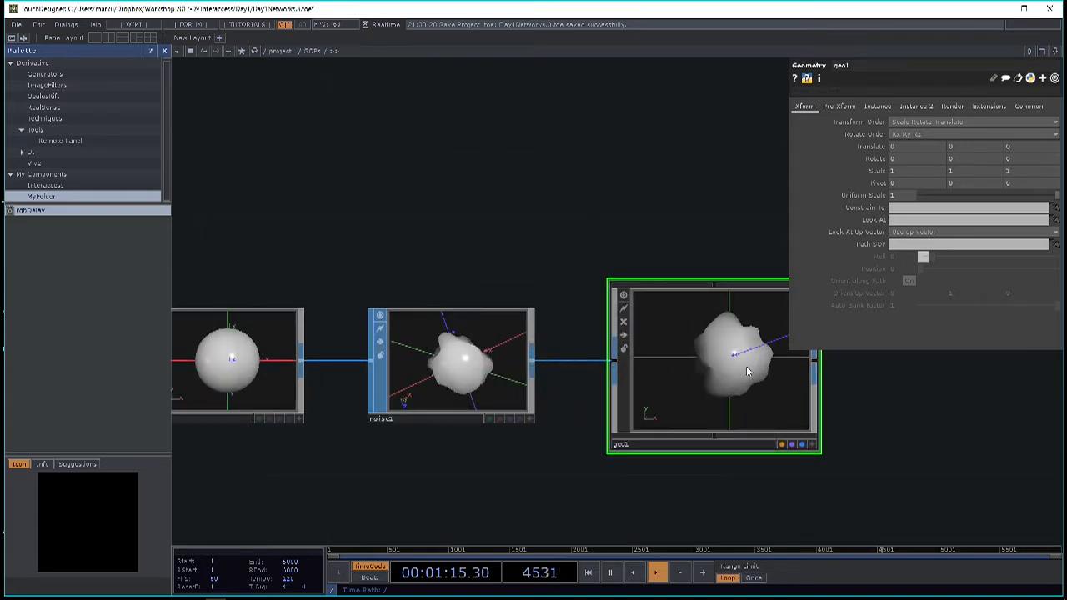
{"action": "left_click", "coordinate": [653, 573]}
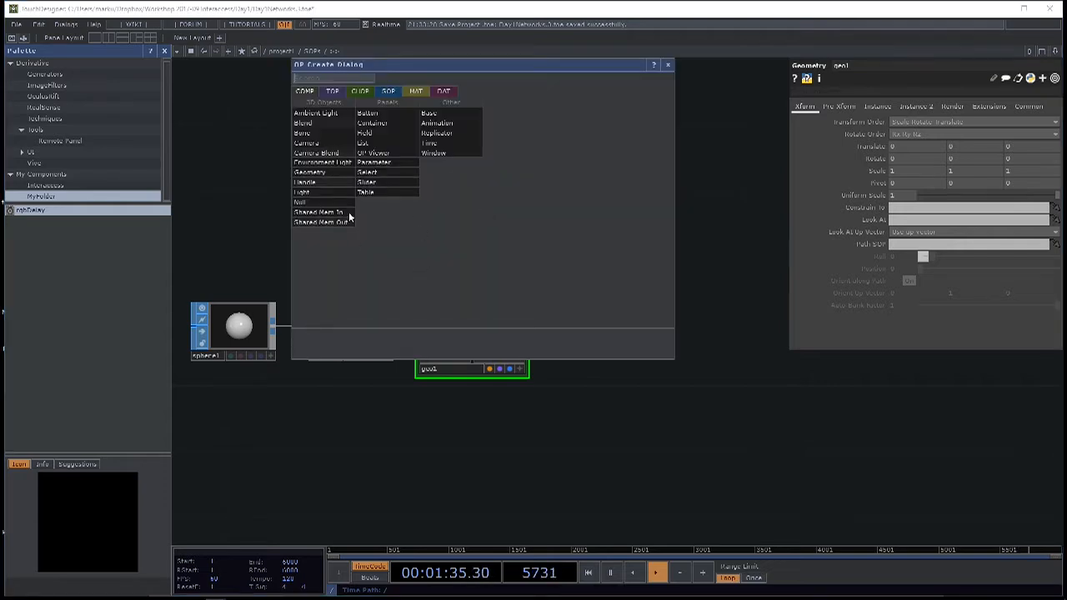
{"action": "mouse_move", "coordinate": [315, 113]}
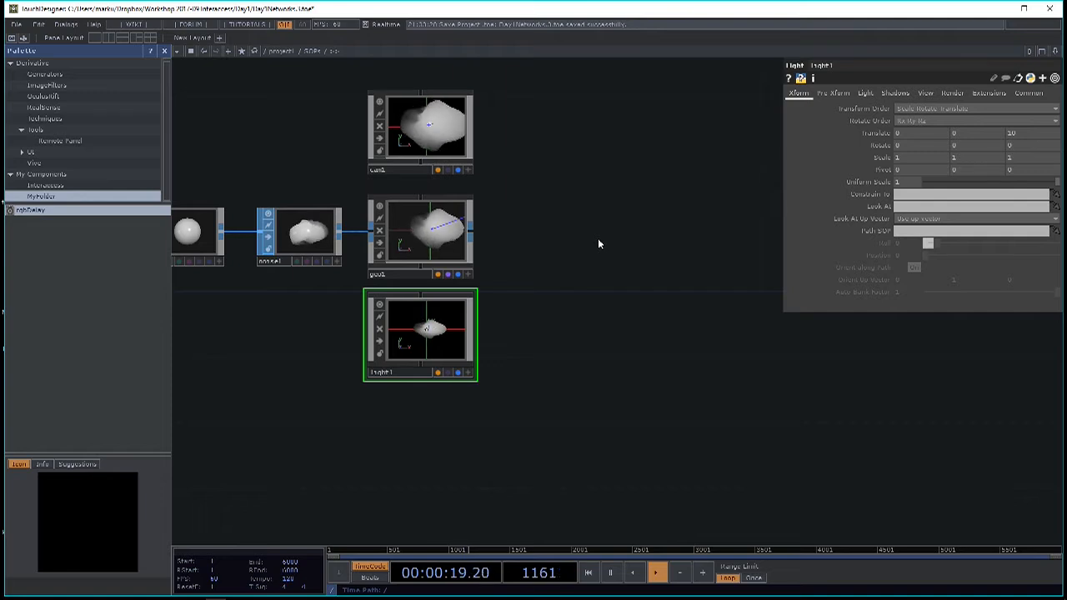
- Add a Render TOP so the blob is rendered to an image backdrop
{"action": "left_click", "coordinate": [655, 572]}
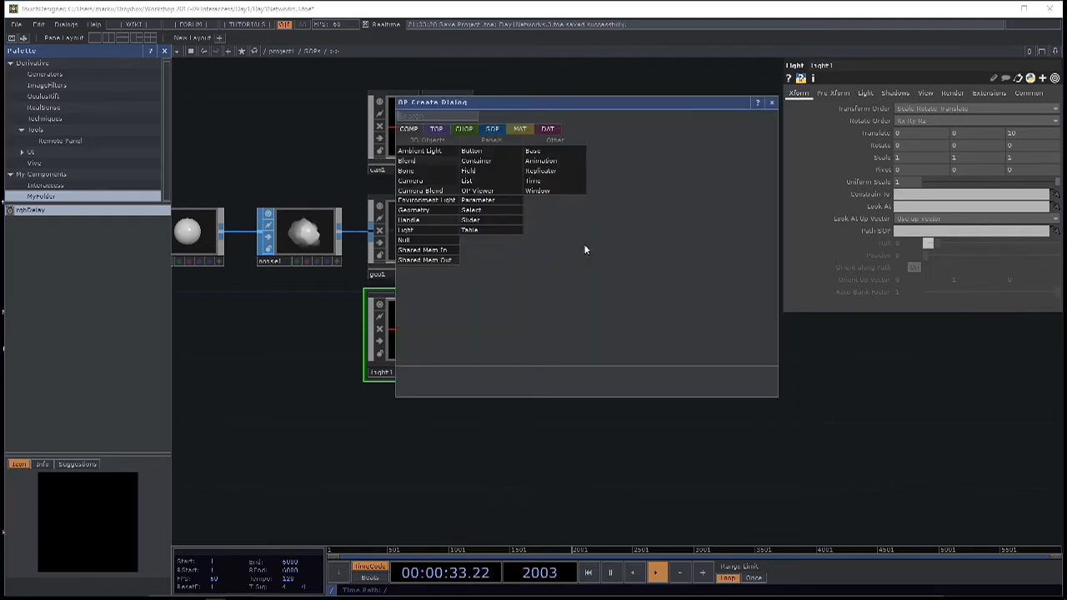
{"action": "left_click", "coordinate": [436, 129]}
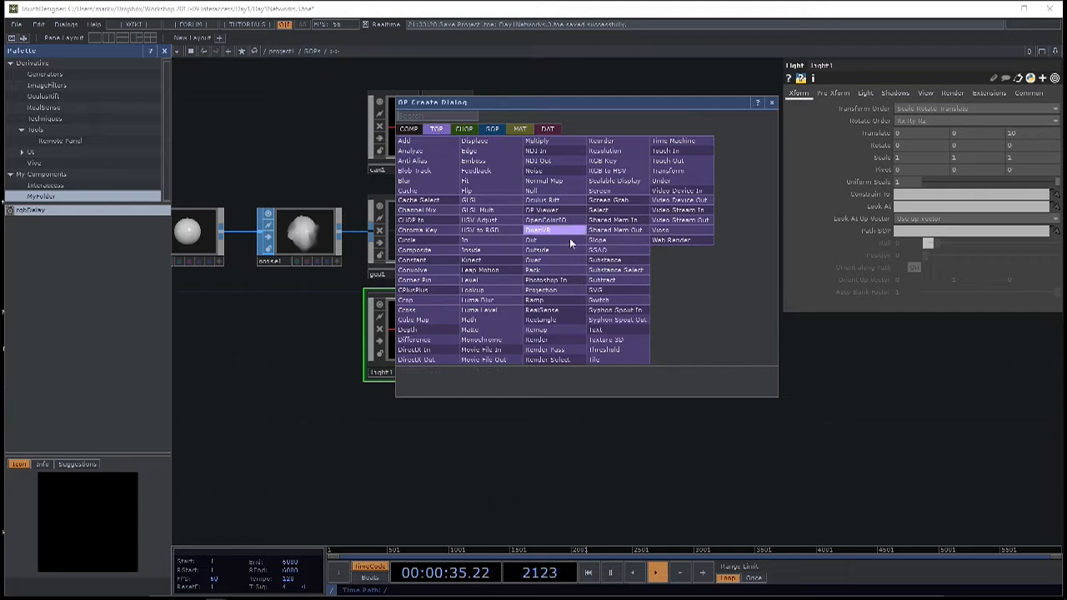
{"action": "type", "text": "o"}
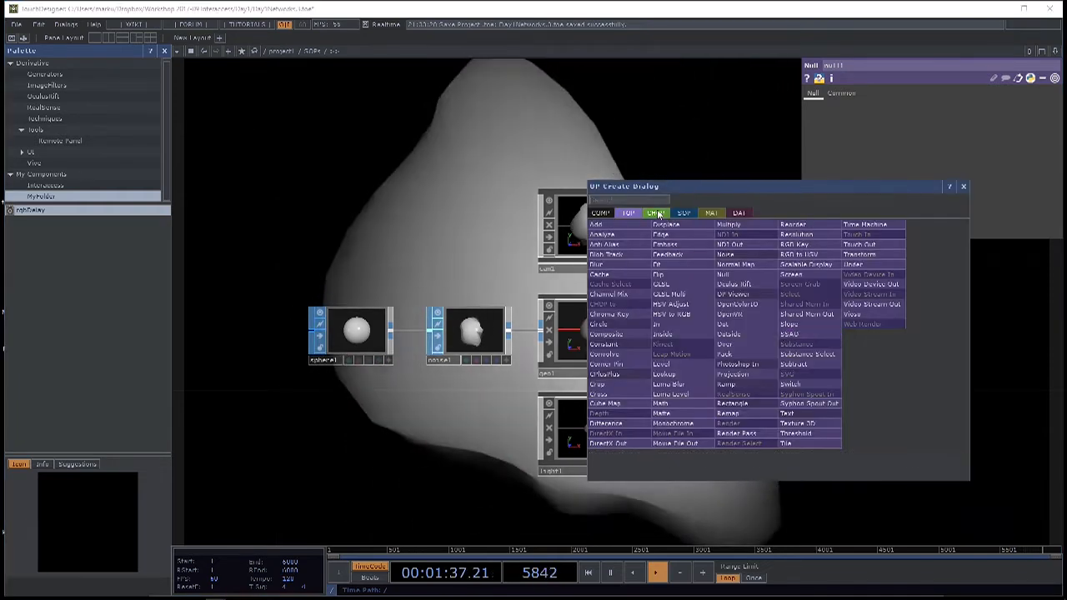
- Add a TOP downstream of the Render TOP
{"action": "left_click", "coordinate": [657, 214]}
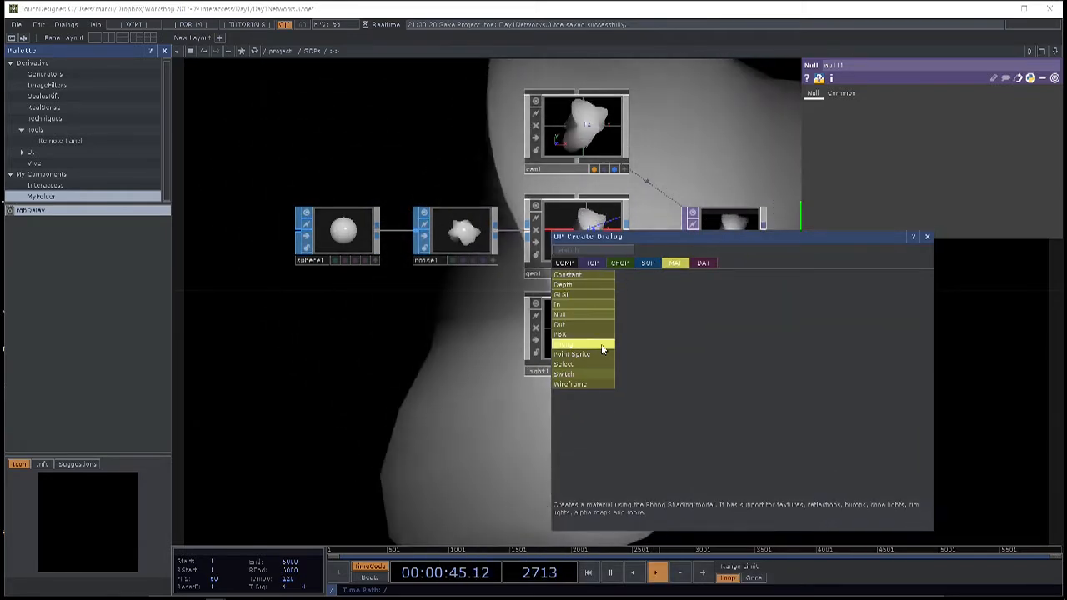
- Place a Phong MAT below the light in the network
{"action": "left_click", "coordinate": [570, 343]}
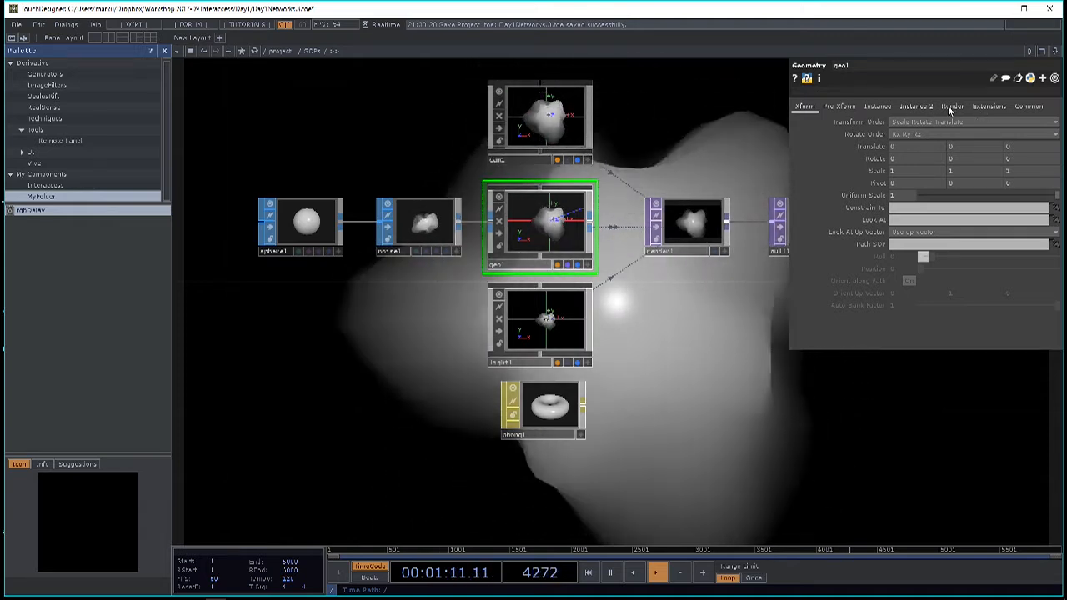
- Assign phong1 as geo1's render material and set its diffuse colour to teal
{"action": "left_click", "coordinate": [953, 106]}
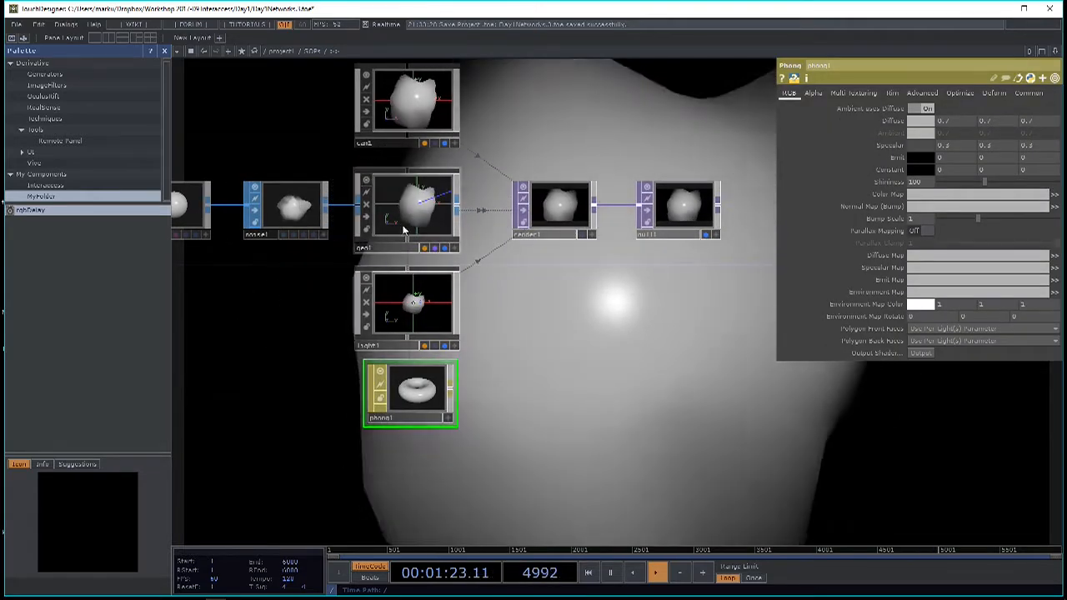
{"action": "left_click", "coordinate": [408, 209]}
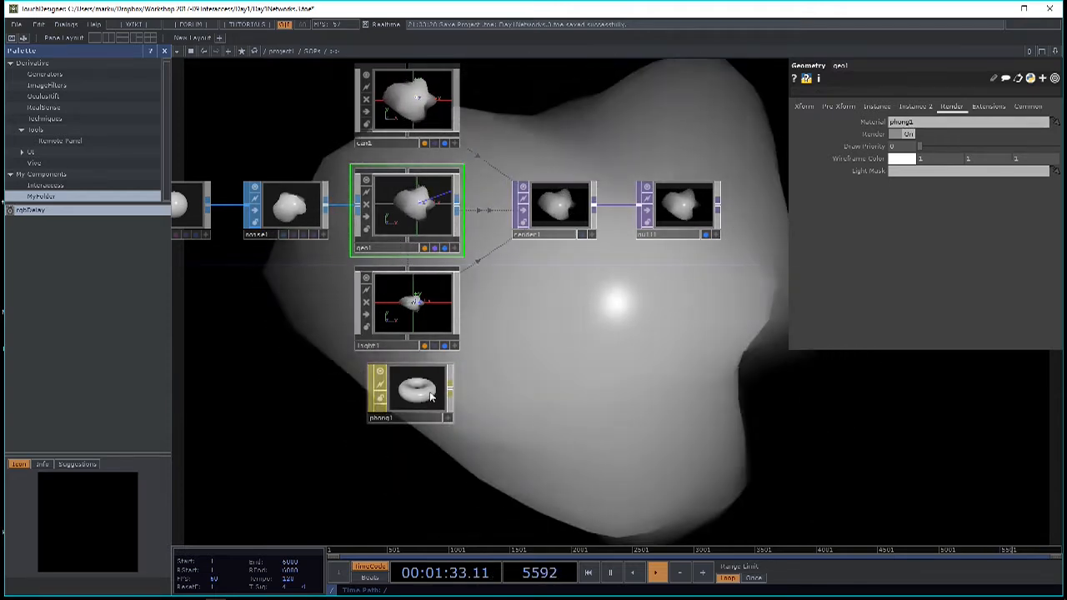
{"action": "left_click", "coordinate": [409, 387]}
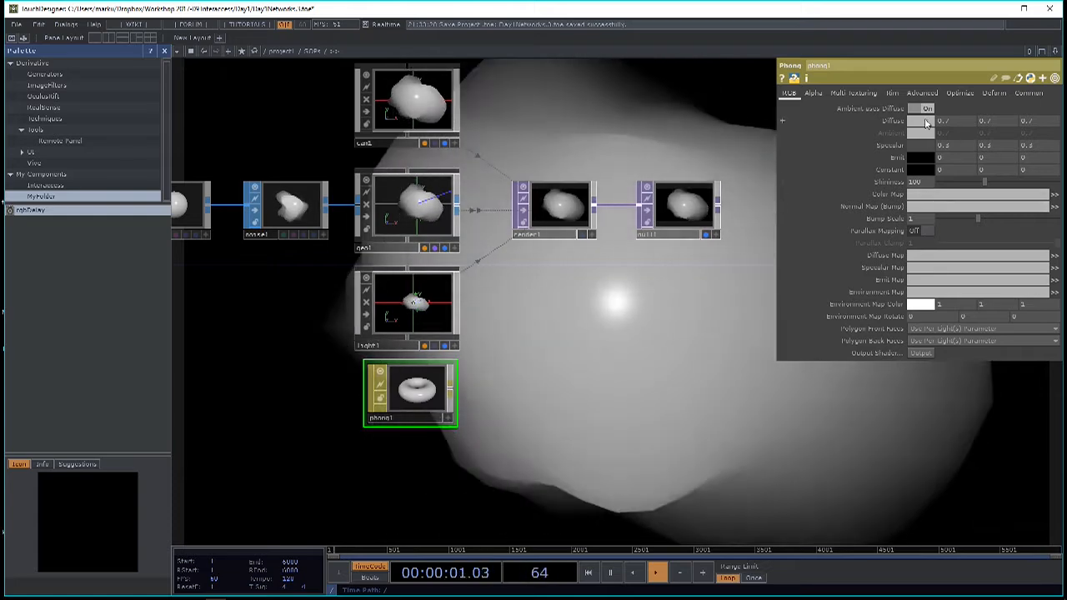
{"action": "left_click", "coordinate": [927, 120]}
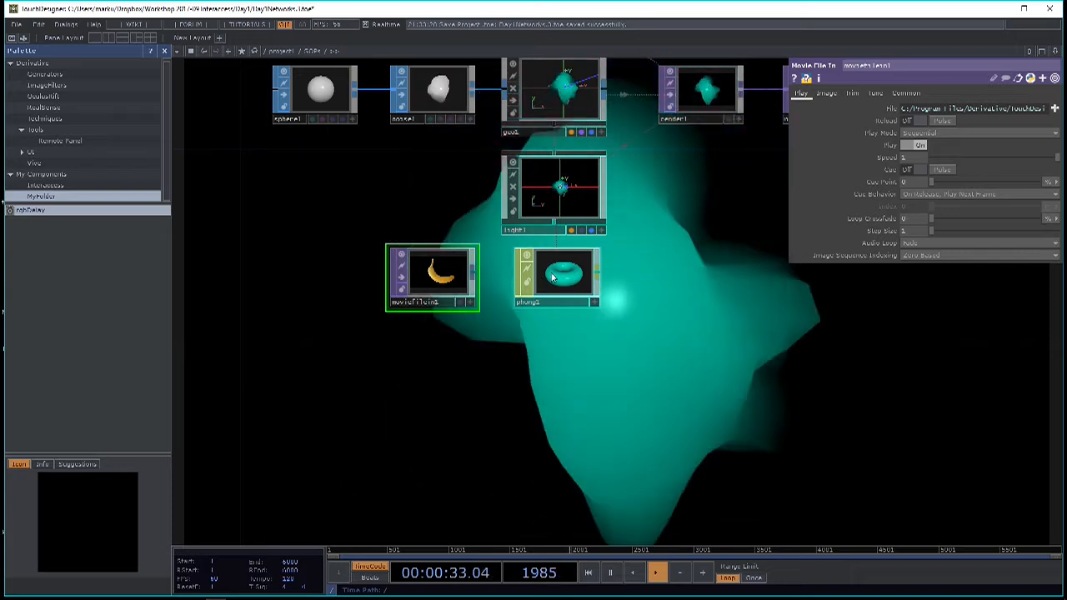
- Use moviefilein1 as the Phong colour map and load a panorama from Samples > Map
{"action": "left_click", "coordinate": [566, 275]}
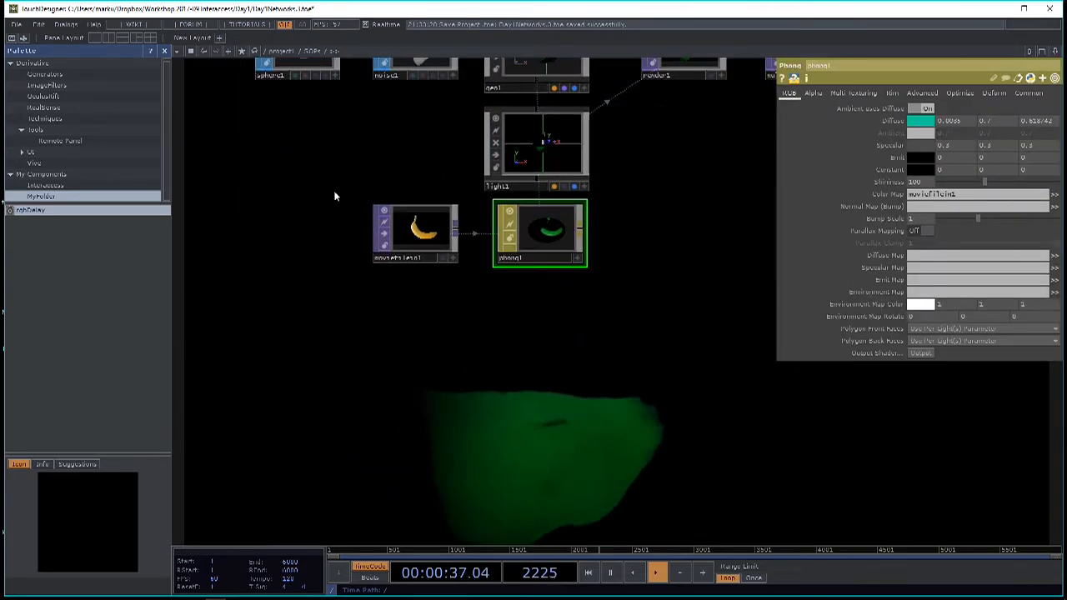
{"action": "left_click", "coordinate": [413, 230]}
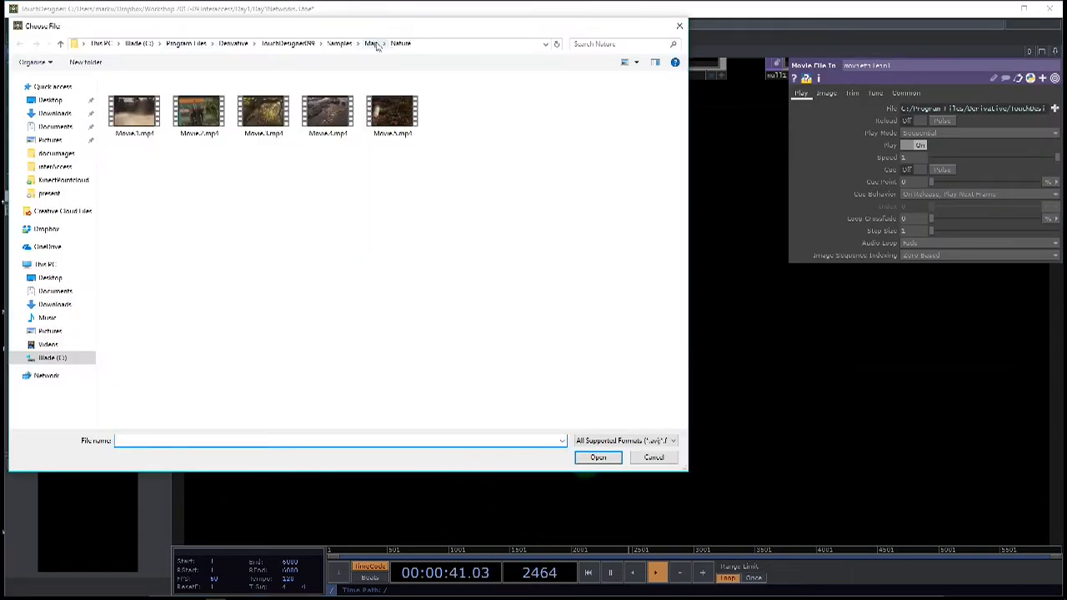
{"action": "left_click", "coordinate": [370, 43]}
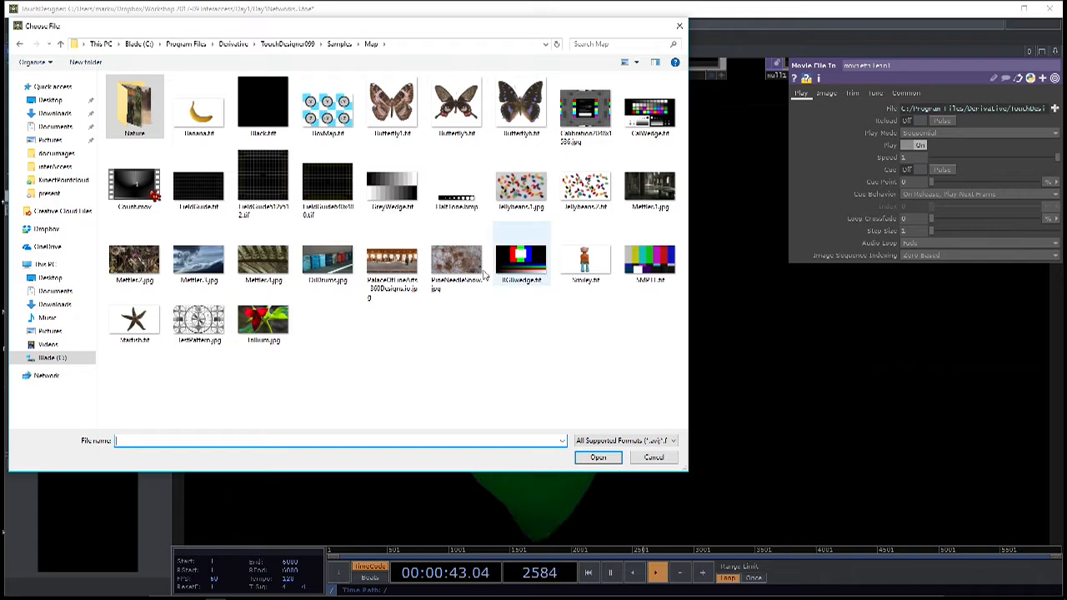
{"action": "left_click", "coordinate": [597, 457]}
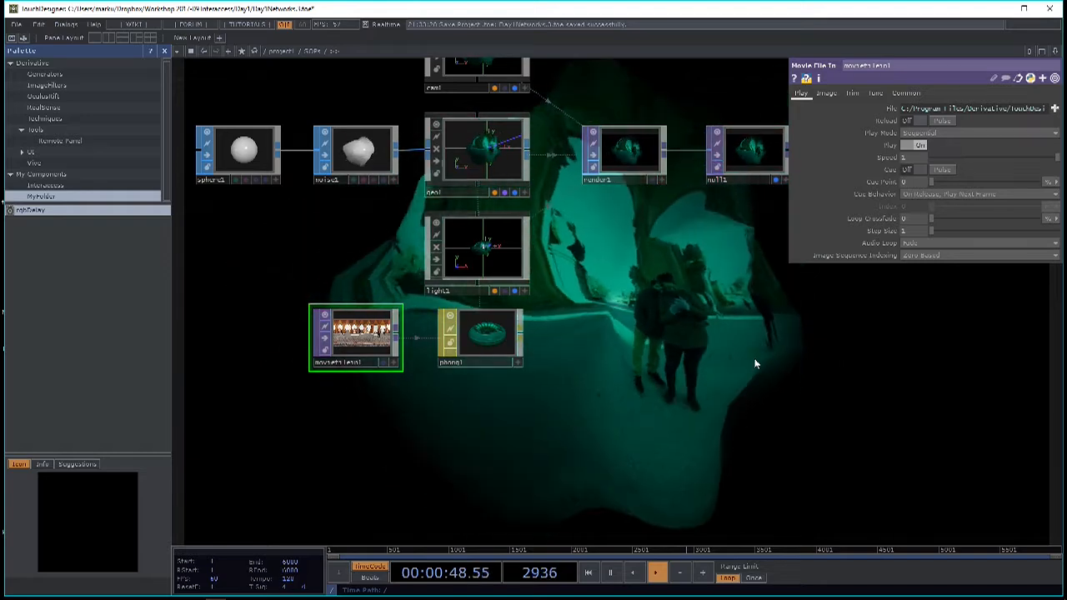
- Review the phong1 material's parameter pages after texturing
{"action": "left_click", "coordinate": [481, 334]}
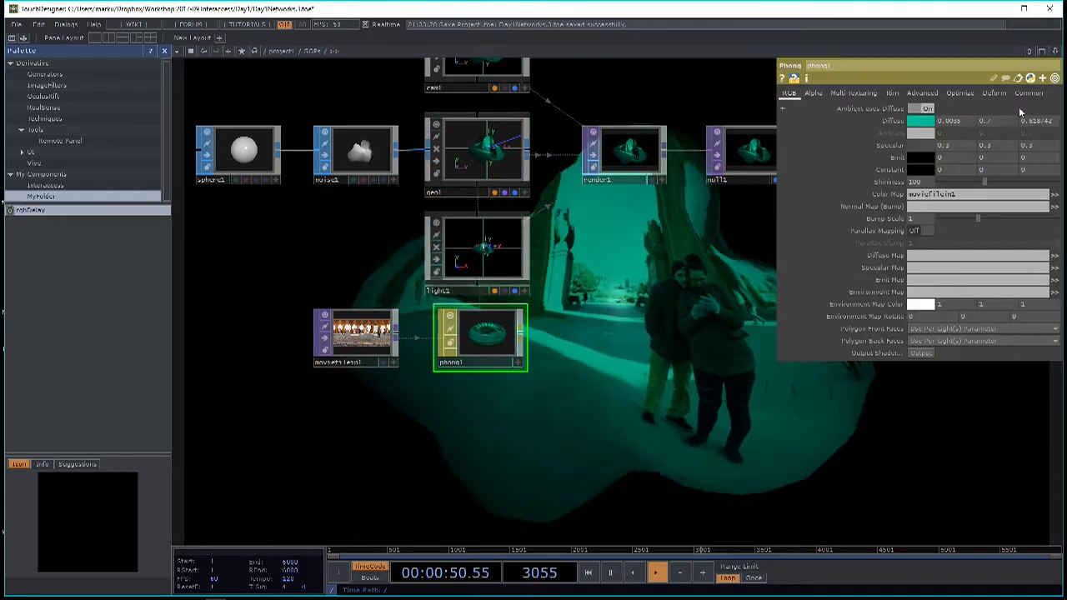
{"action": "left_click", "coordinate": [921, 120]}
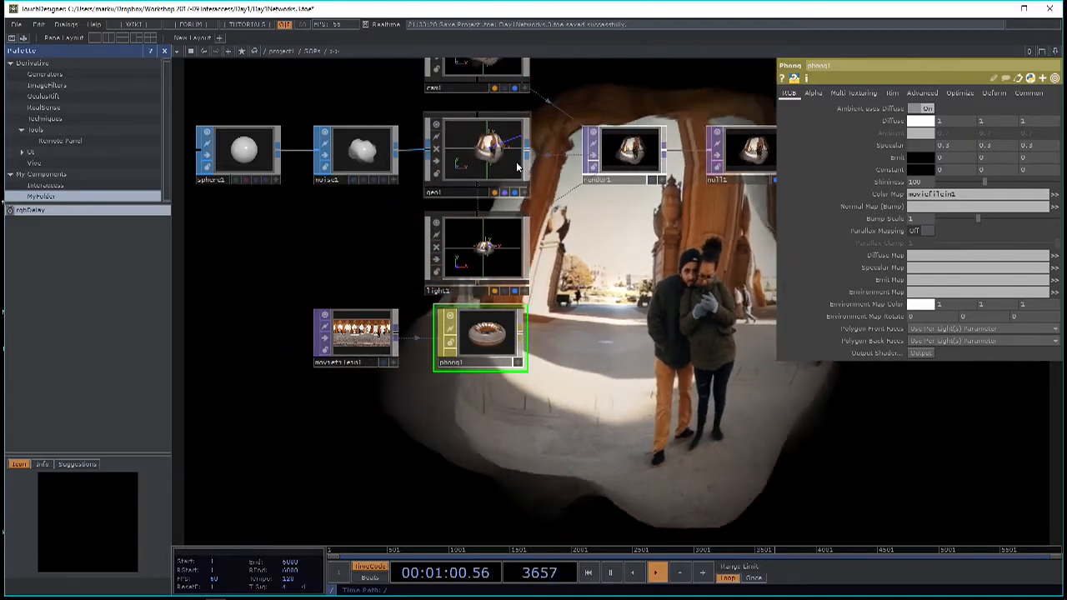
- Reset the Phong diffuse colour to white so the panorama shows true colours
{"action": "left_click", "coordinate": [481, 154]}
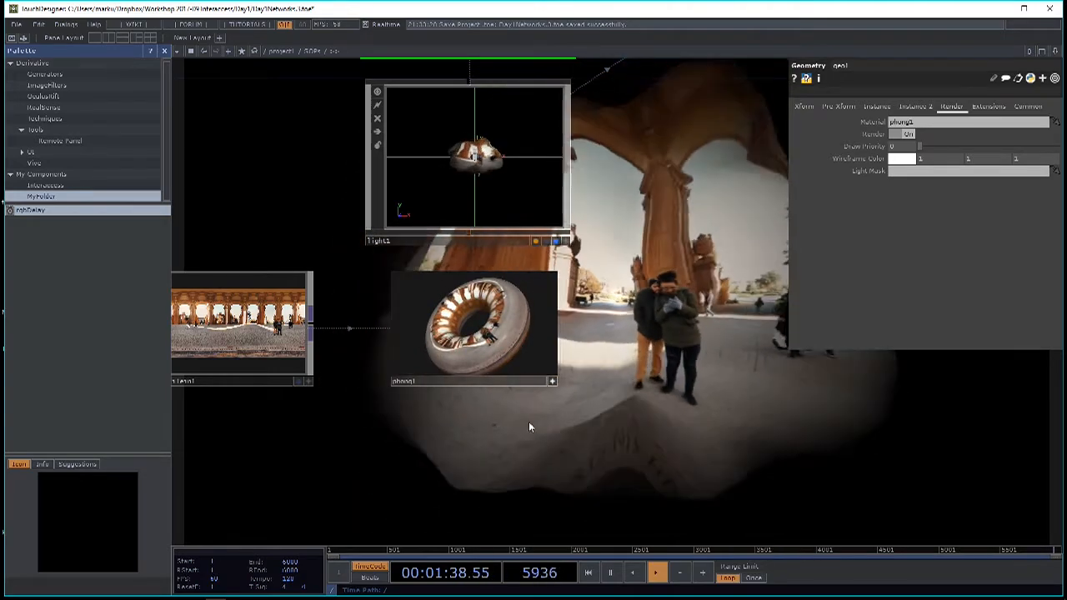
{"action": "left_click", "coordinate": [587, 573]}
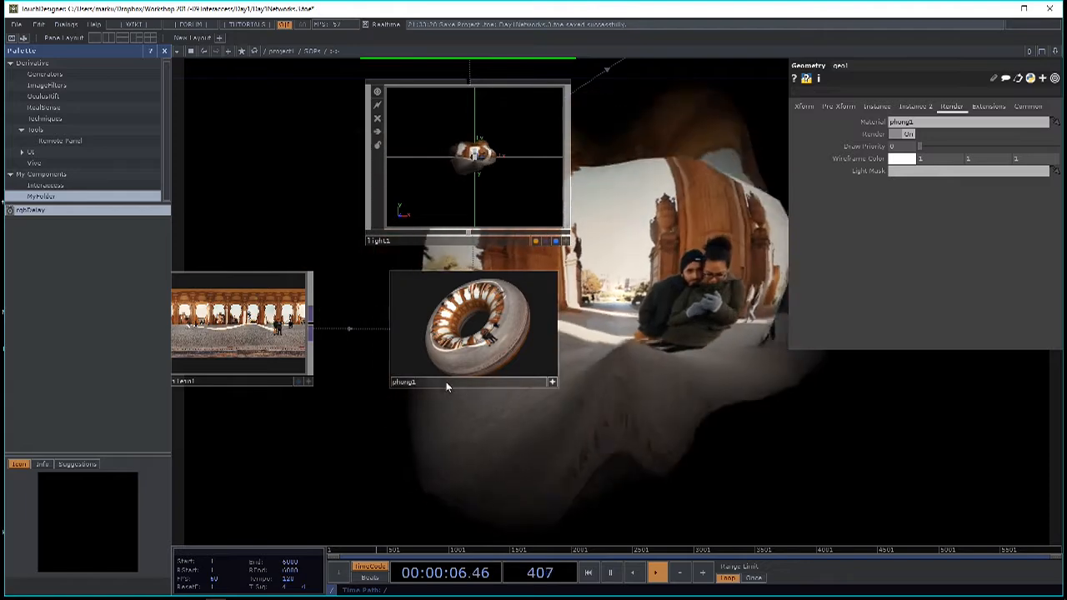
{"action": "left_click", "coordinate": [474, 325]}
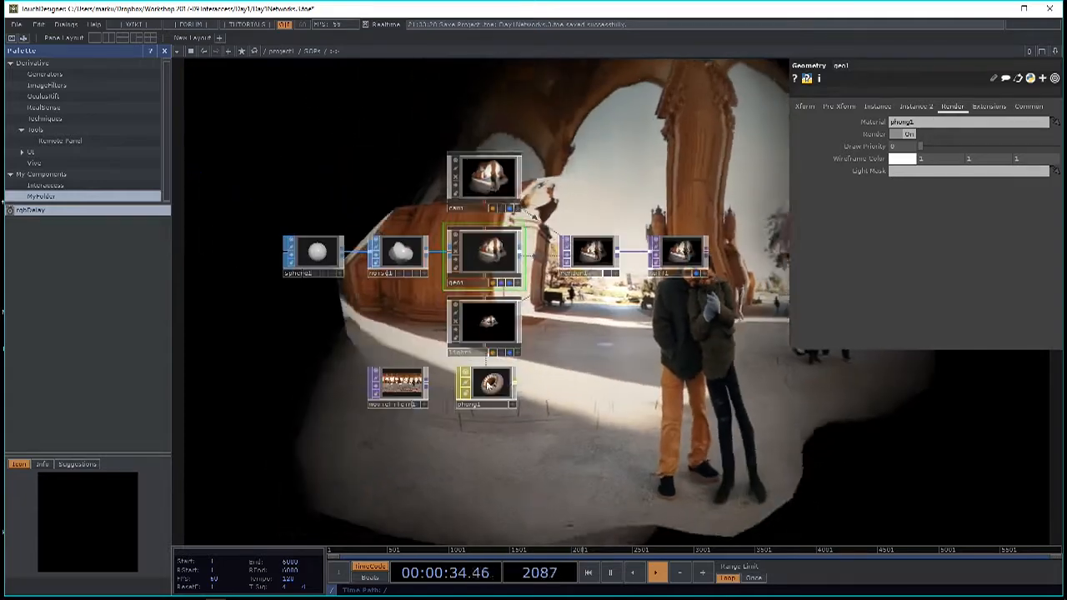
{"action": "left_click", "coordinate": [594, 250]}
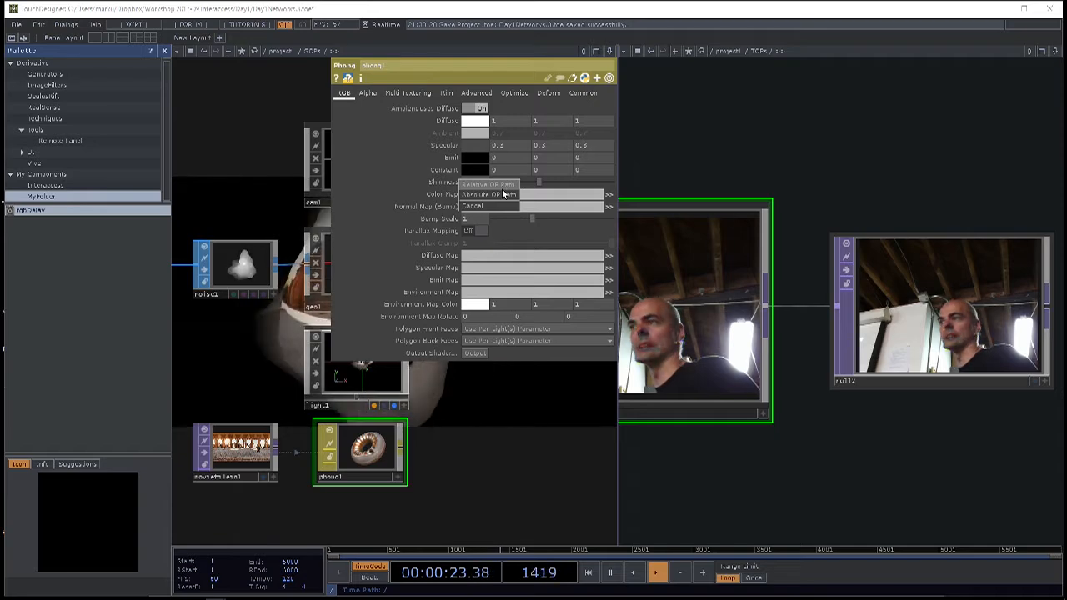
- Set the Phong Color Map to the null2 TOP carrying the webcam feed
{"action": "left_click", "coordinate": [490, 184]}
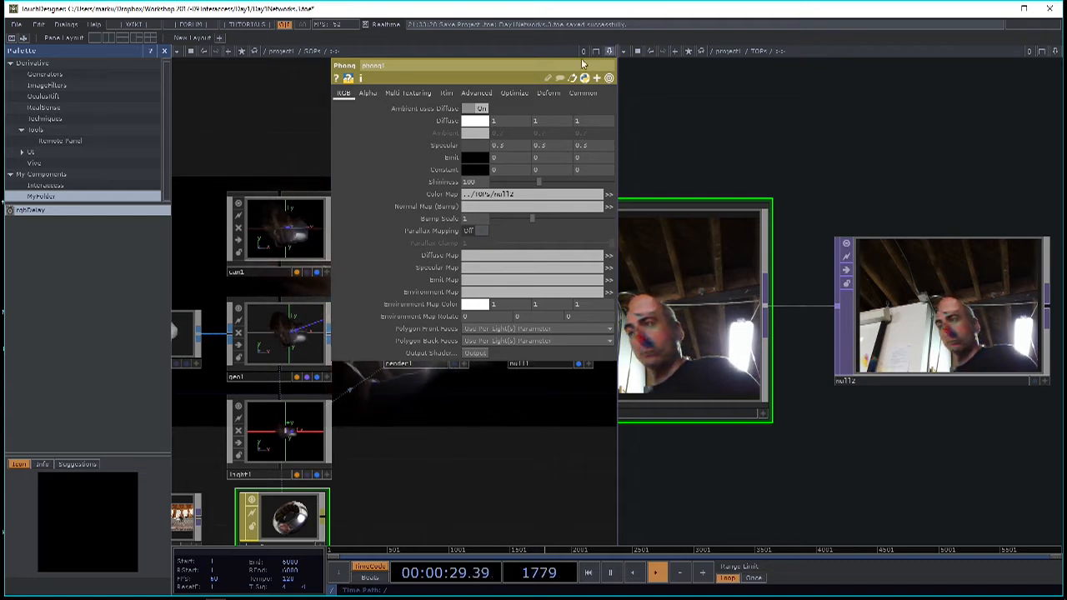
{"action": "mouse_move", "coordinate": [987, 74]}
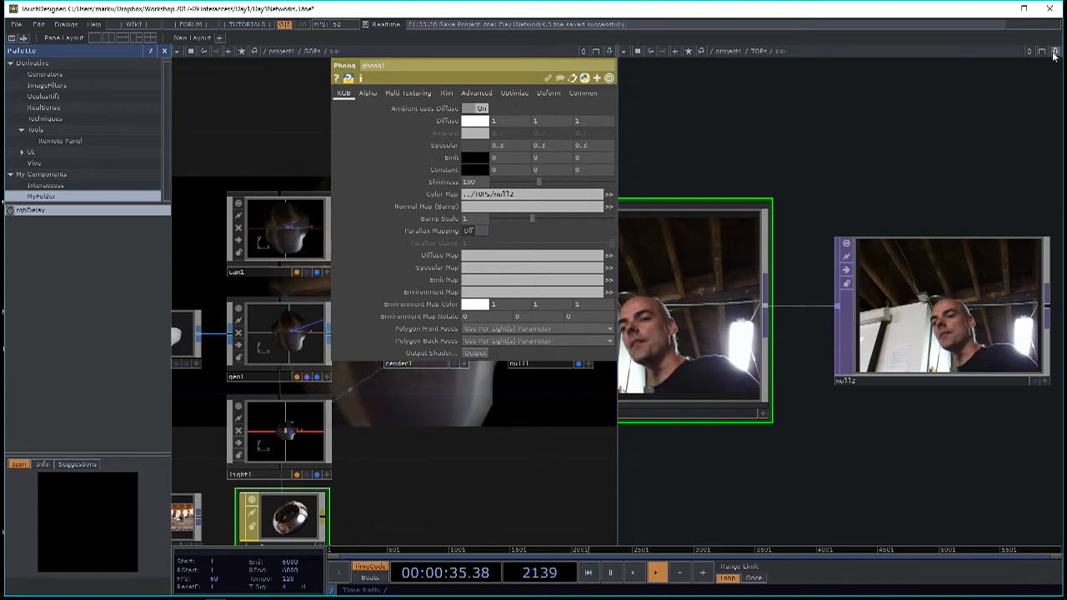
{"action": "left_click", "coordinate": [1054, 51]}
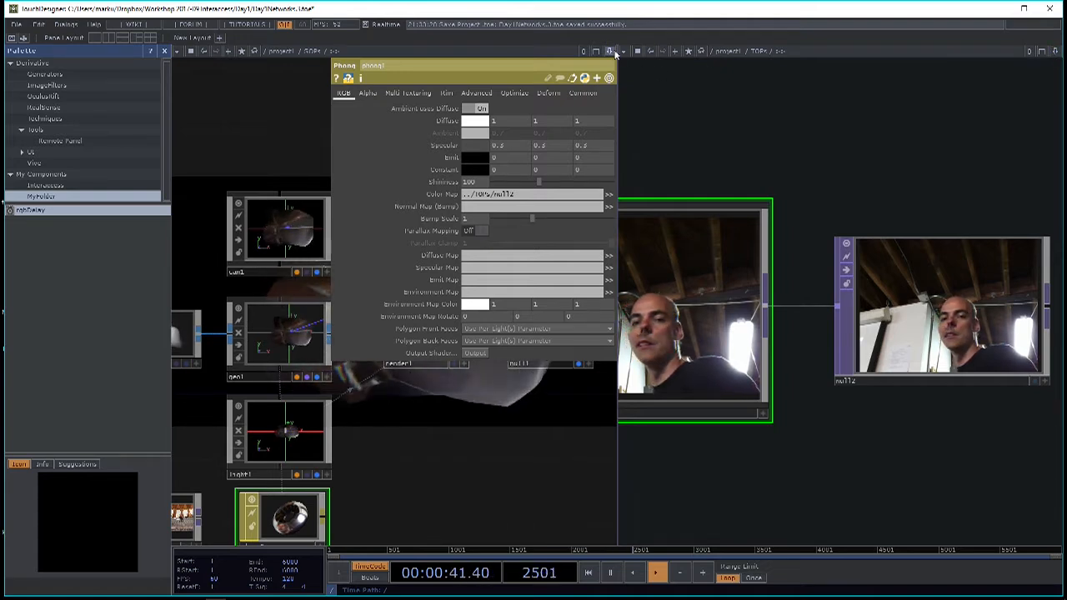
{"action": "left_click", "coordinate": [1056, 50]}
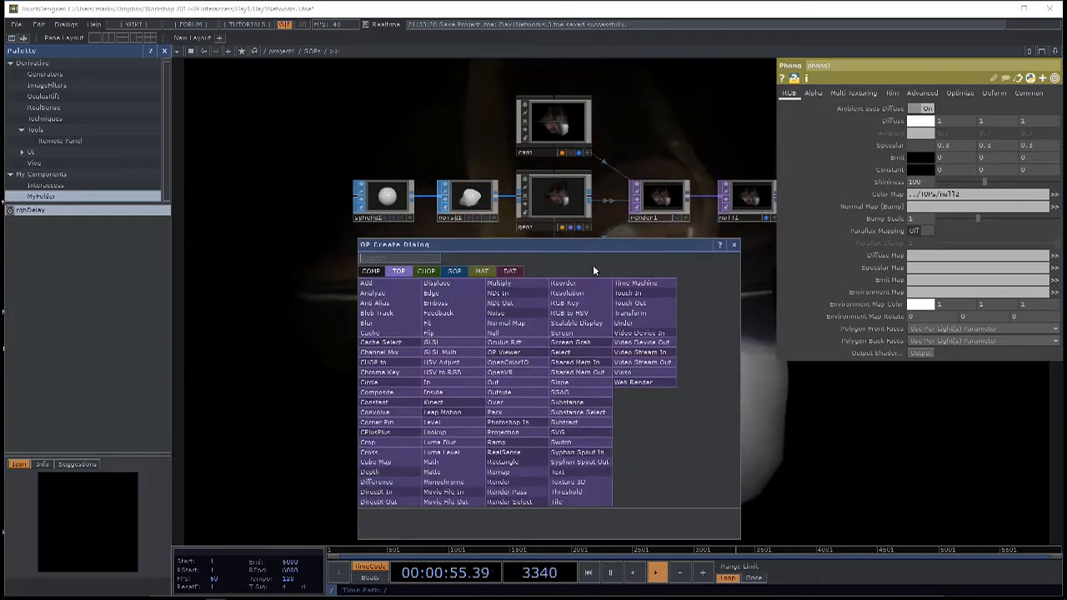
- Place a PBR MAT from the material family into the network
{"action": "left_click", "coordinate": [482, 270]}
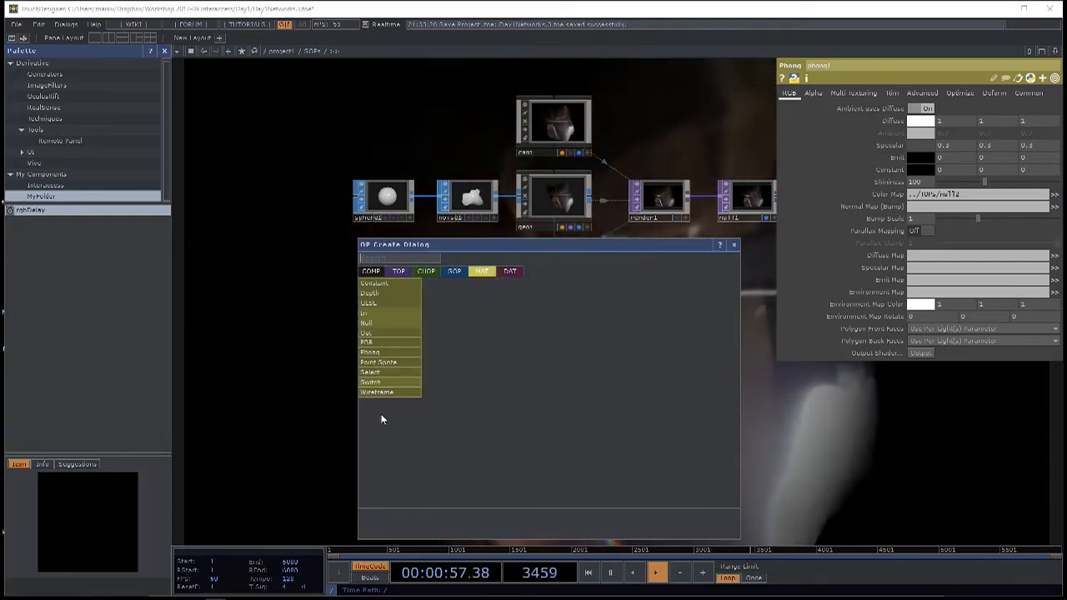
{"action": "left_click", "coordinate": [370, 352]}
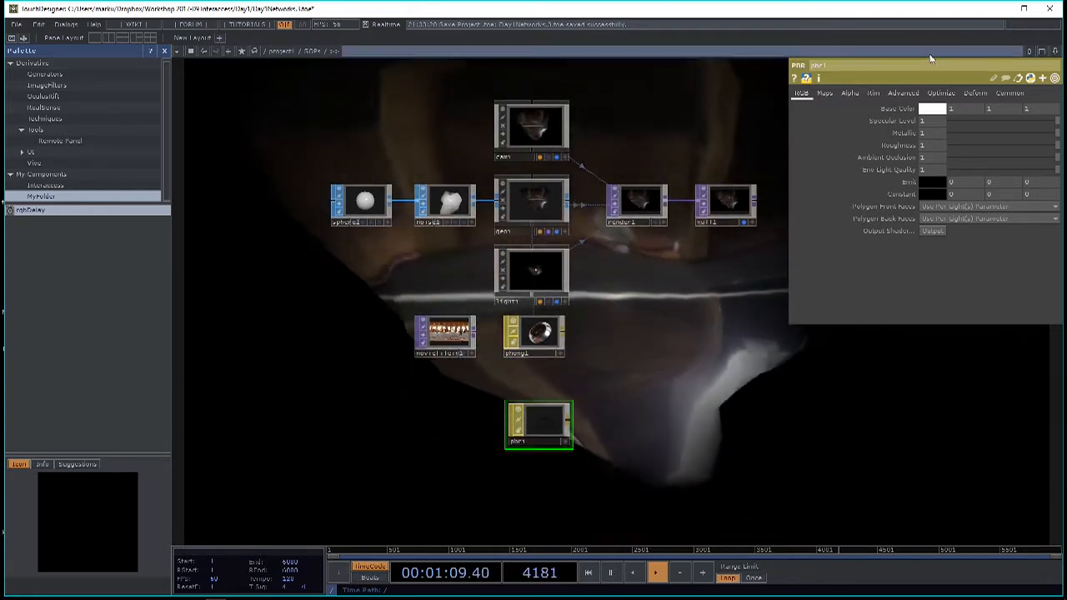
{"action": "left_click", "coordinate": [824, 93]}
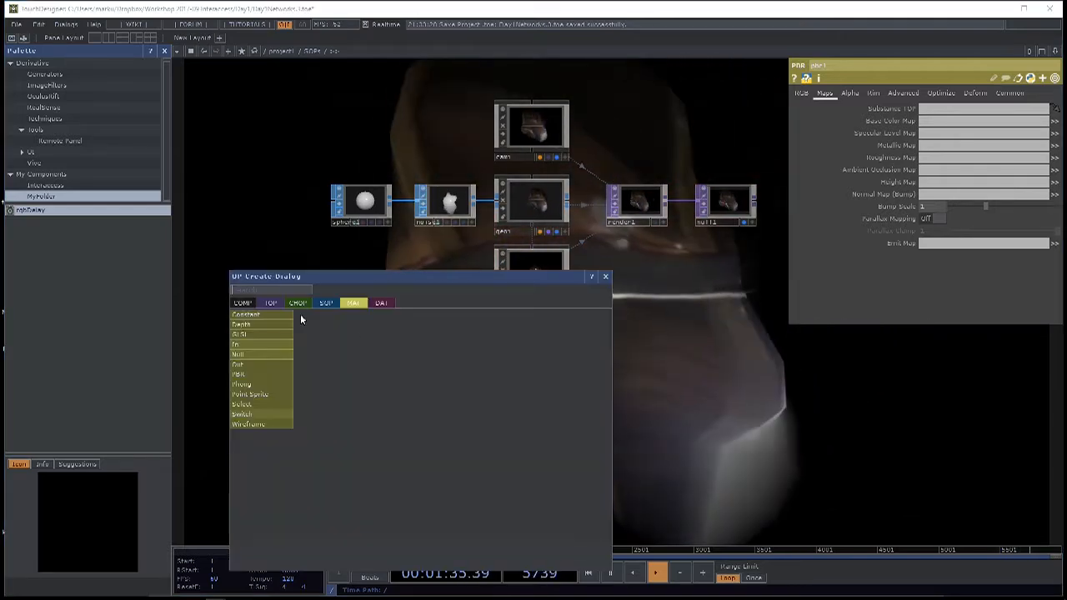
- Search the TOP family for 'subs' to find the Substance operator
{"action": "left_click", "coordinate": [270, 304]}
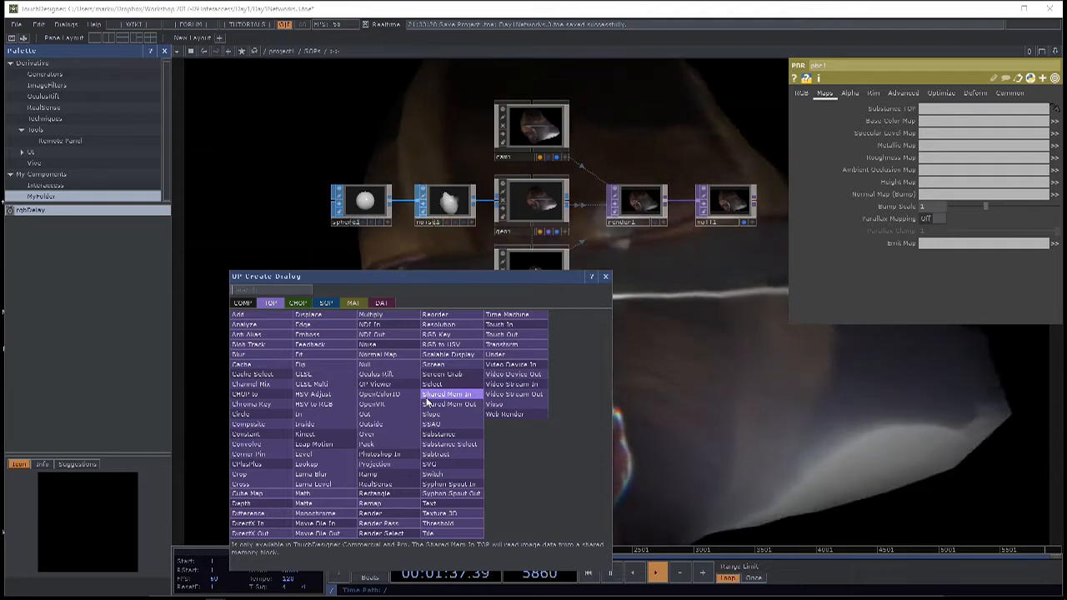
{"action": "type", "text": "subs"}
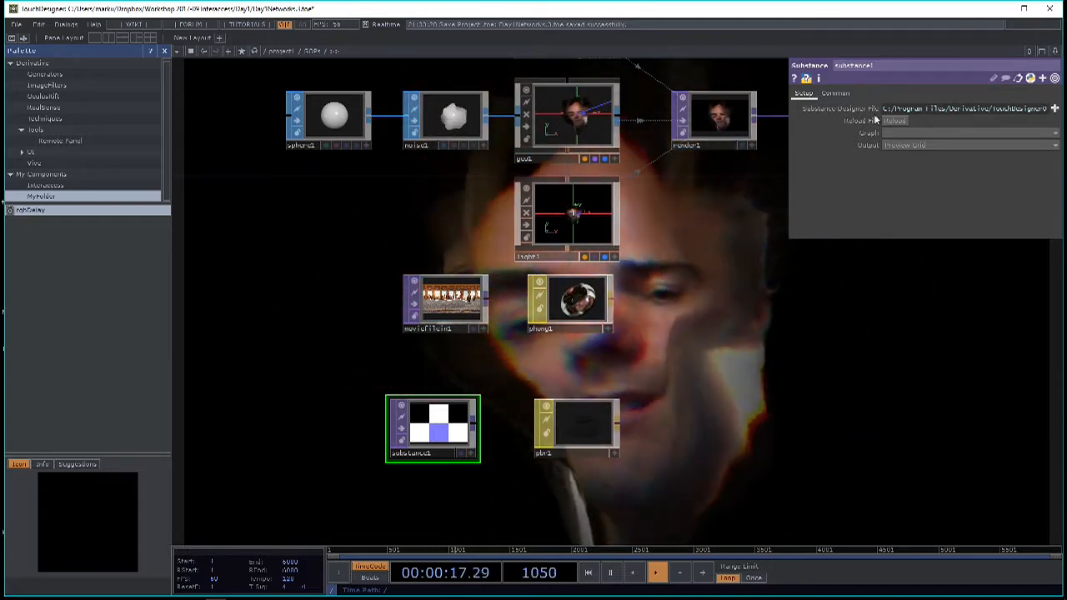
- Load the .sbsar into a Substance TOP and assign substance1 to the PBR MAT
{"action": "left_click", "coordinate": [967, 143]}
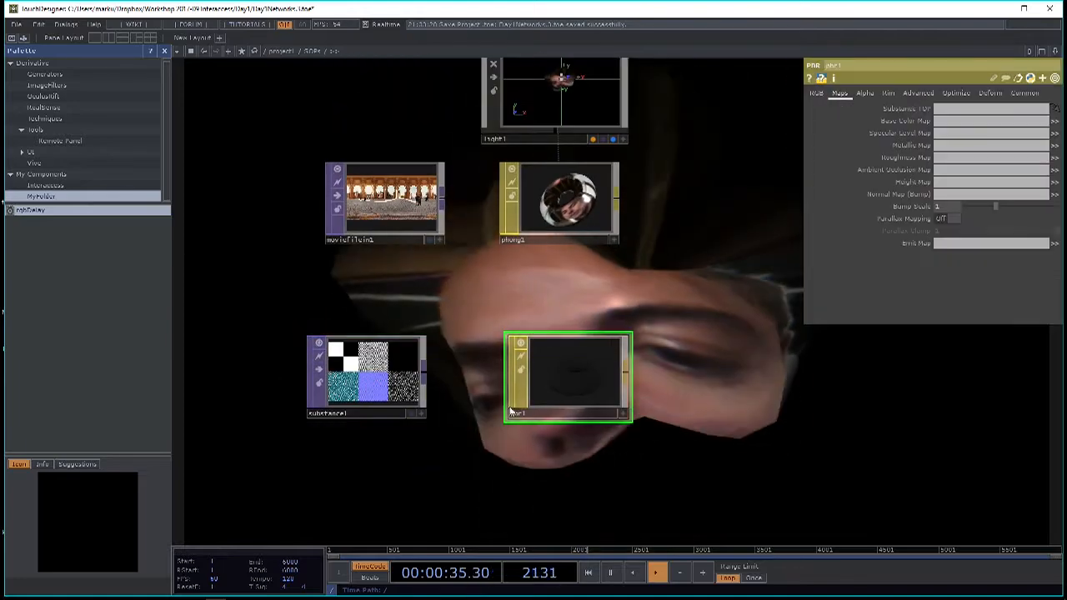
{"action": "left_click", "coordinate": [365, 375]}
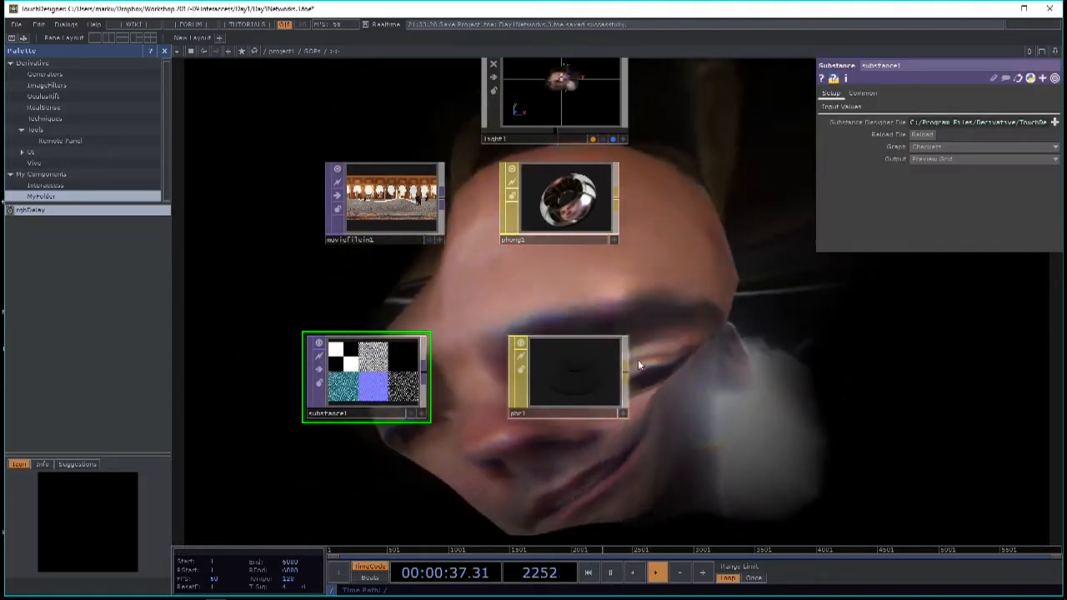
{"action": "left_click", "coordinate": [567, 375]}
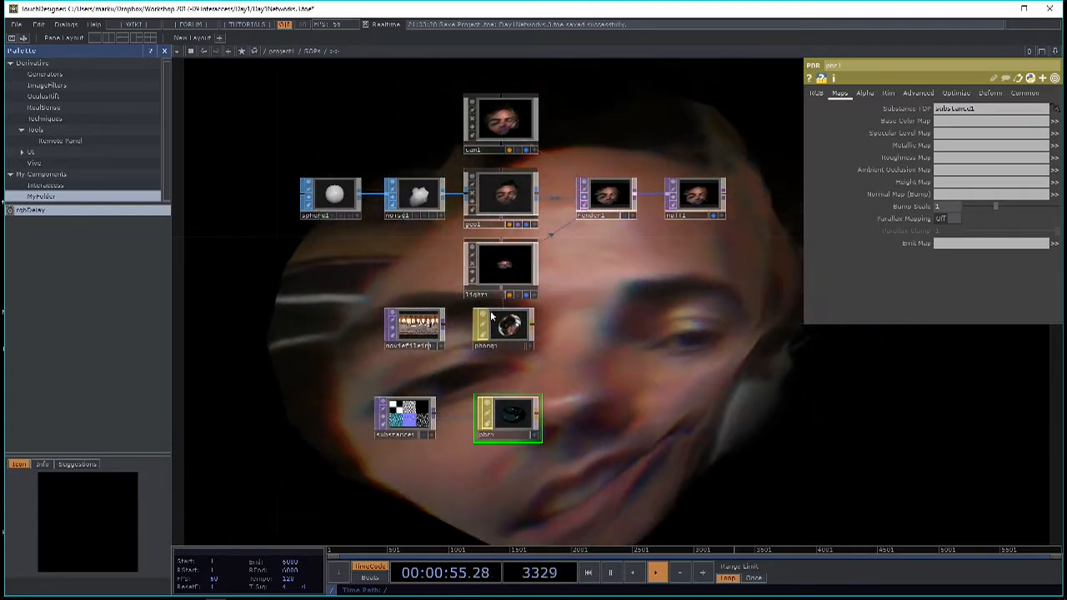
- Assign pbr1 as geo1's render material in place of phong1
{"action": "left_click", "coordinate": [500, 197]}
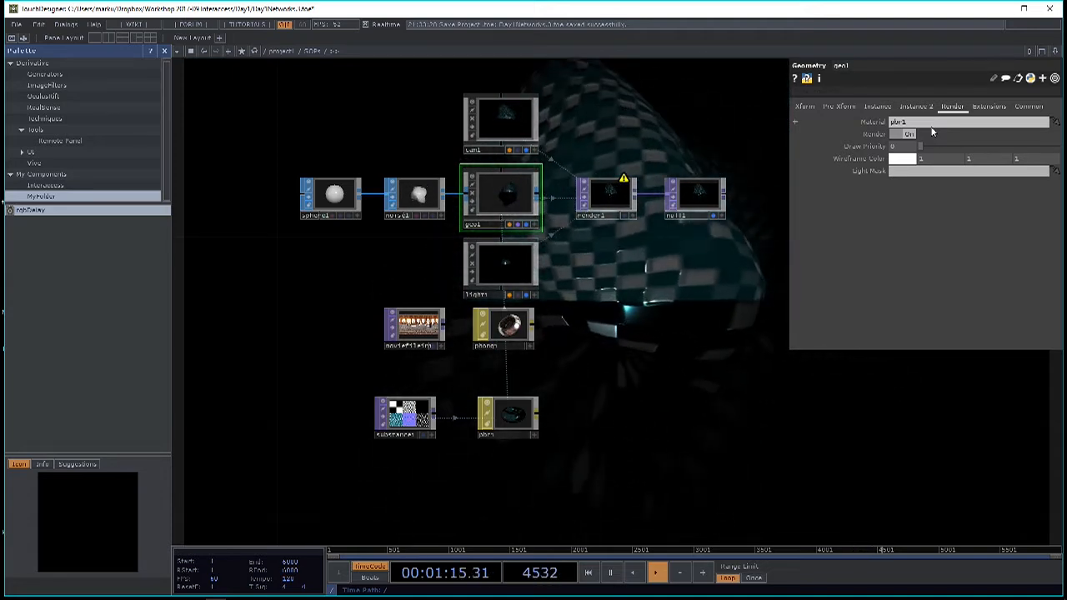
{"action": "left_click", "coordinate": [677, 197]}
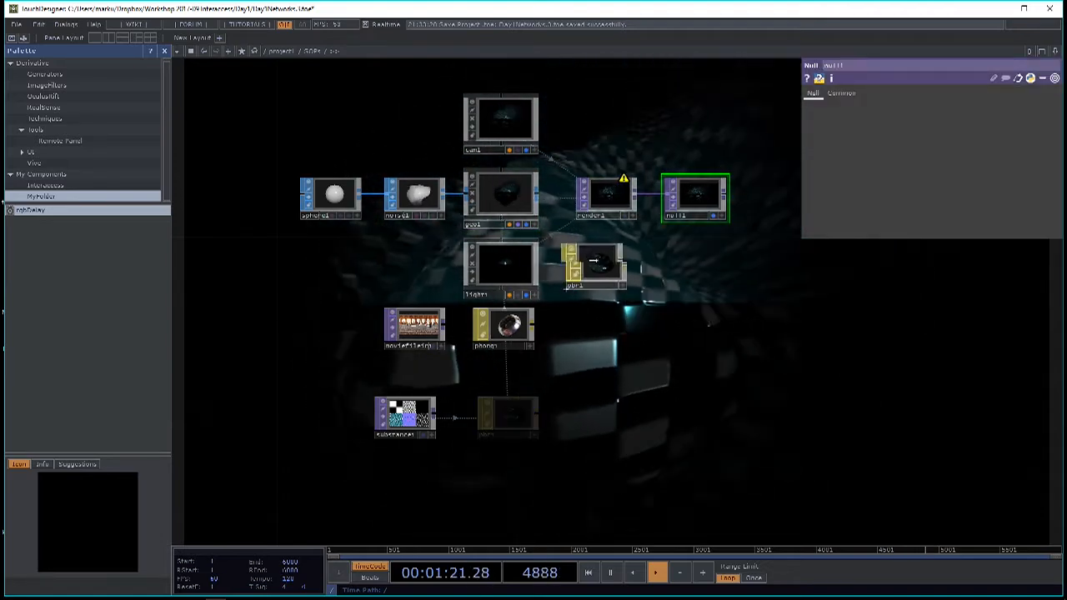
{"action": "left_click", "coordinate": [500, 197]}
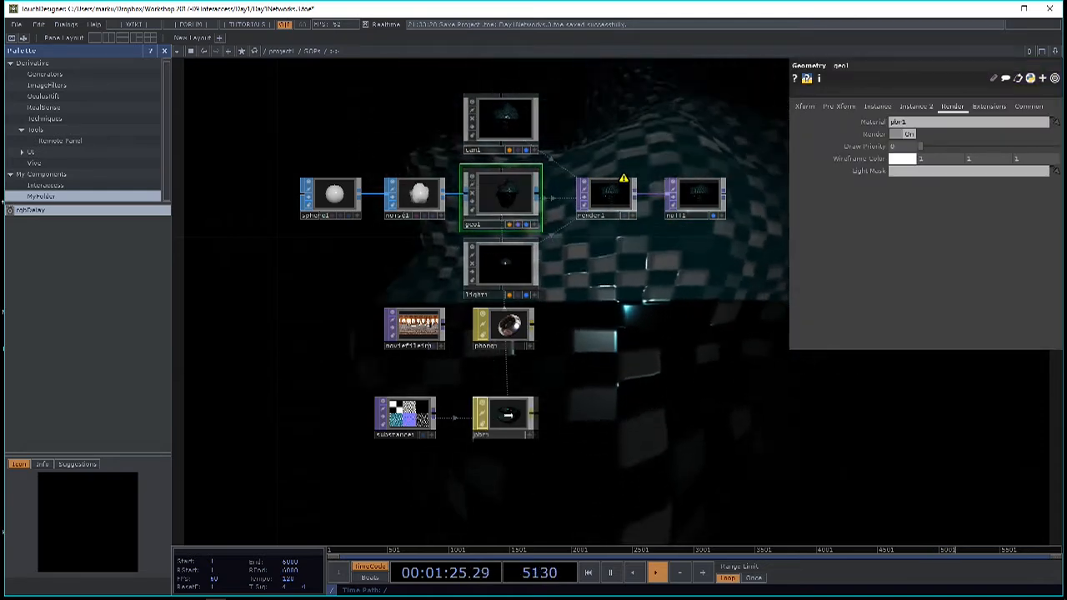
{"action": "left_click", "coordinate": [697, 199]}
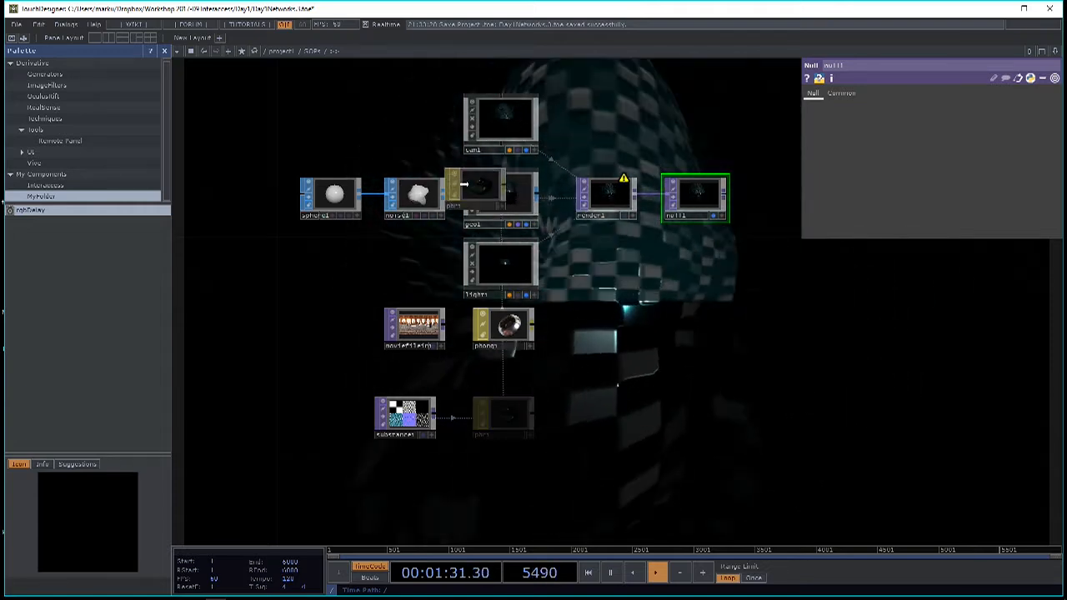
- Check geo1's Instance and Render pages to confirm the PBR material
{"action": "left_click", "coordinate": [501, 197]}
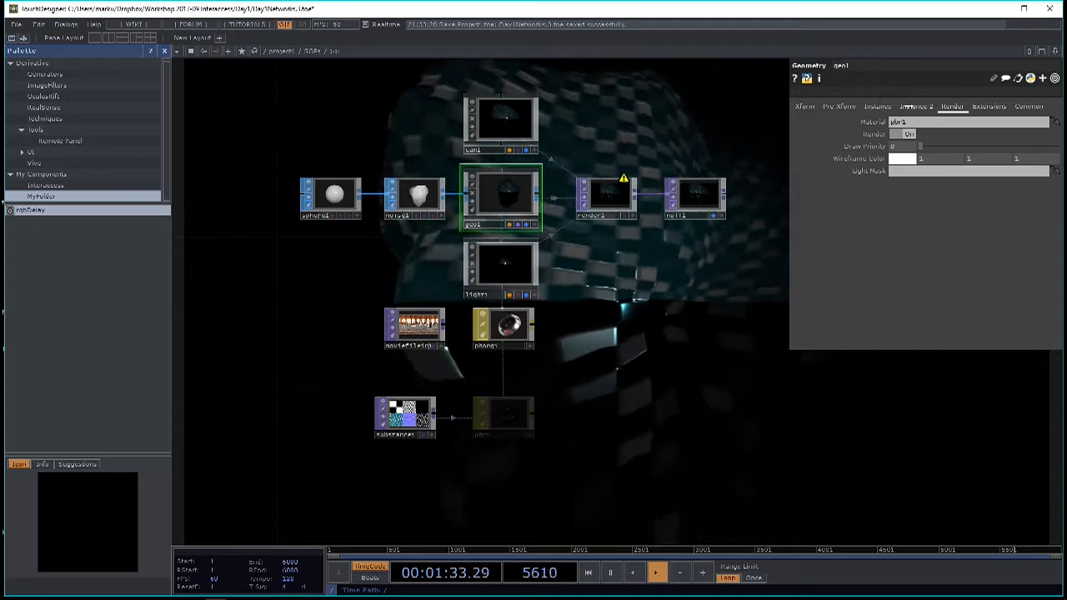
{"action": "left_click", "coordinate": [877, 107]}
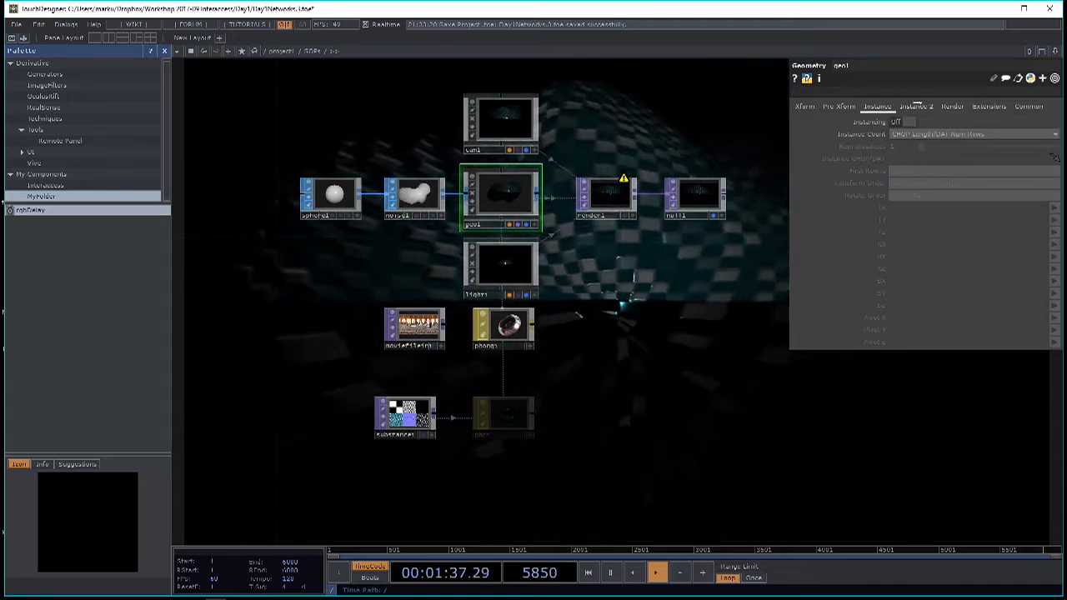
{"action": "left_click", "coordinate": [952, 106]}
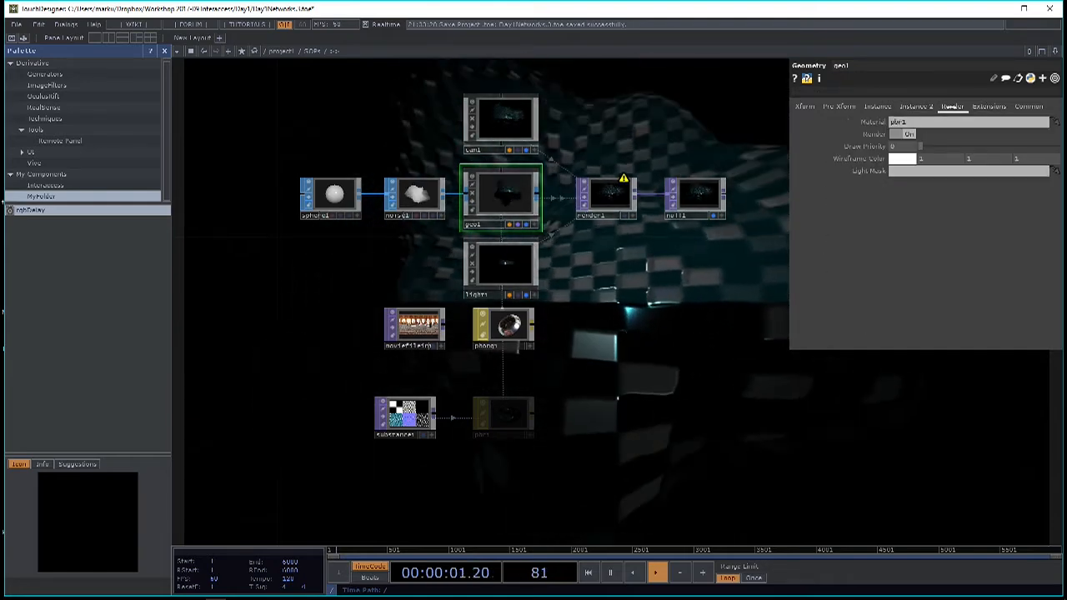
{"action": "left_click", "coordinate": [694, 199]}
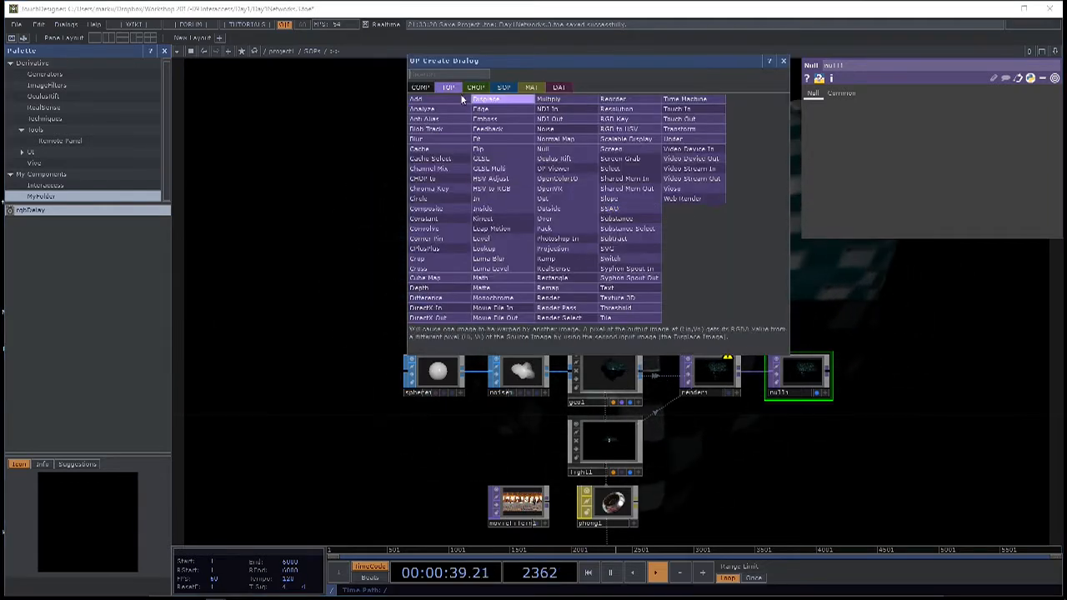
- Switch the OP Create Dialog to the COMP family
{"action": "left_click", "coordinate": [420, 87]}
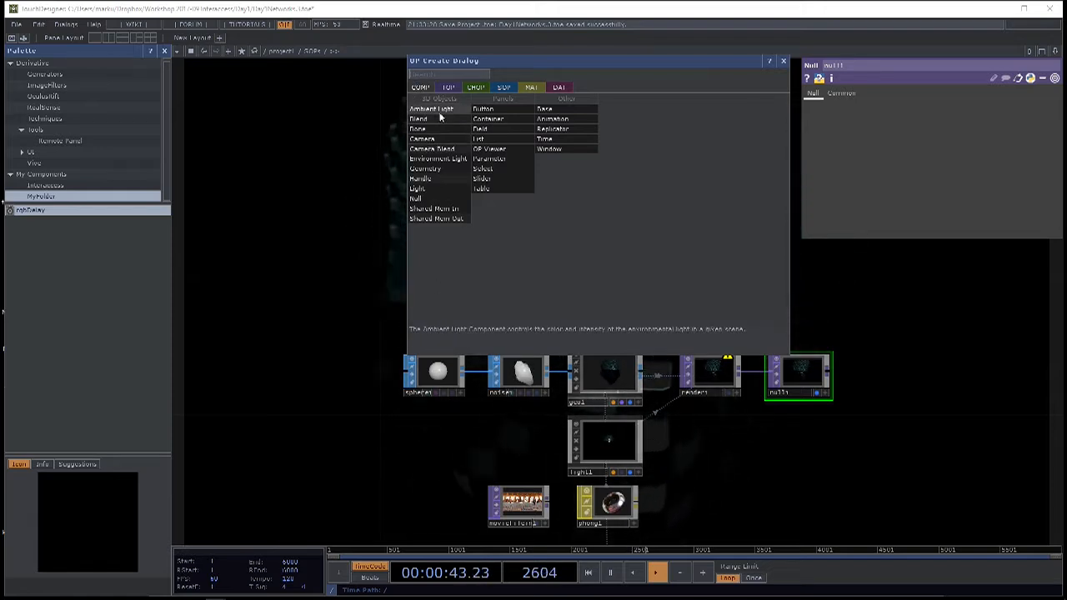
{"action": "mouse_move", "coordinate": [417, 188]}
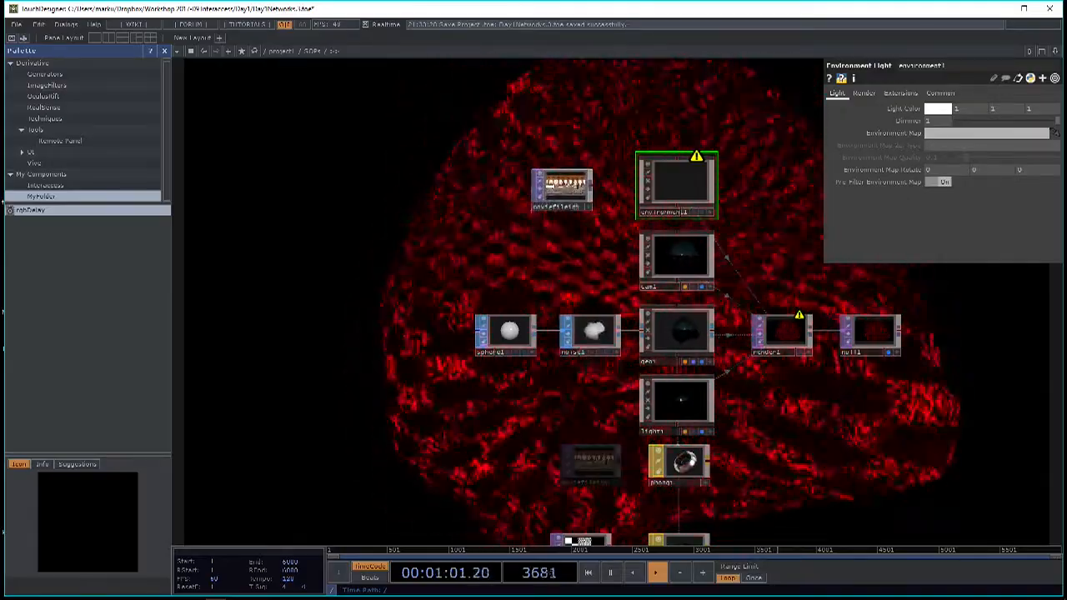
- Place the Environment Light, then start choosing a new file for the moviefilein TOP
{"action": "left_click", "coordinate": [560, 187]}
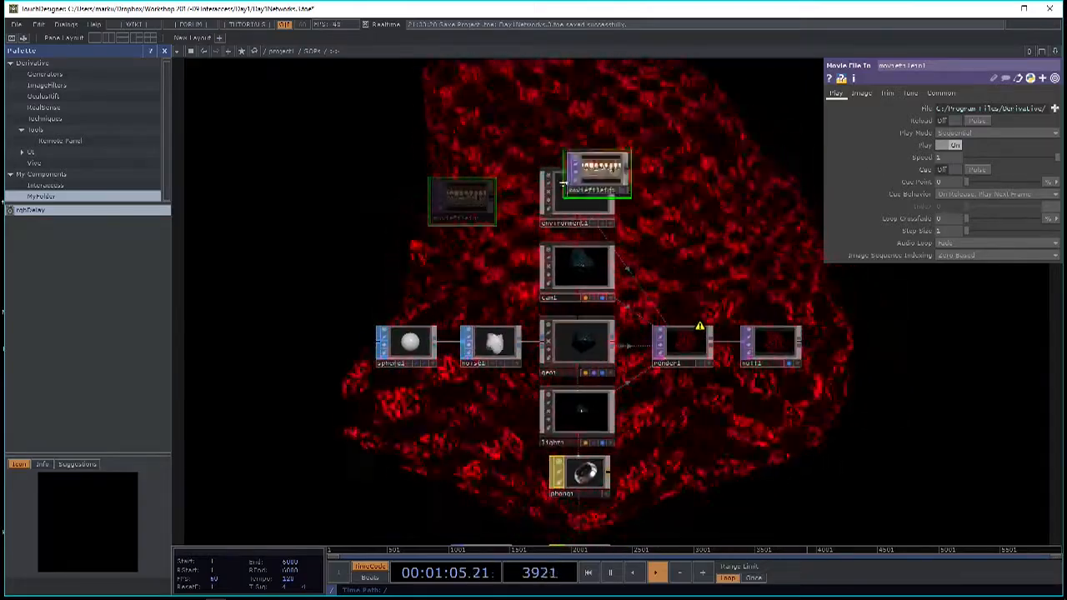
{"action": "left_click", "coordinate": [577, 197]}
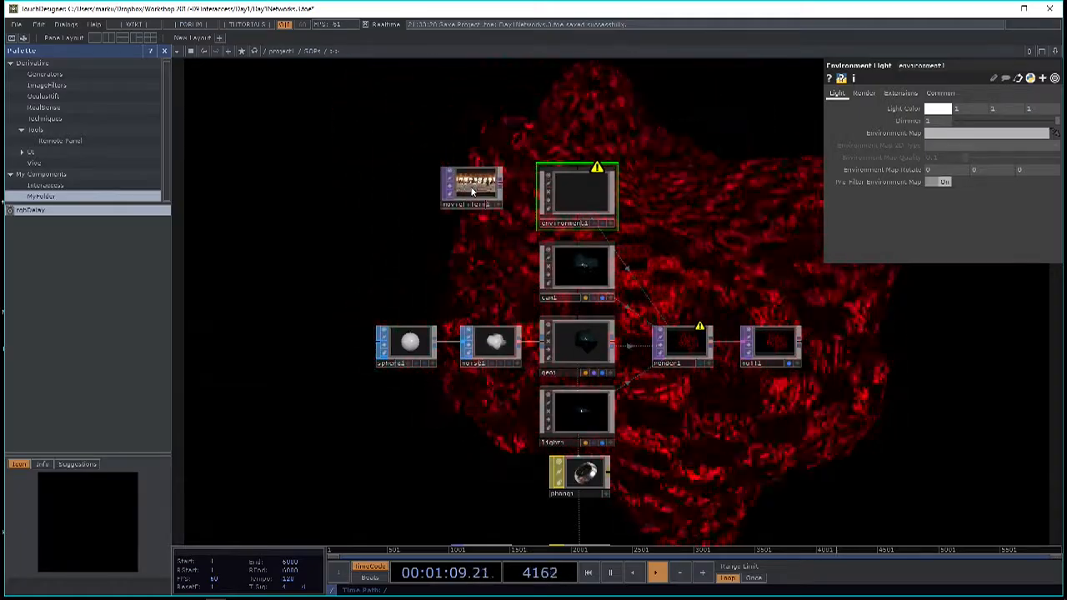
{"action": "left_click", "coordinate": [472, 185]}
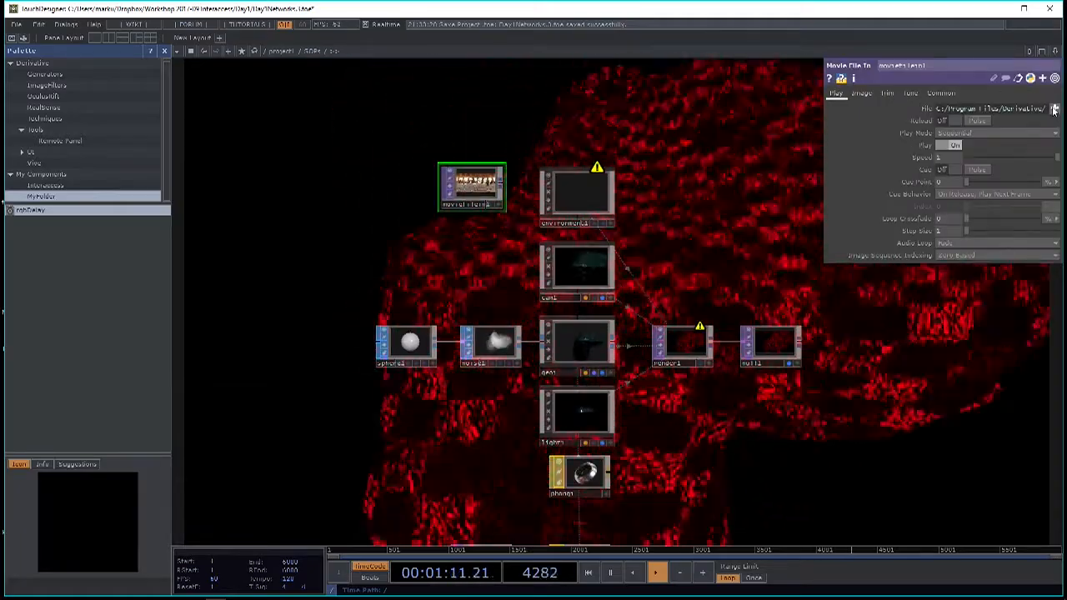
{"action": "left_click", "coordinate": [1054, 109]}
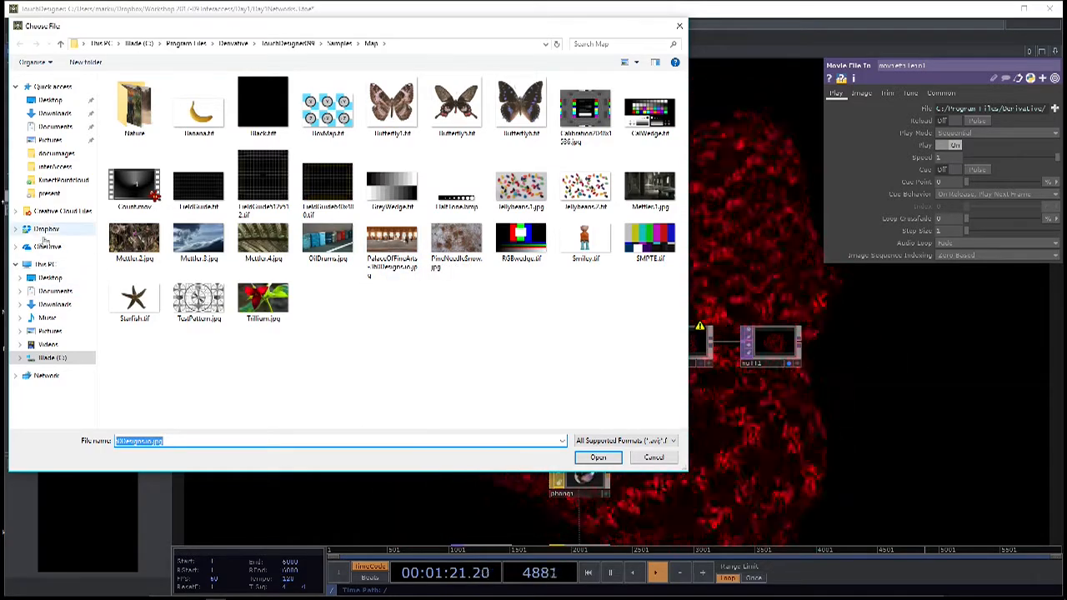
- Browse Dropbox > Workshop 2017 09 Interaccess > Day1 > Media > HDR
{"action": "left_click", "coordinate": [46, 230]}
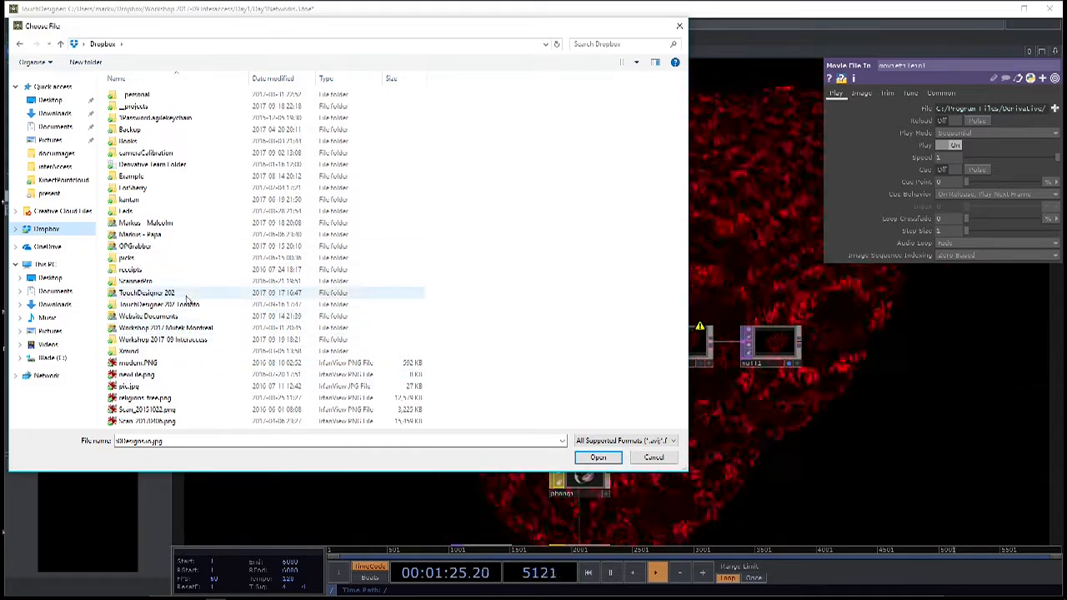
{"action": "double_click", "coordinate": [163, 340]}
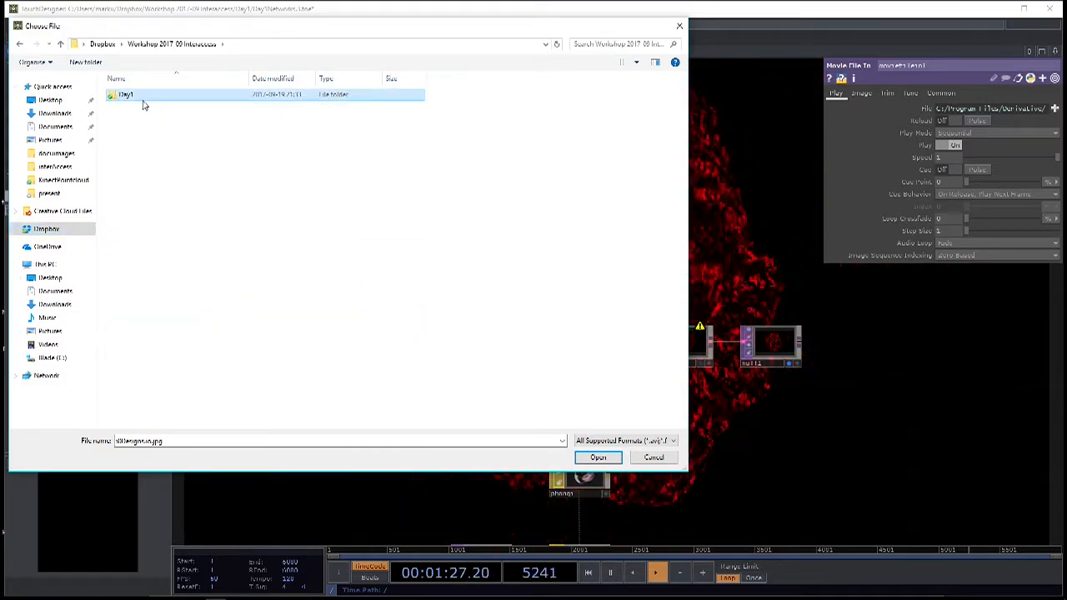
{"action": "double_click", "coordinate": [125, 93]}
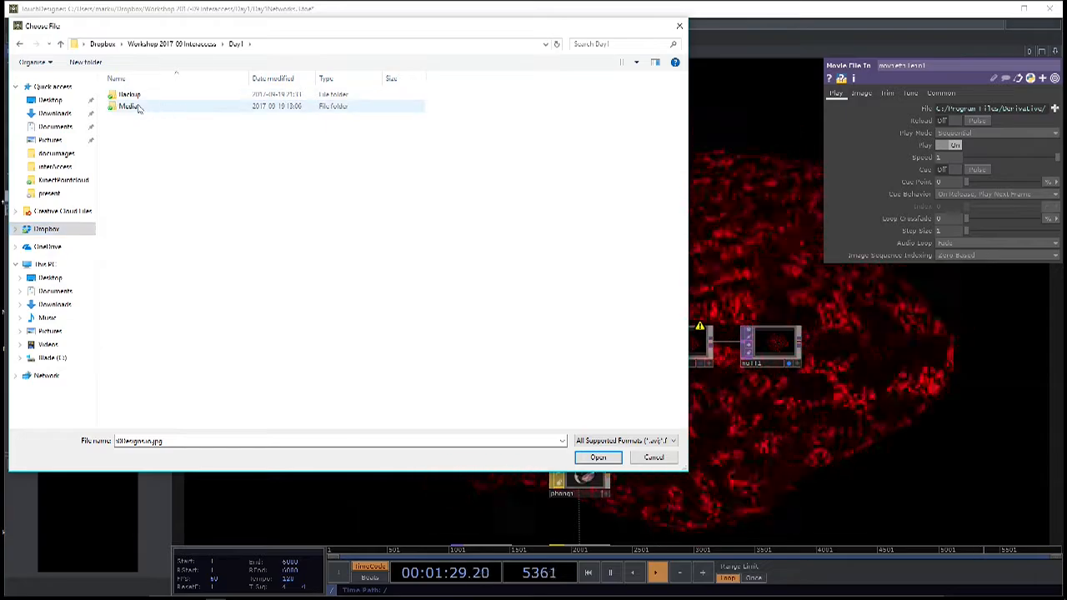
{"action": "double_click", "coordinate": [130, 107]}
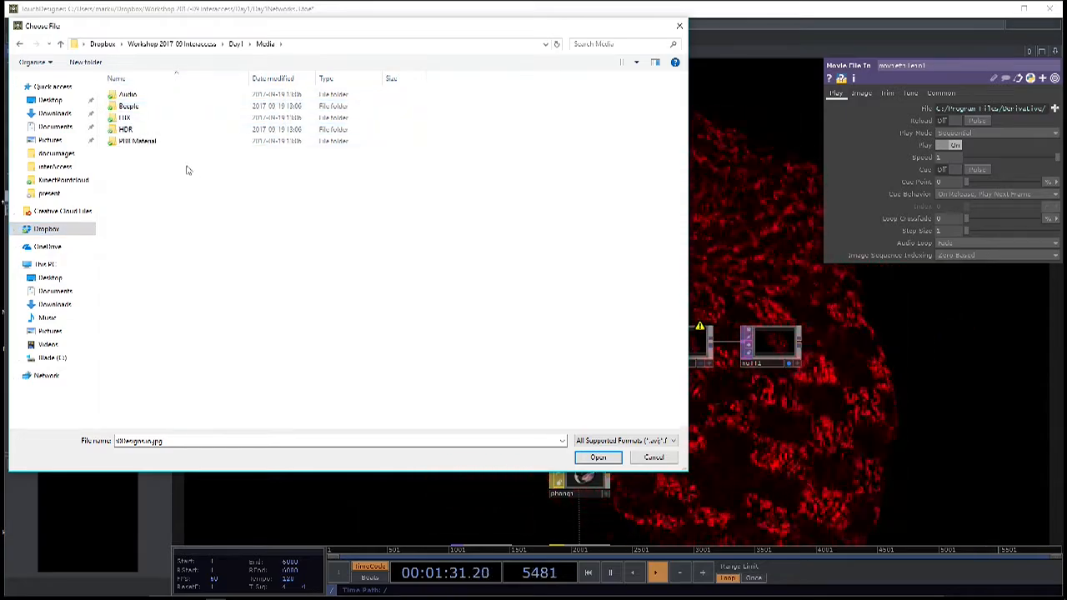
{"action": "double_click", "coordinate": [139, 140]}
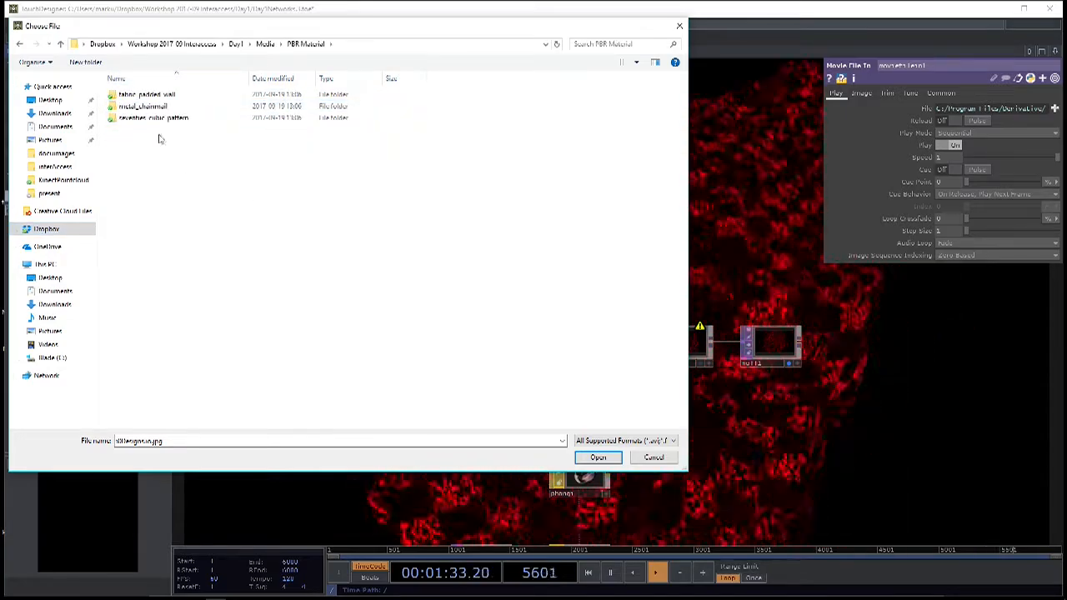
{"action": "left_click", "coordinate": [263, 43]}
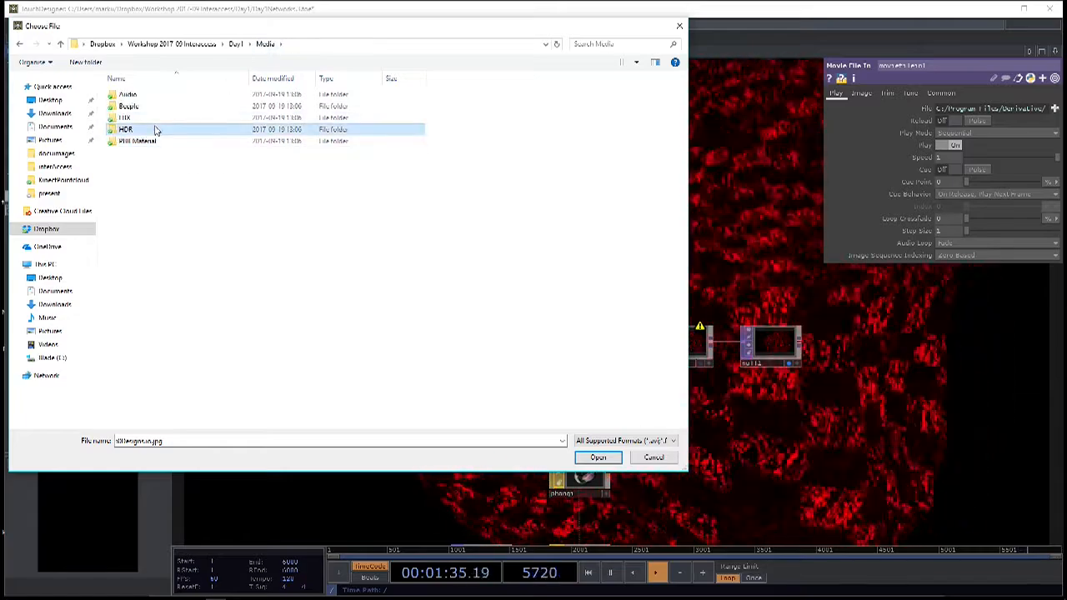
{"action": "double_click", "coordinate": [125, 130]}
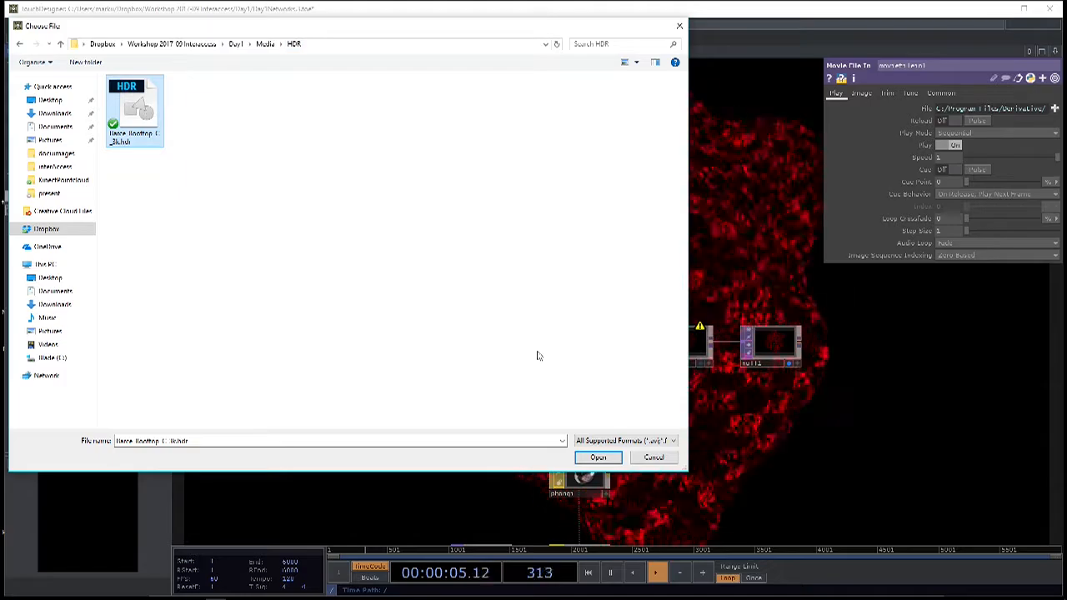
- Load the .hdr sky image into the movie file node and select the environment light
{"action": "left_click", "coordinate": [597, 457]}
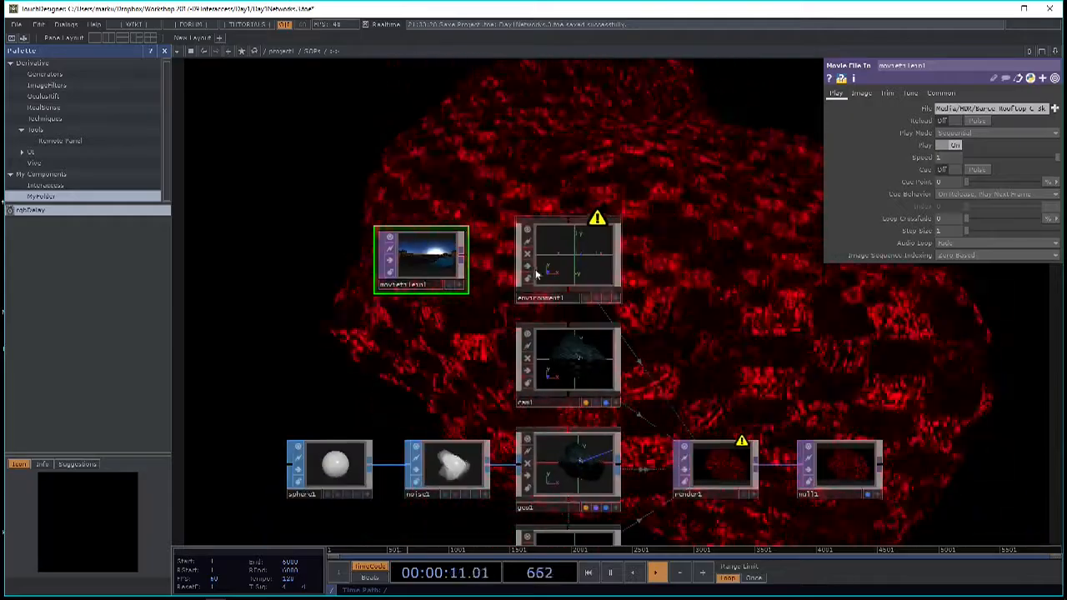
{"action": "left_click", "coordinate": [567, 258]}
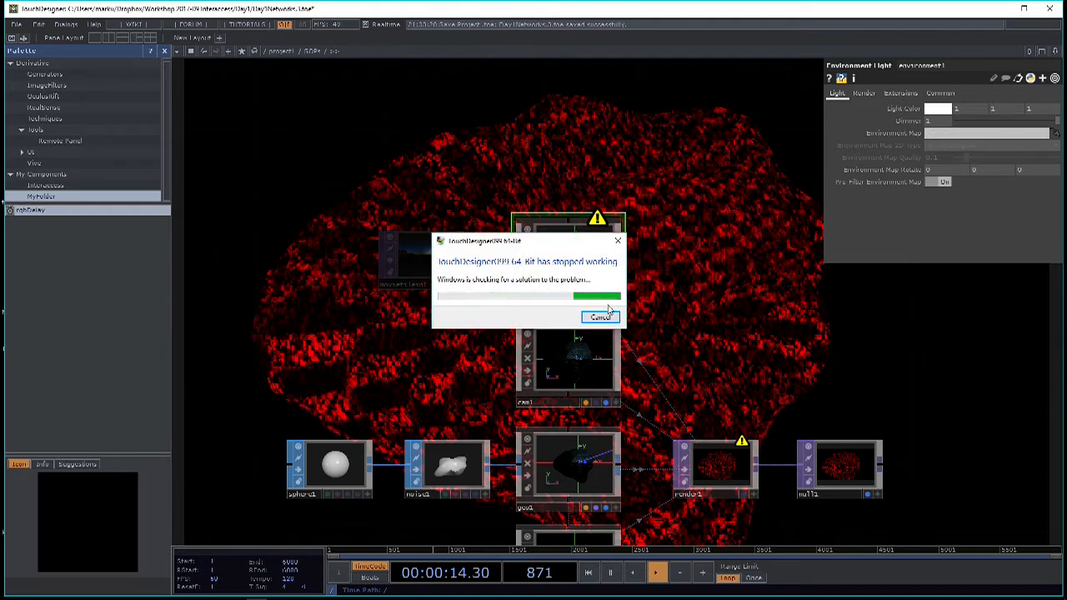
- Cancel the crash report and reopen a saved .toe project from Day1
{"action": "left_click", "coordinate": [600, 317]}
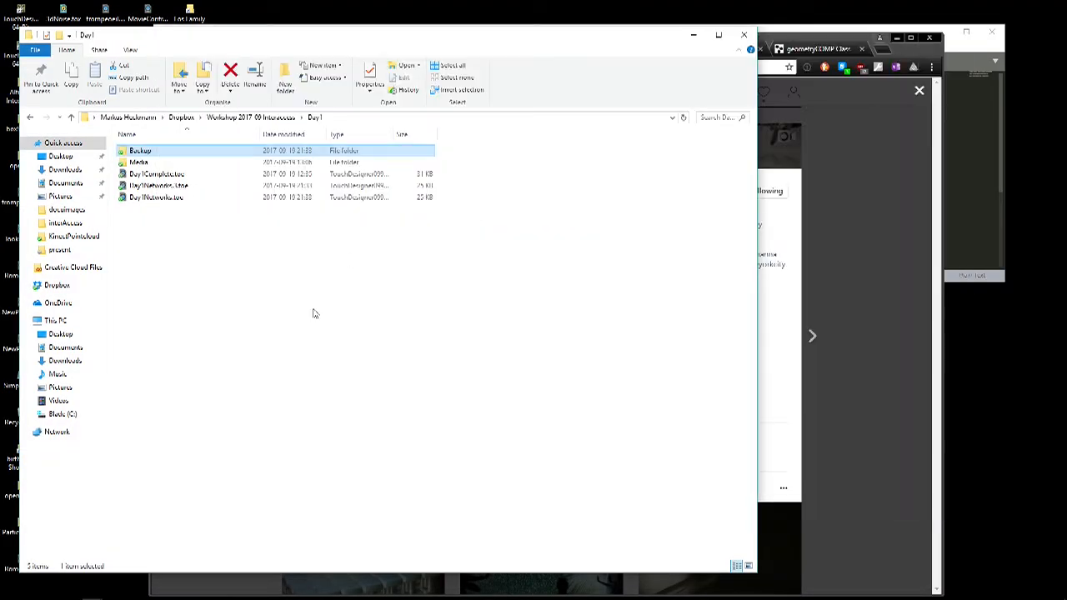
{"action": "left_click", "coordinate": [6, 592]}
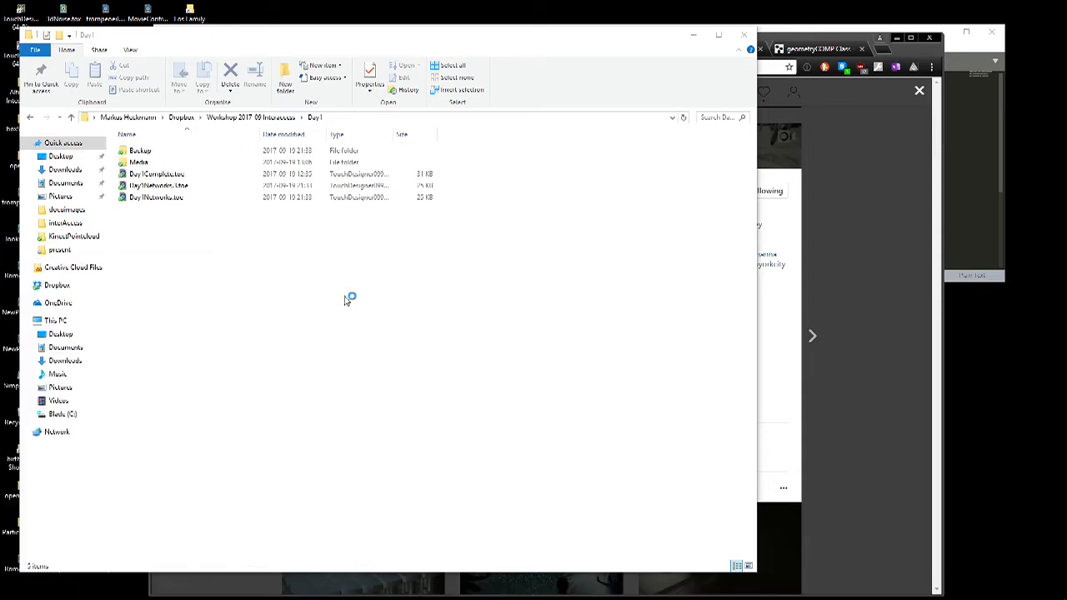
{"action": "mouse_move", "coordinate": [577, 264]}
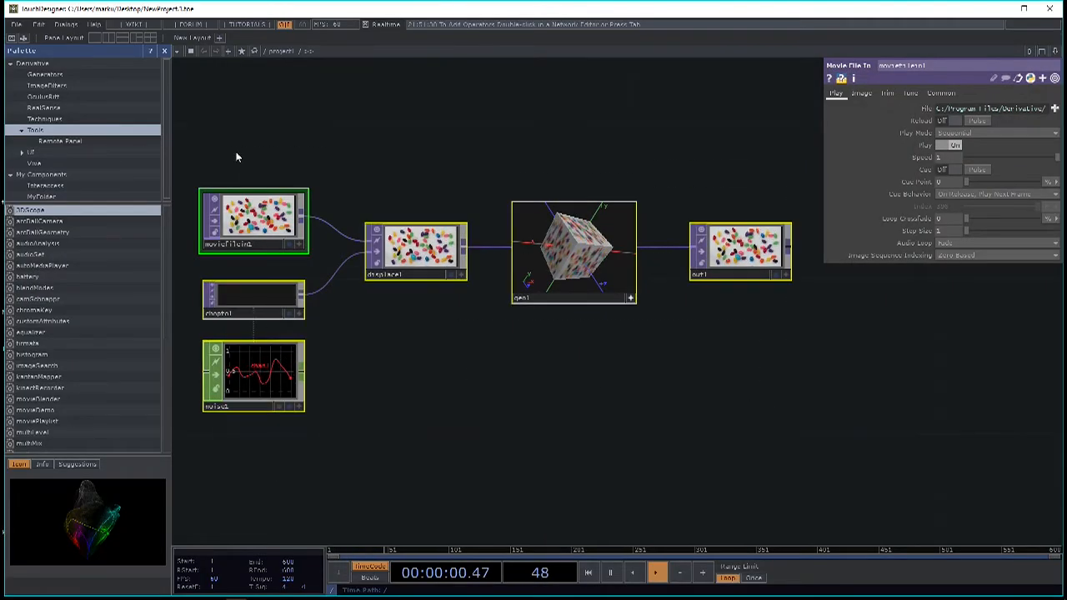
- Start a new empty project and place an environment light from another operator family
{"action": "key", "text": "Delete"}
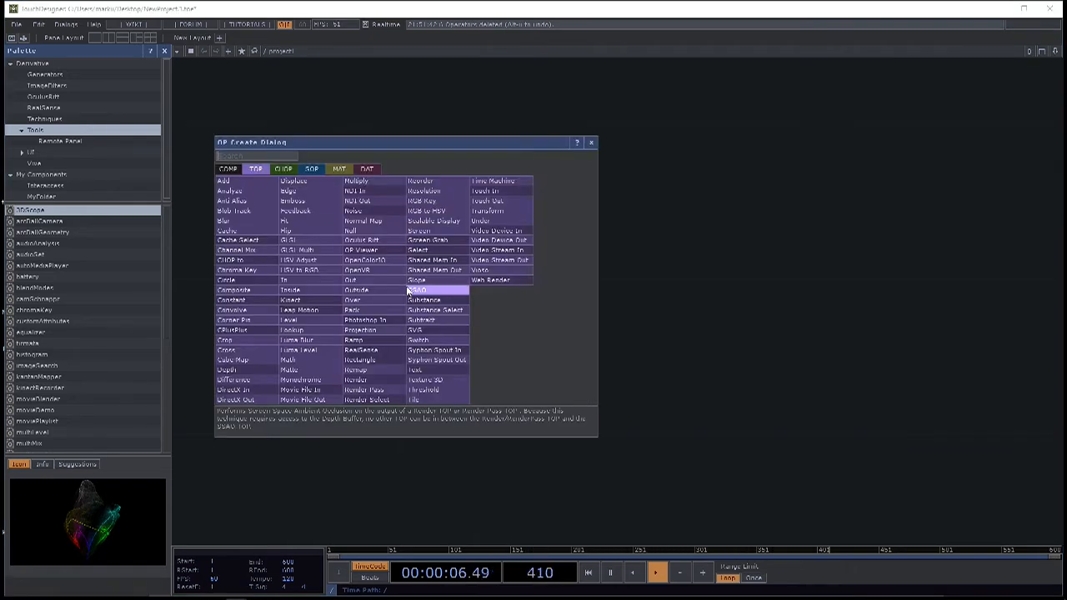
{"action": "left_click", "coordinate": [312, 168]}
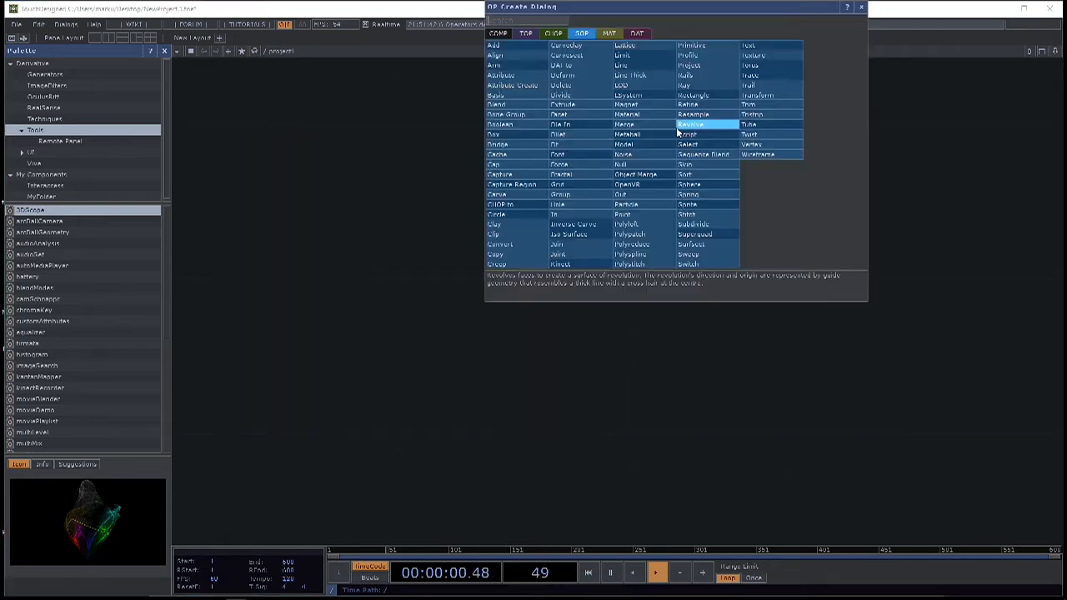
{"action": "left_click", "coordinate": [690, 123]}
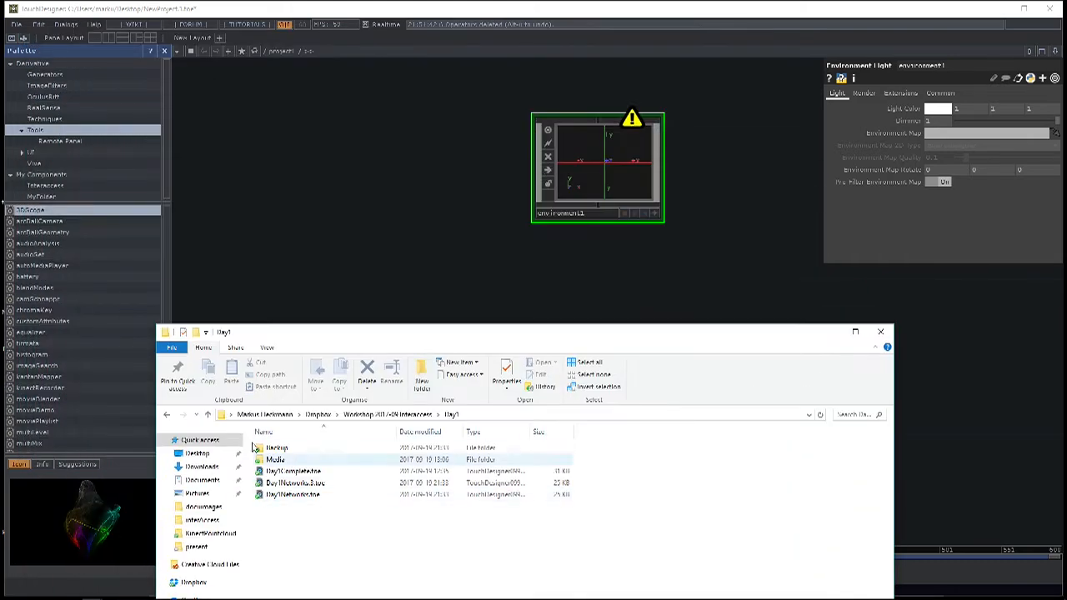
{"action": "mouse_move", "coordinate": [299, 469]}
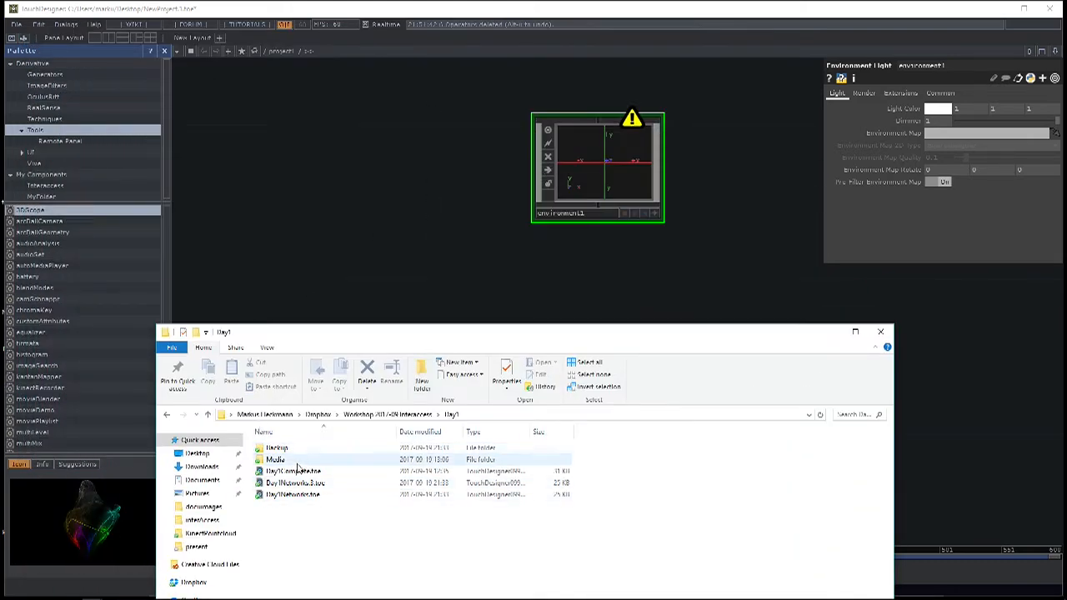
- Browse into the workshop's Media/HDR folder and close the TouchDesigner session
{"action": "double_click", "coordinate": [275, 461]}
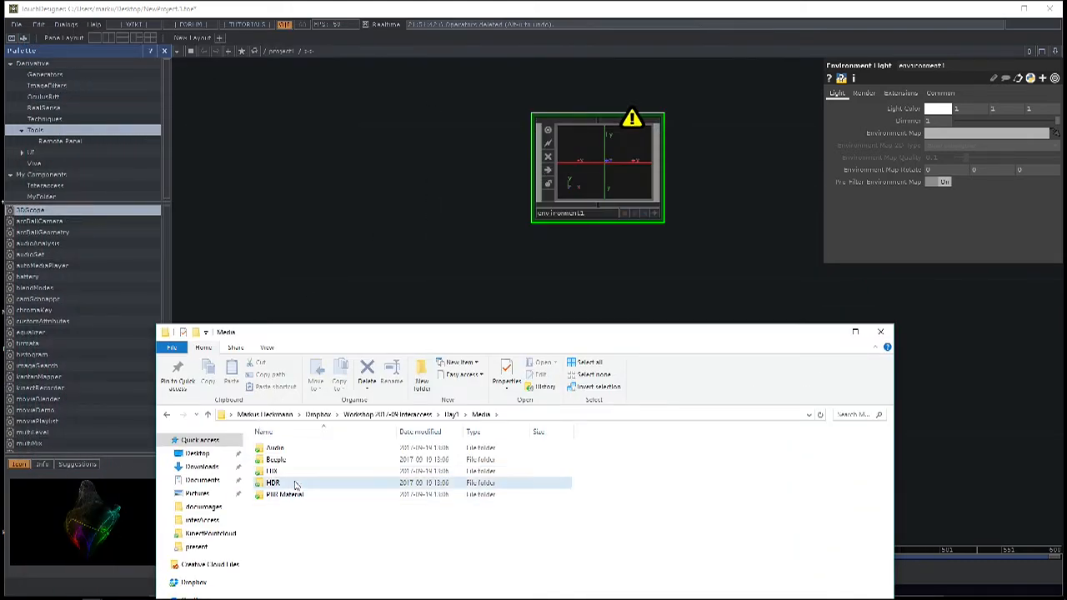
{"action": "double_click", "coordinate": [272, 484]}
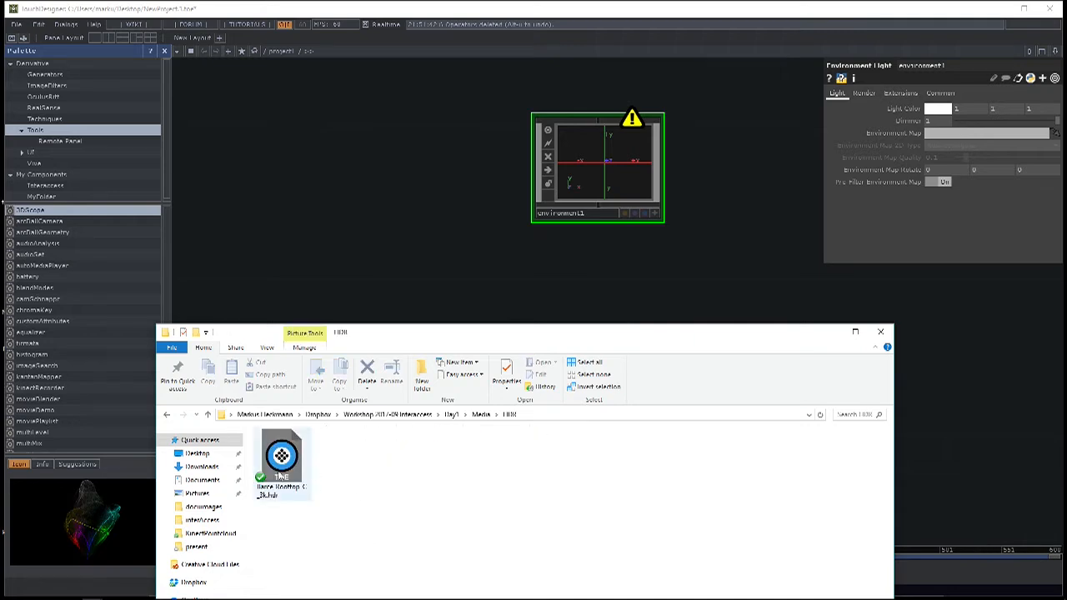
{"action": "left_click", "coordinate": [282, 463]}
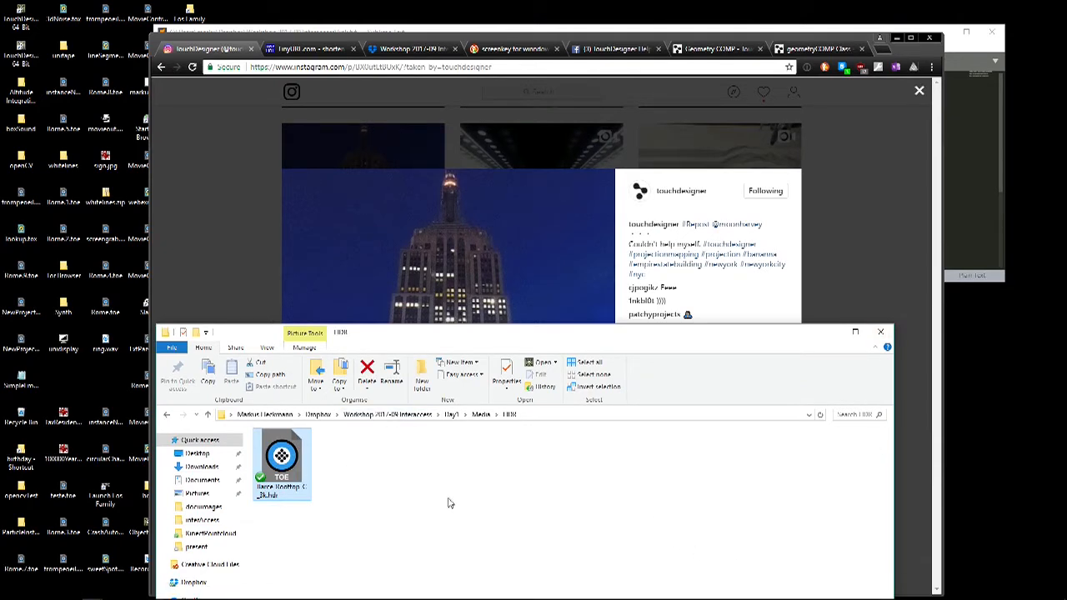
- Search 'touch' in the Start menu and relaunch TouchDesigner to an empty network
{"action": "type", "text": "touch"}
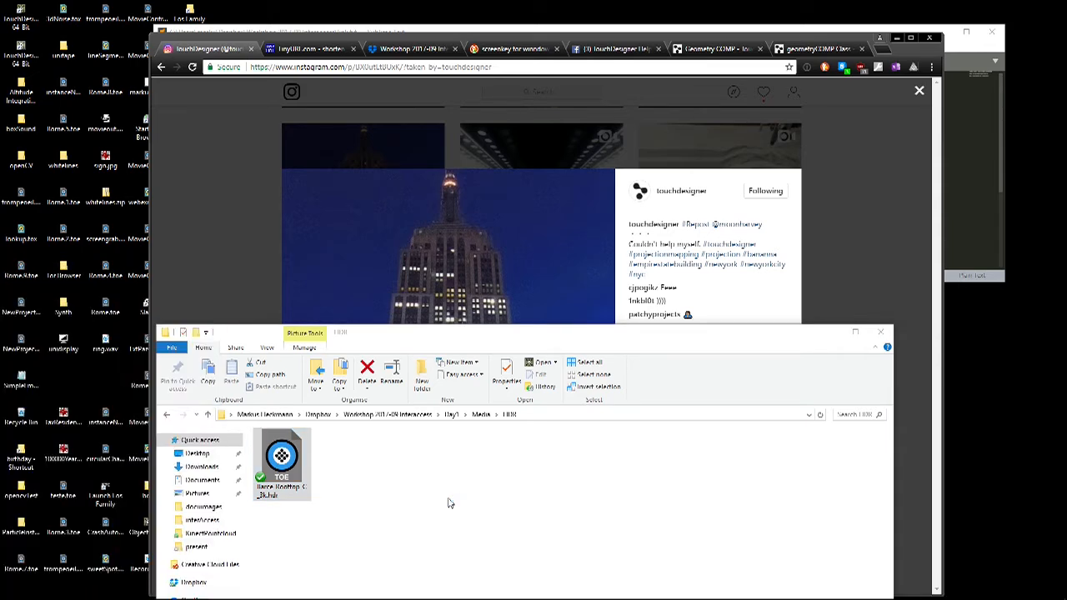
{"action": "double_click", "coordinate": [280, 457]}
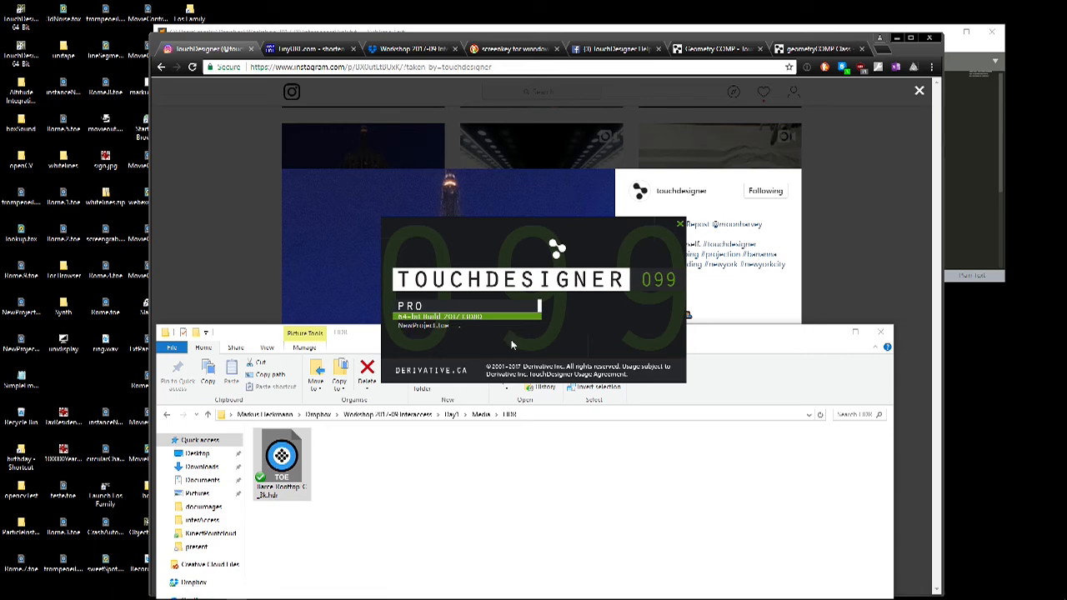
{"action": "double_click", "coordinate": [281, 454]}
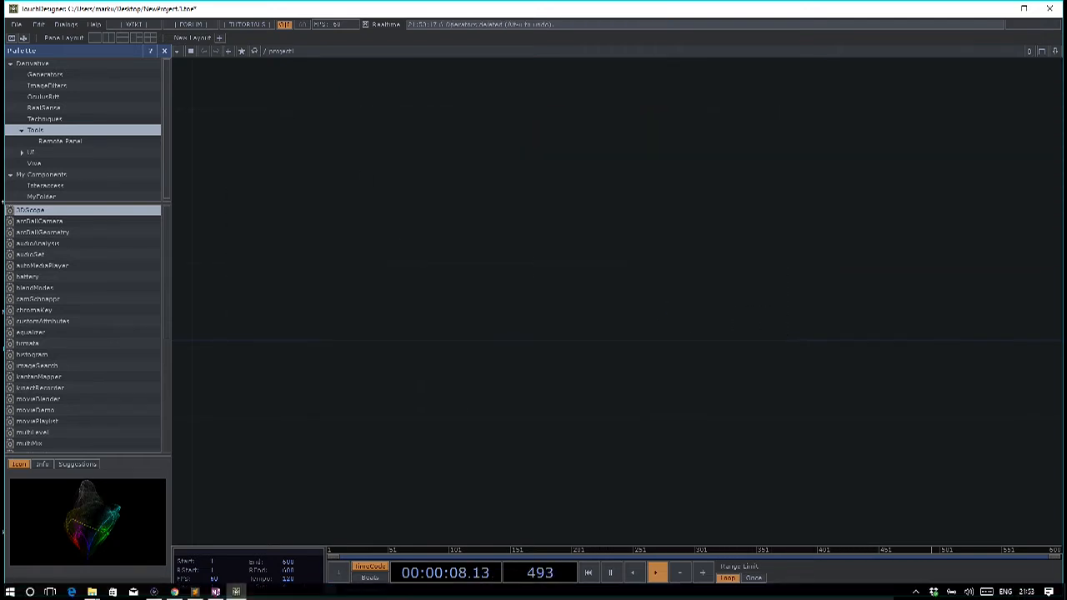
- Bring Explorer forward, go up to the Day1 folder, then return to the empty network
{"action": "left_click", "coordinate": [587, 574]}
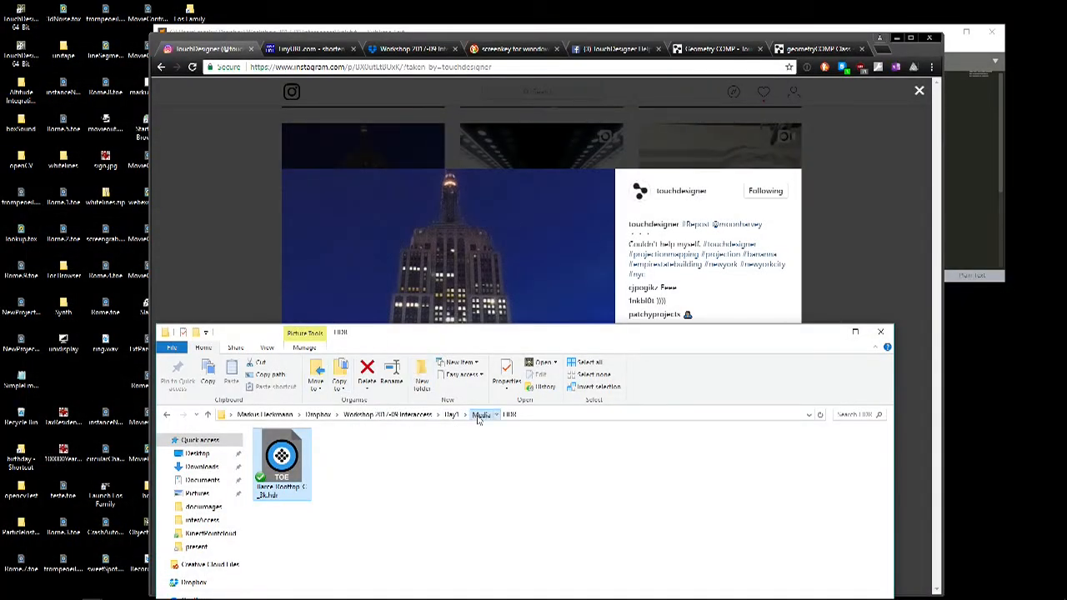
{"action": "left_click", "coordinate": [450, 414]}
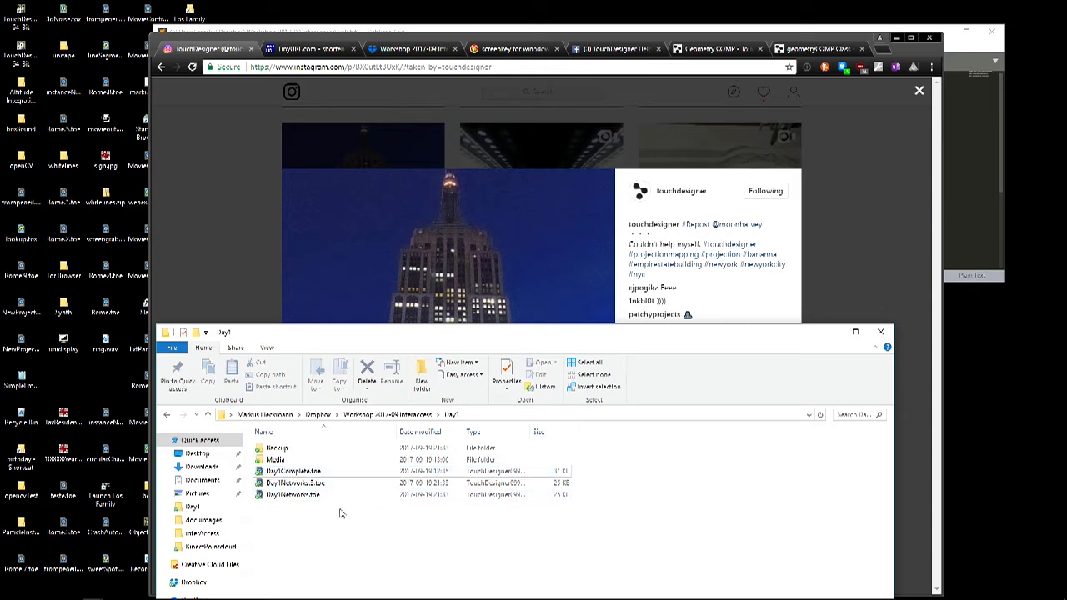
{"action": "left_click", "coordinate": [13, 592]}
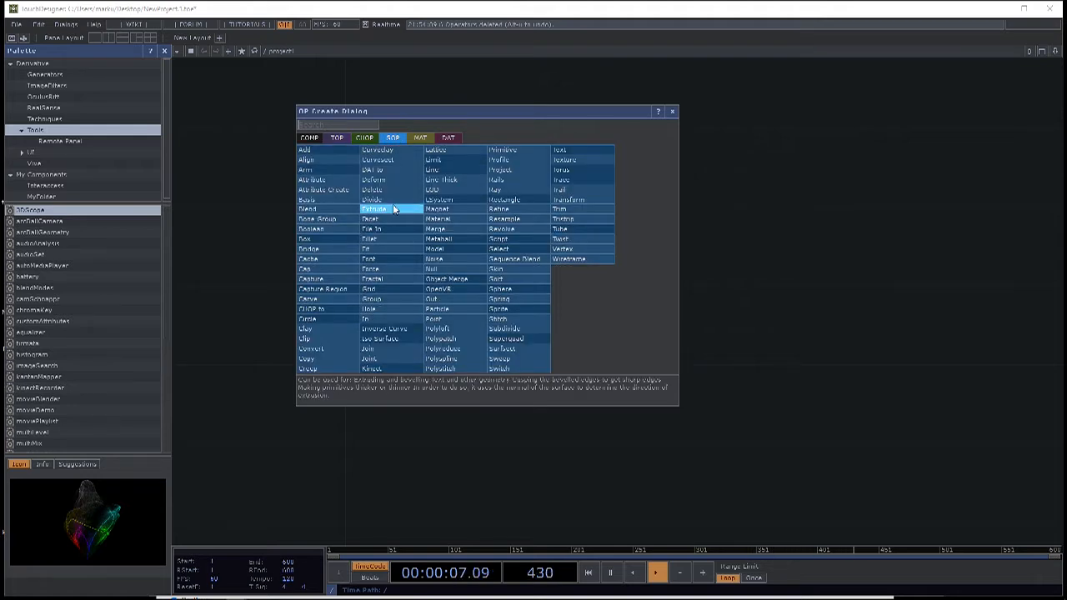
- Create a Sphere SOP with noise inside a geometry component and add a light
{"action": "type", "text": "sphe"}
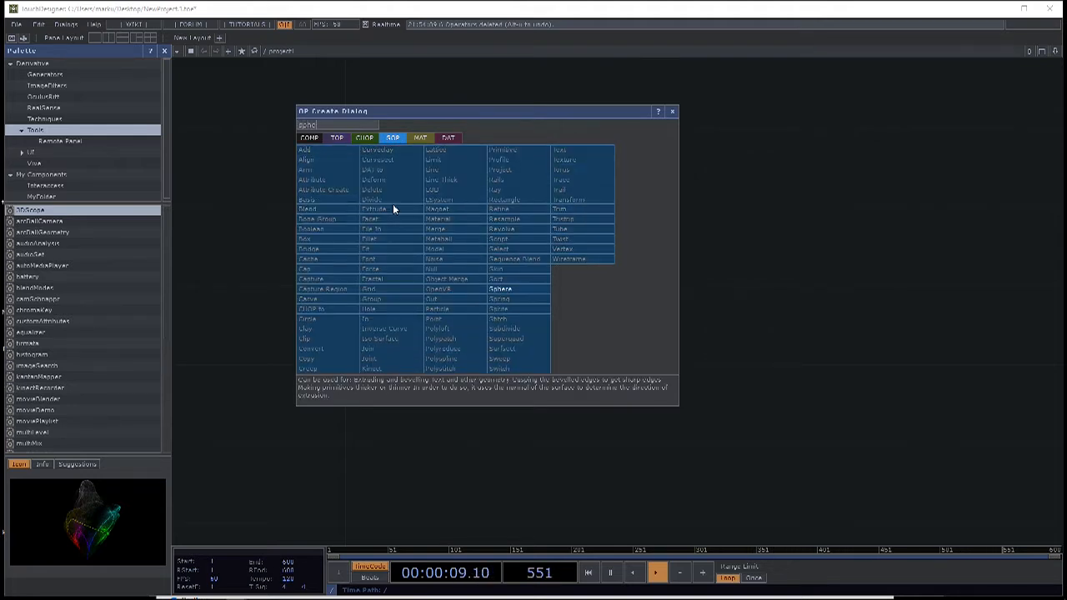
{"action": "left_click", "coordinate": [498, 288]}
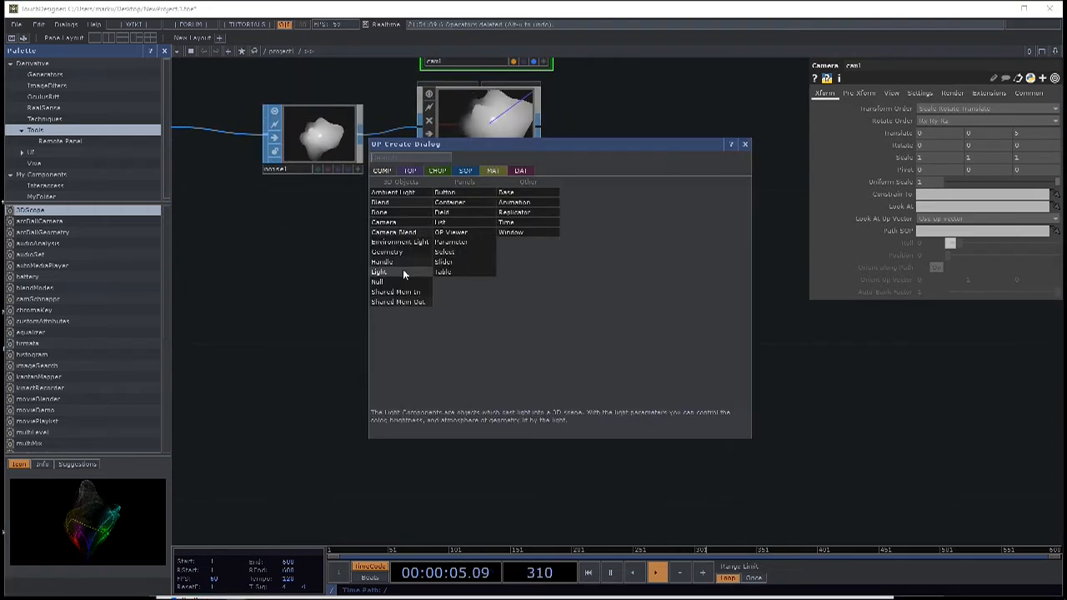
{"action": "left_click", "coordinate": [380, 272]}
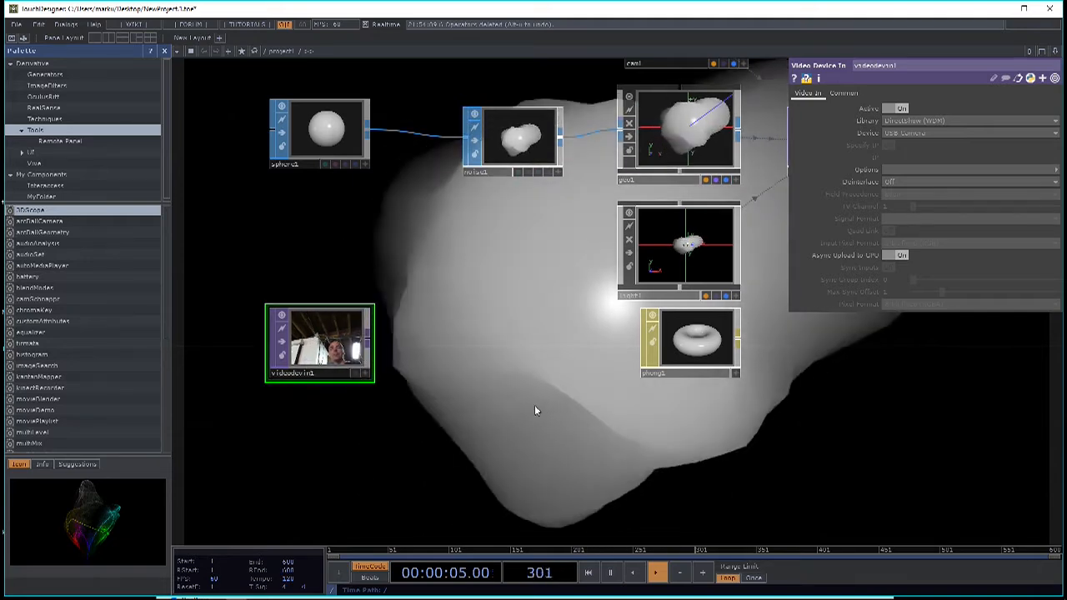
- Add a Video Device In and Null TOP feeding a Phong material, plus a Render TOP
{"action": "left_click", "coordinate": [691, 357]}
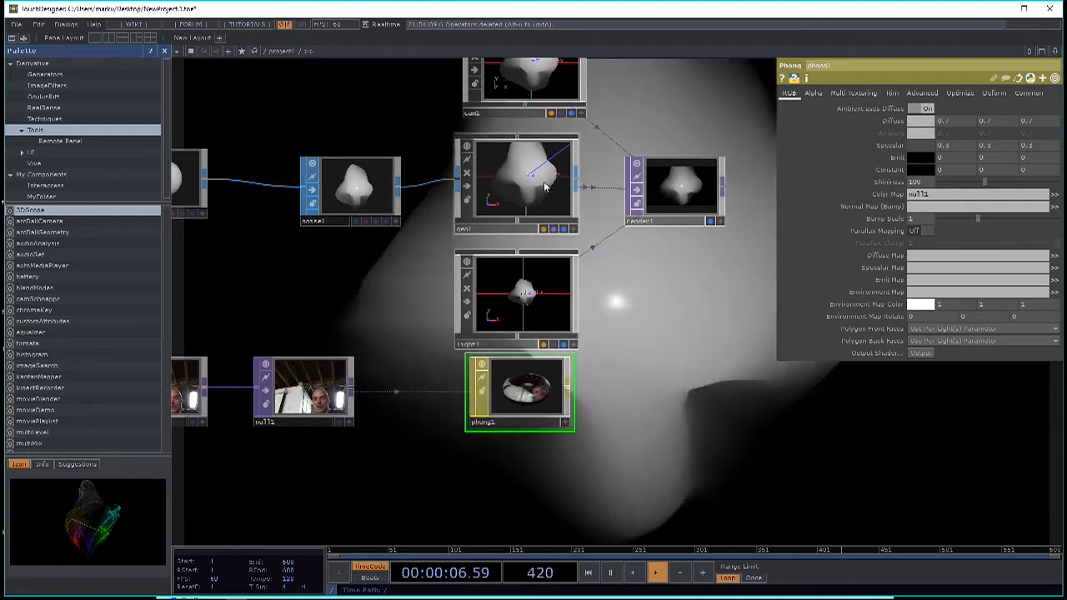
- Set geo1's Render material to phong1 so the sphere shows the webcam image
{"action": "left_click", "coordinate": [515, 175]}
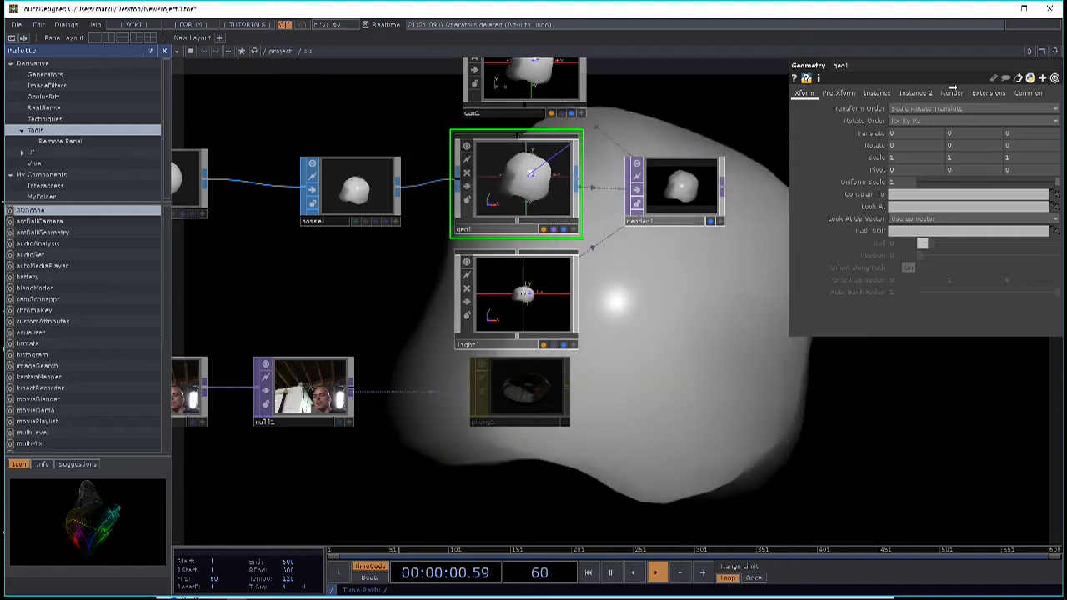
{"action": "left_click", "coordinate": [951, 94]}
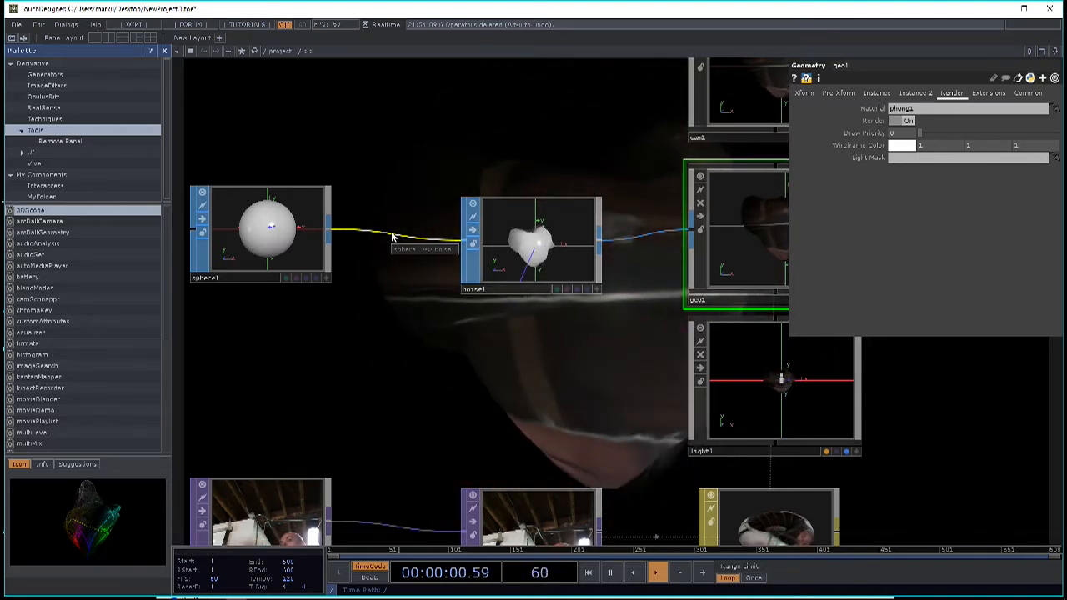
- Home the network view and bring up the OP Create Dialog
{"action": "left_click", "coordinate": [655, 572]}
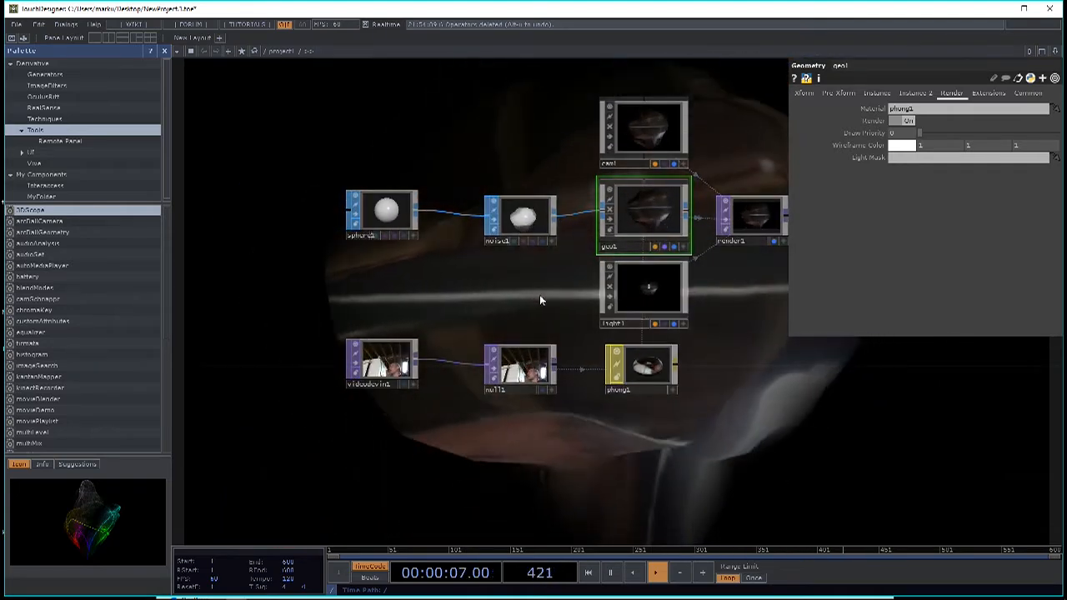
{"action": "left_click", "coordinate": [655, 574]}
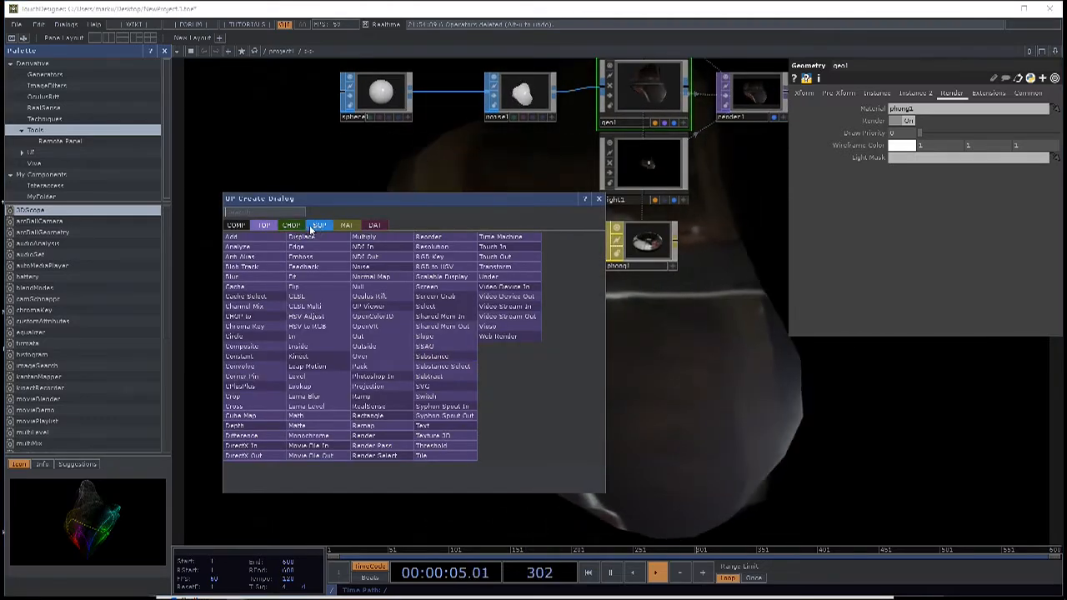
- Add a Circle SOP, then a SOP to CHOP reading noise1's points as channels
{"action": "left_click", "coordinate": [320, 225]}
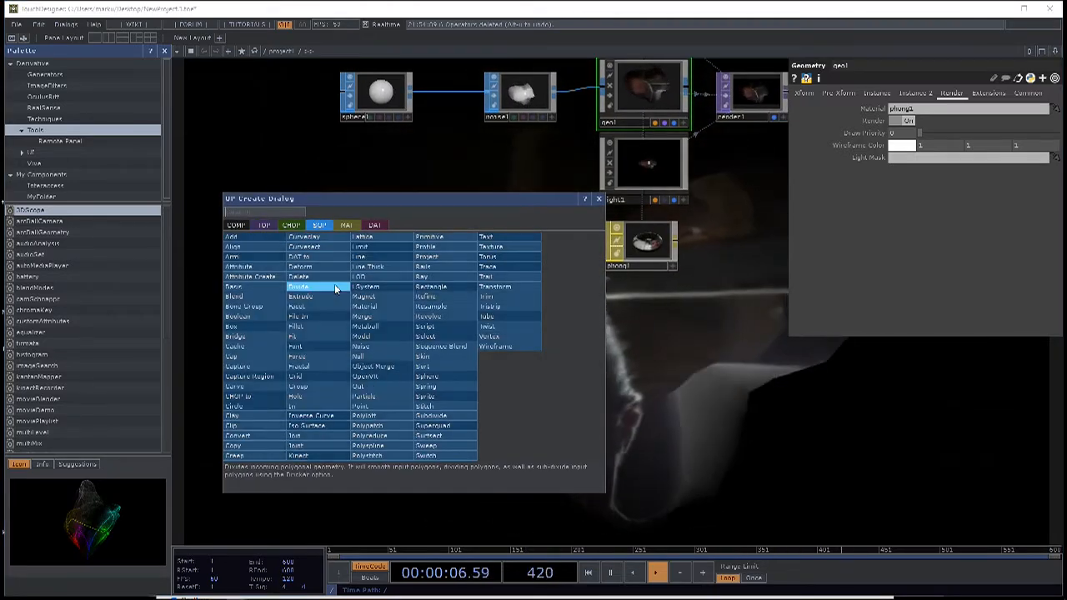
{"action": "left_click", "coordinate": [235, 407]}
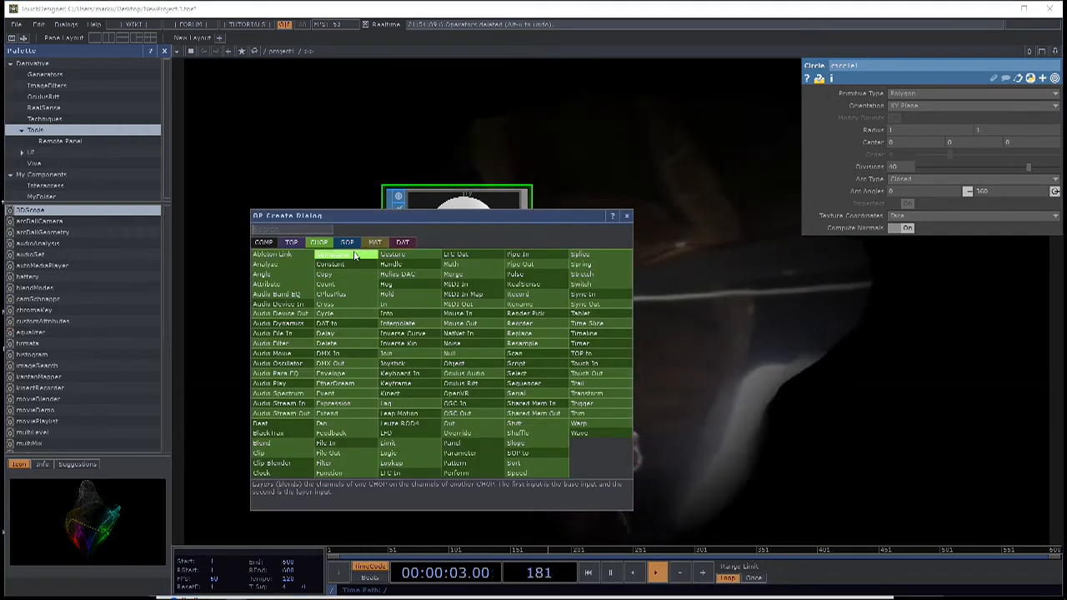
{"action": "left_click", "coordinate": [326, 324]}
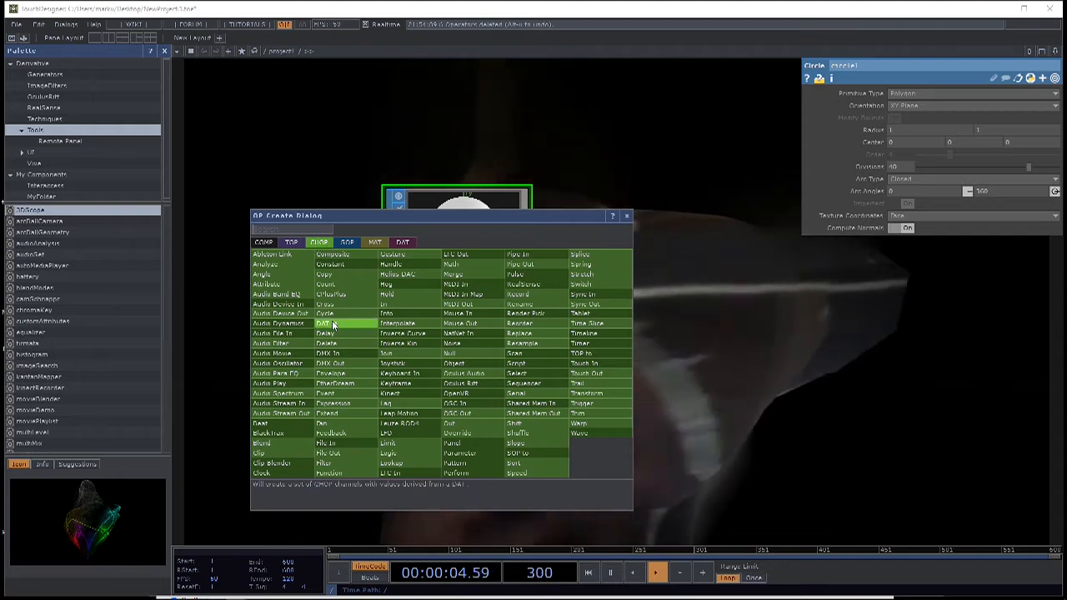
{"action": "type", "text": "sopto"}
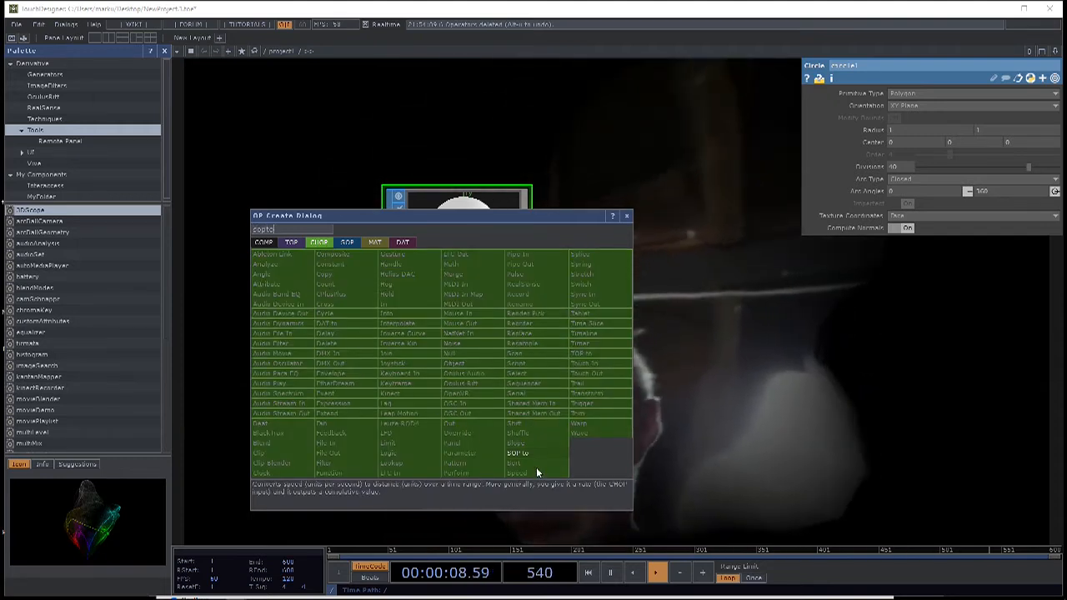
{"action": "left_click", "coordinate": [520, 454]}
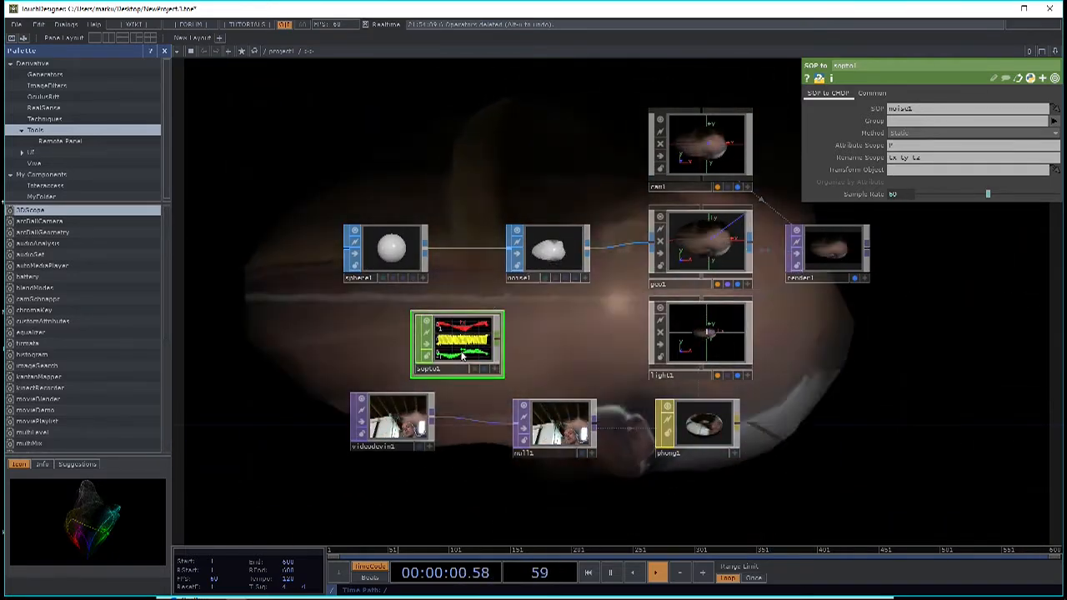
- Inspect the sopto1 channel graphs, then reopen the CHOP operator creation menu
{"action": "left_click", "coordinate": [656, 574]}
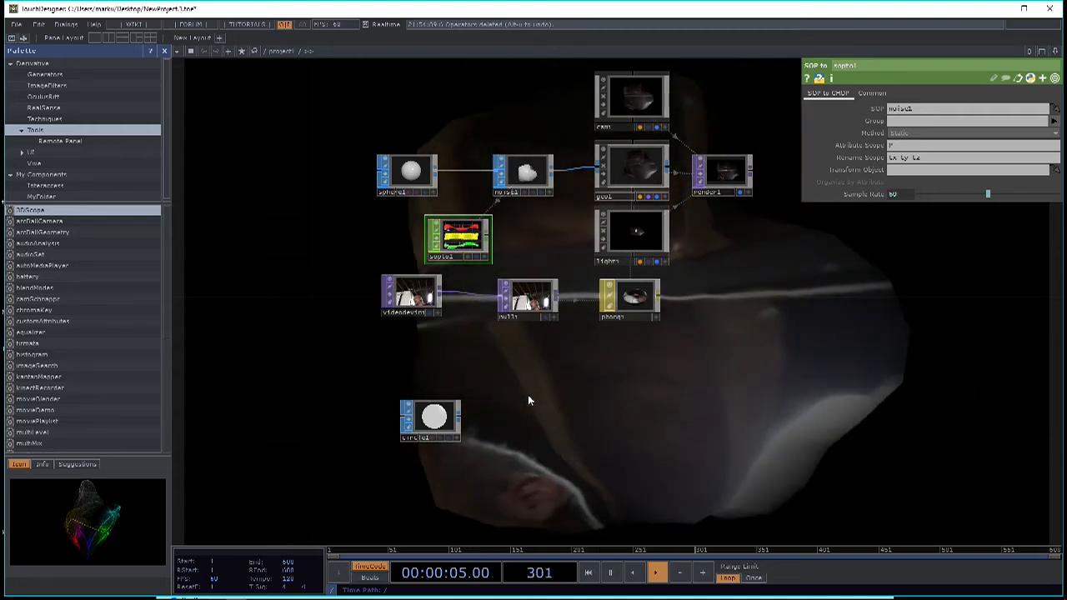
{"action": "left_click", "coordinate": [657, 573]}
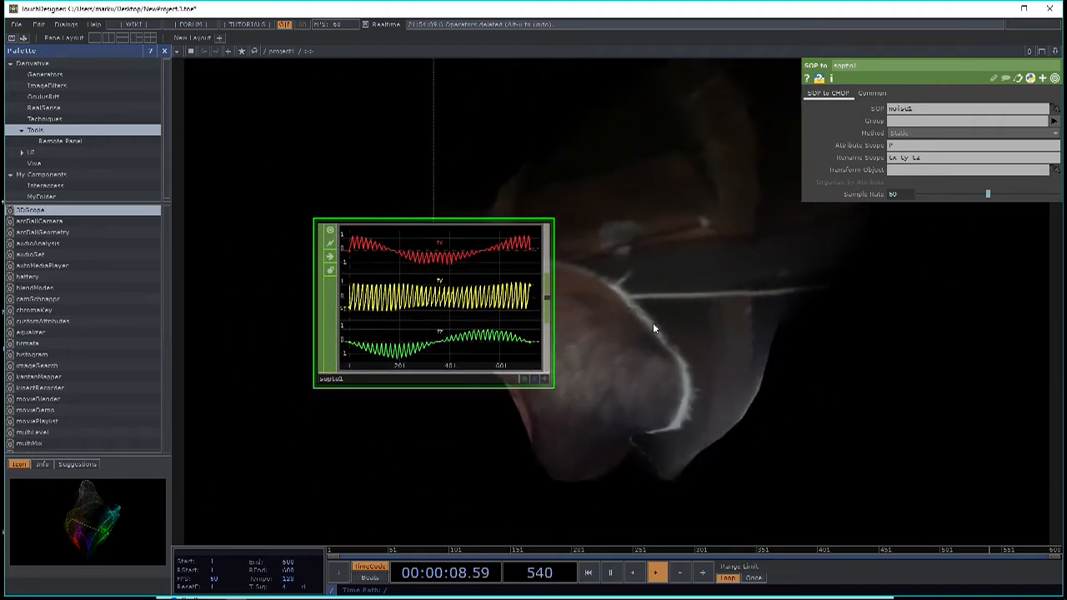
{"action": "left_click", "coordinate": [588, 574]}
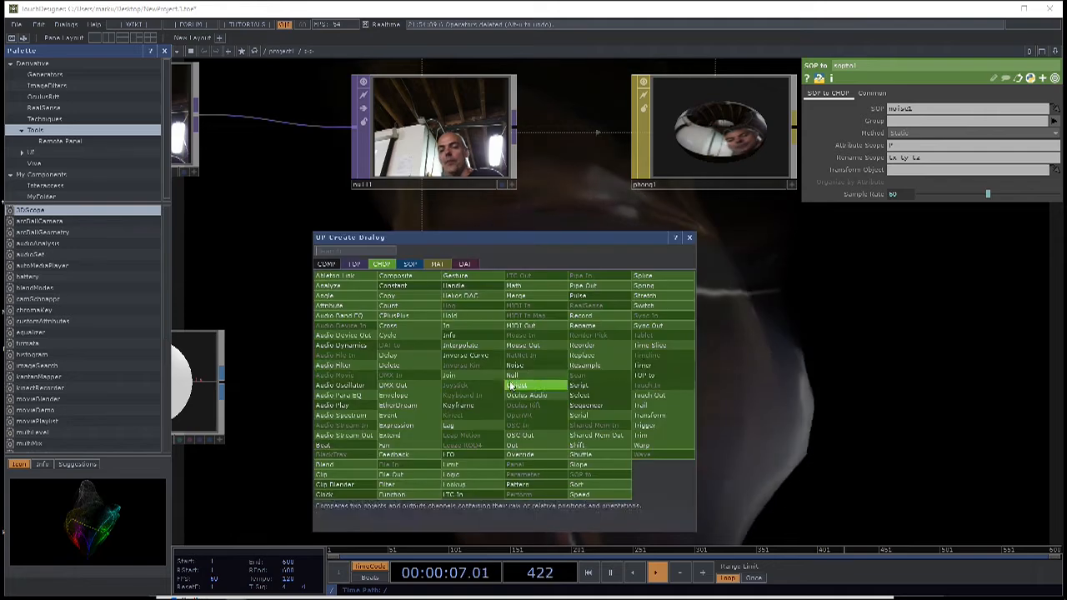
- Create two CHOP to SOP operators and an Audio File In CHOP
{"action": "left_click", "coordinate": [410, 263]}
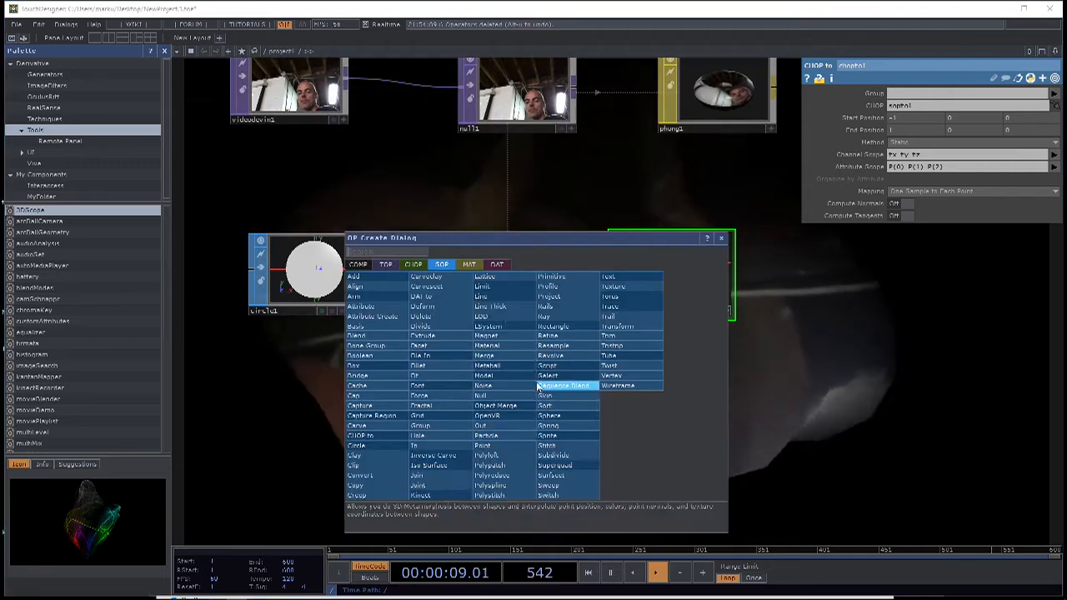
{"action": "left_click", "coordinate": [414, 263]}
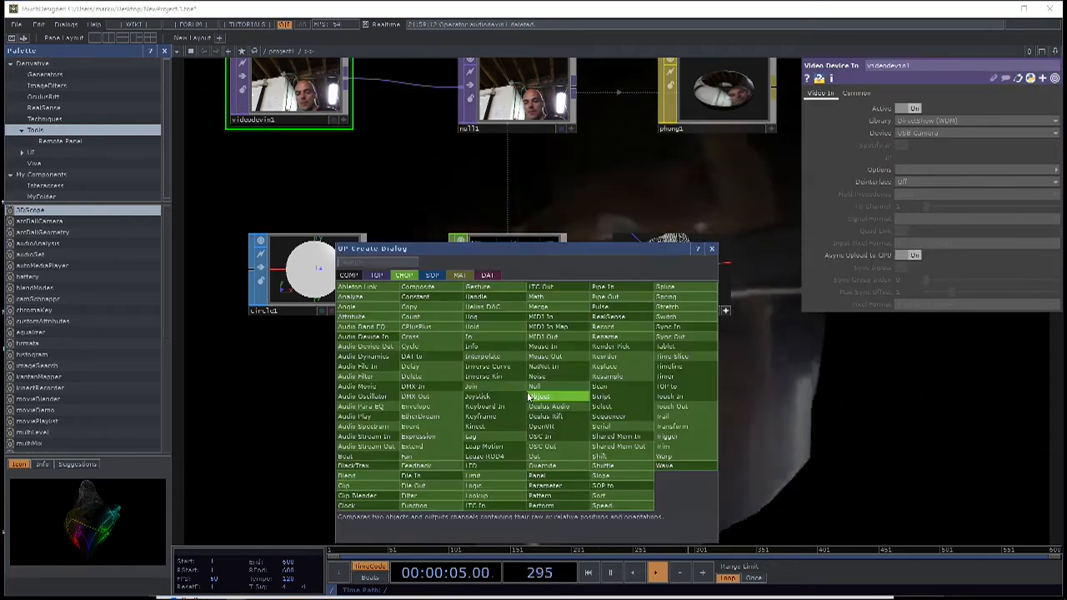
{"action": "left_click", "coordinate": [364, 367]}
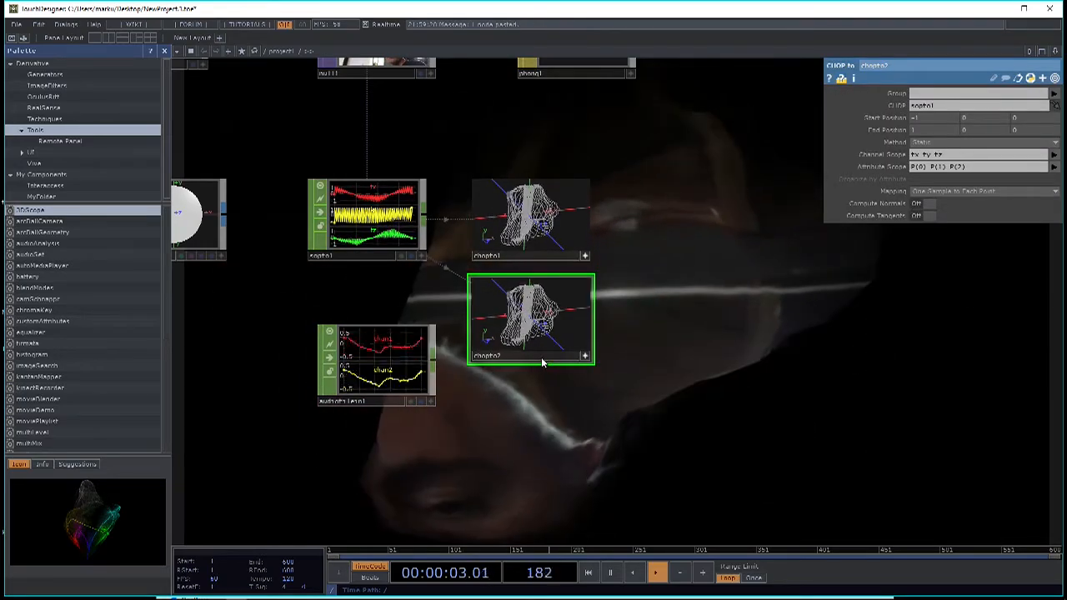
- Point chopto2 at audiofilein1 so its shape comes from the audio channels
{"action": "left_click", "coordinate": [657, 572]}
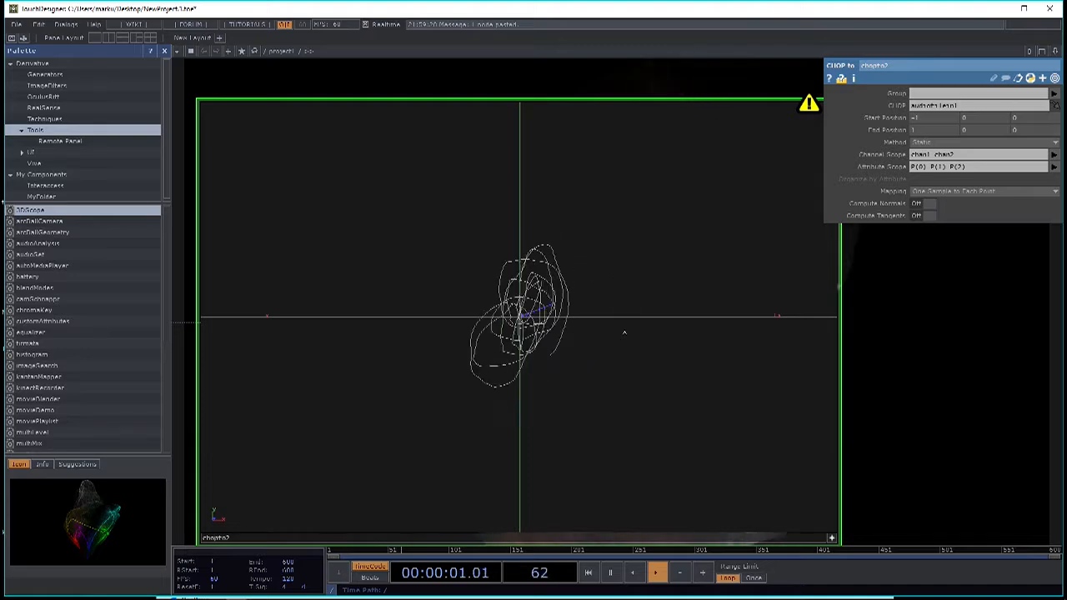
{"action": "left_click", "coordinate": [654, 572]}
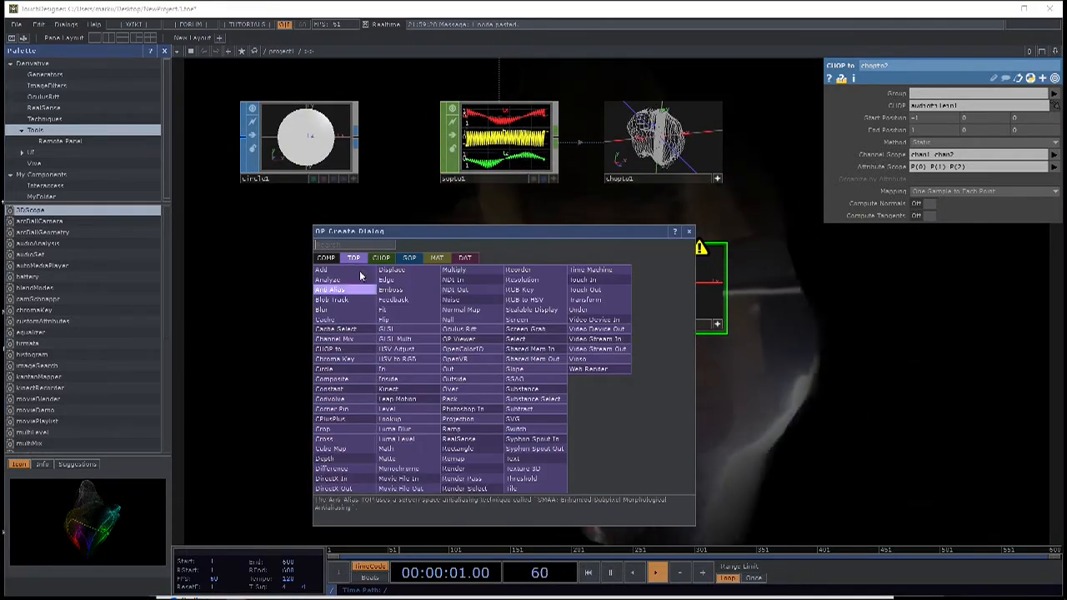
- Add a CHOP to TOP reading audiofilein1 and set its data format and output resolution
{"action": "type", "text": "chop"}
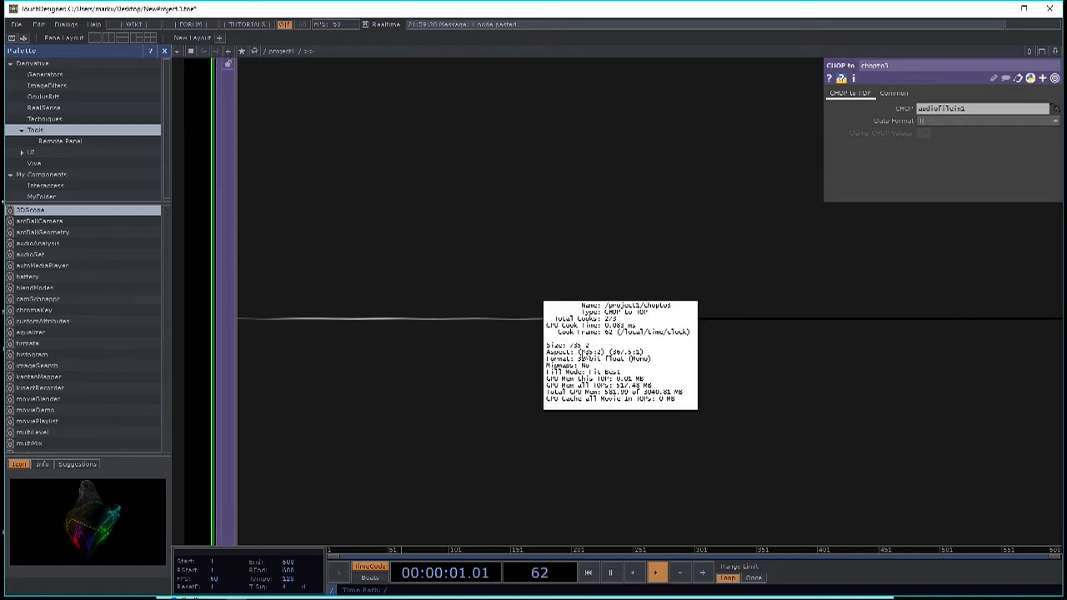
{"action": "left_click", "coordinate": [656, 572]}
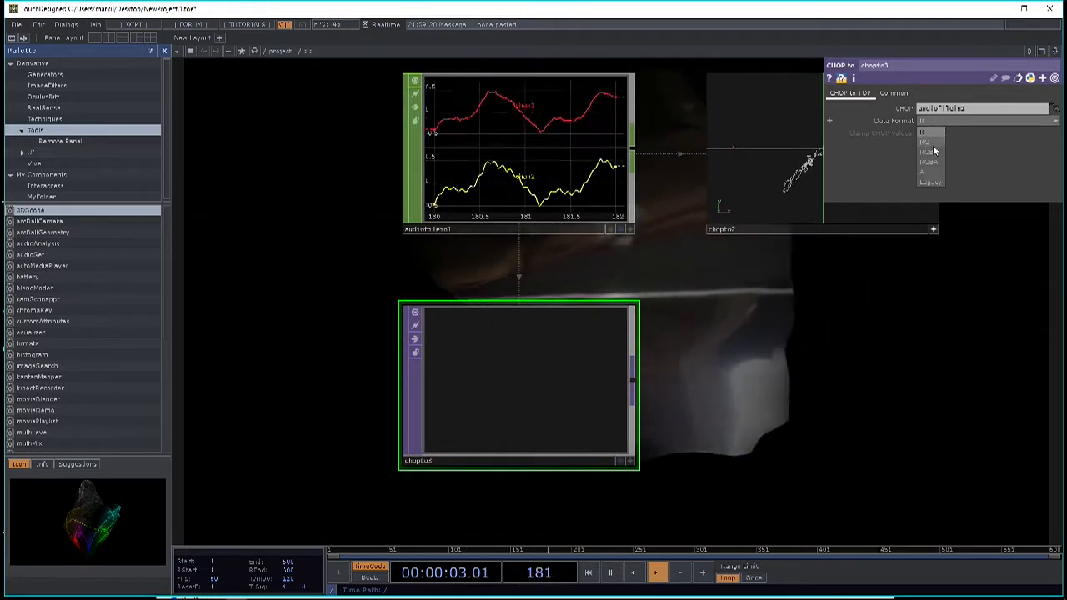
{"action": "left_click", "coordinate": [931, 180]}
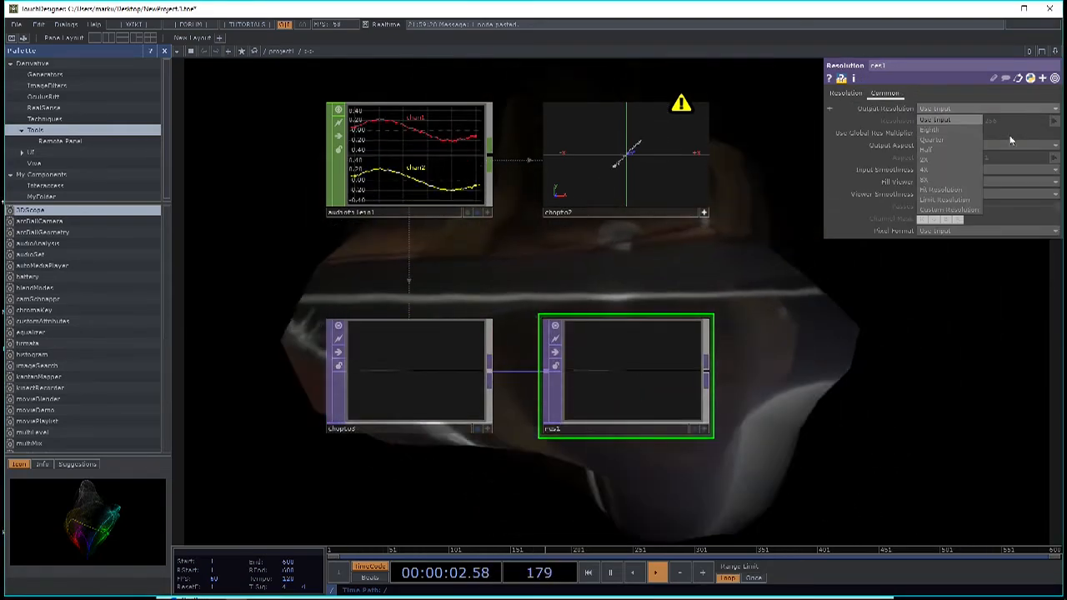
{"action": "left_click", "coordinate": [948, 200]}
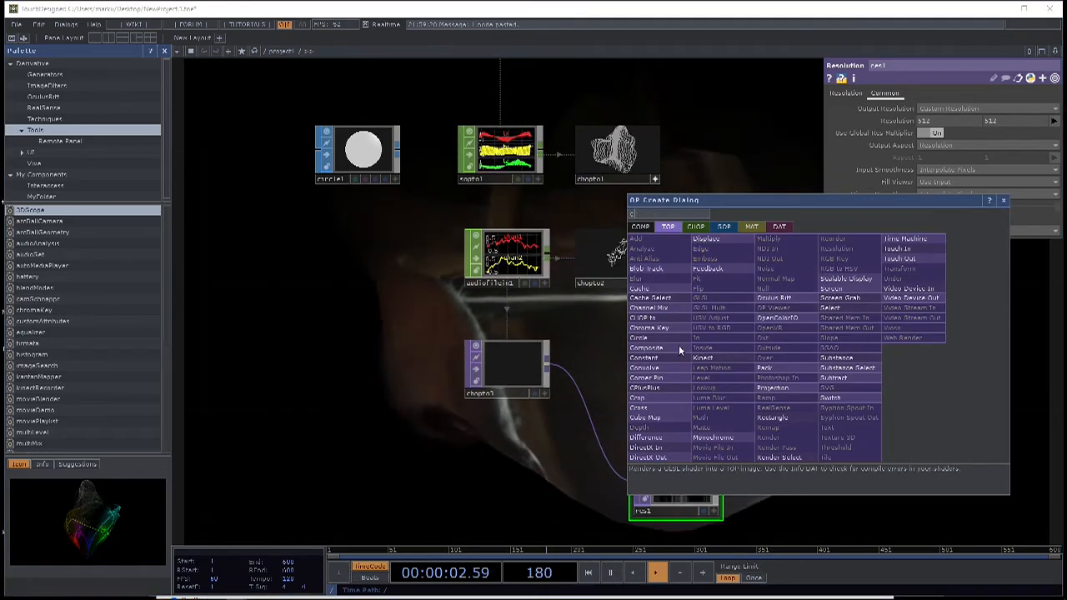
- Feed a Constant and Transform TOP into a Displace TOP driven by the CHOP to TOP
{"action": "left_click", "coordinate": [643, 357]}
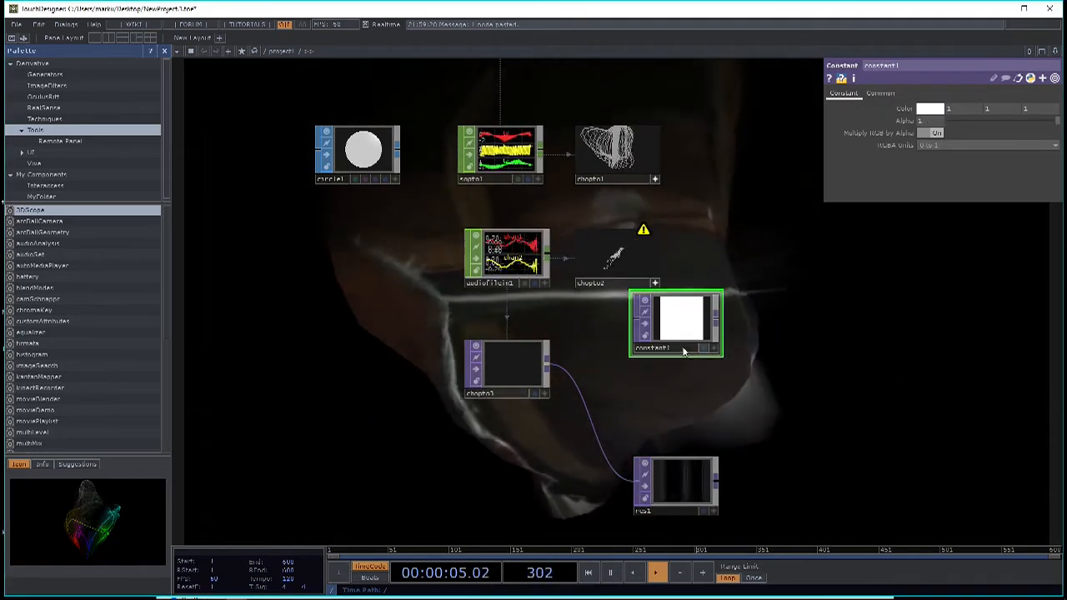
{"action": "left_click", "coordinate": [880, 93]}
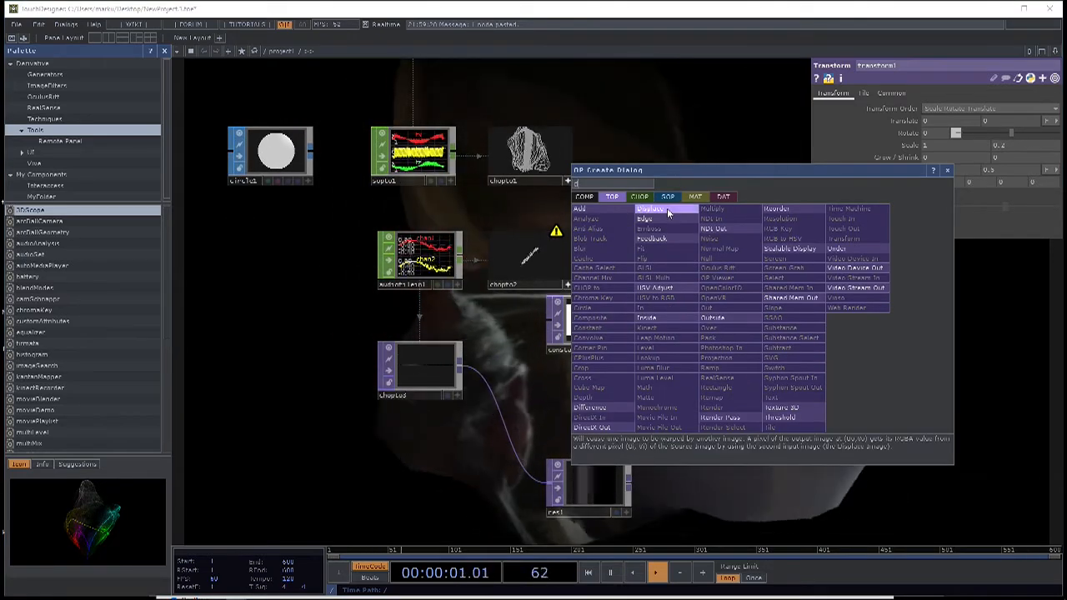
{"action": "left_click", "coordinate": [649, 209]}
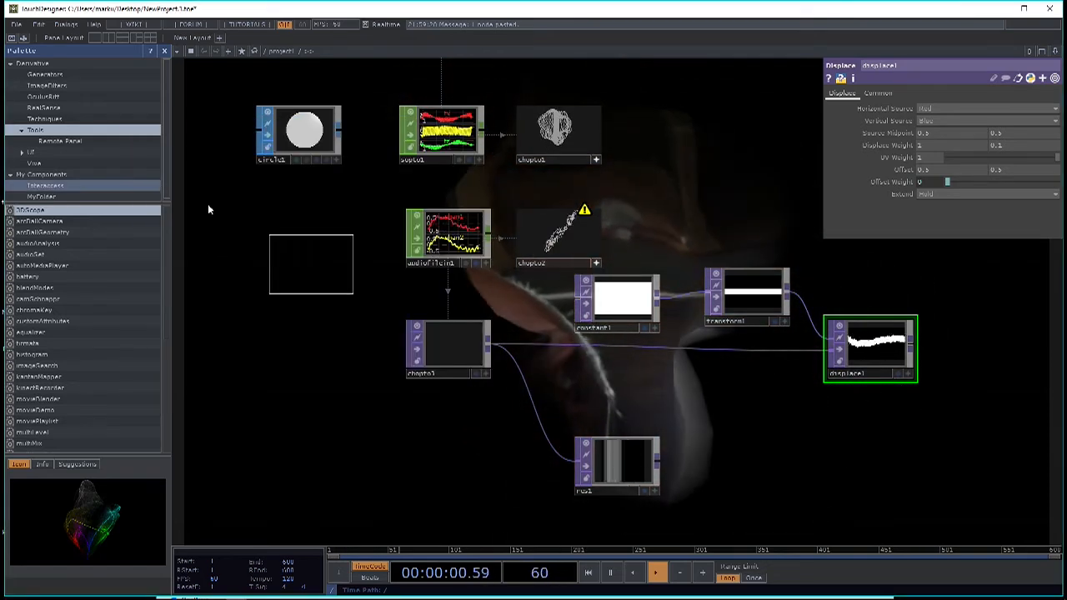
- Add a CHOP to DAT that tabulates the audiofilein1 channel values
{"action": "double_click", "coordinate": [310, 263]}
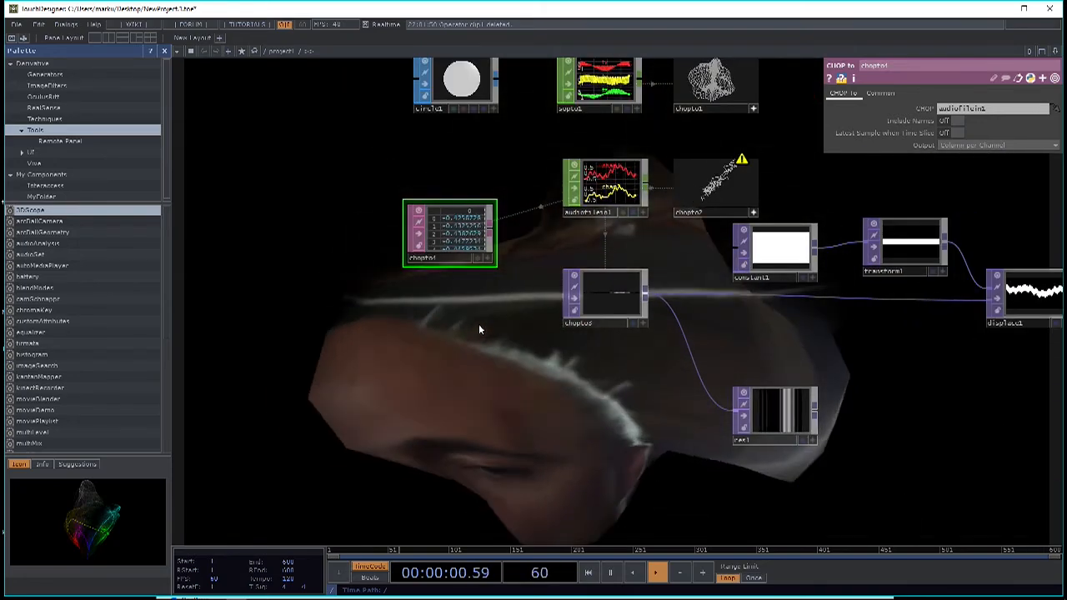
{"action": "left_click", "coordinate": [655, 574]}
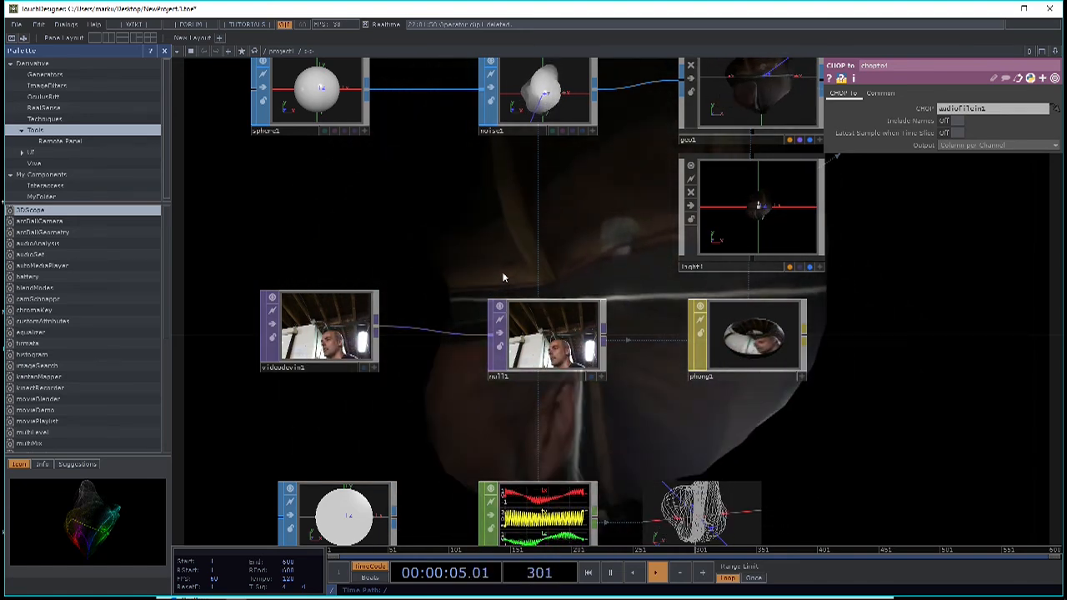
- Home the network editor to frame all conversion operators
{"action": "left_click", "coordinate": [655, 572]}
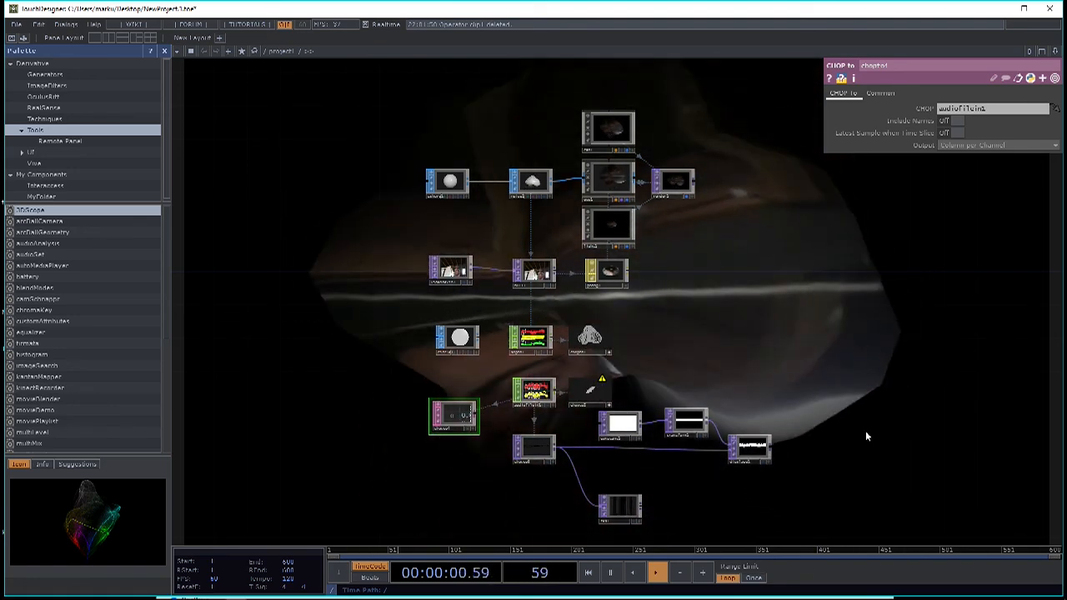
{"action": "left_click", "coordinate": [657, 574]}
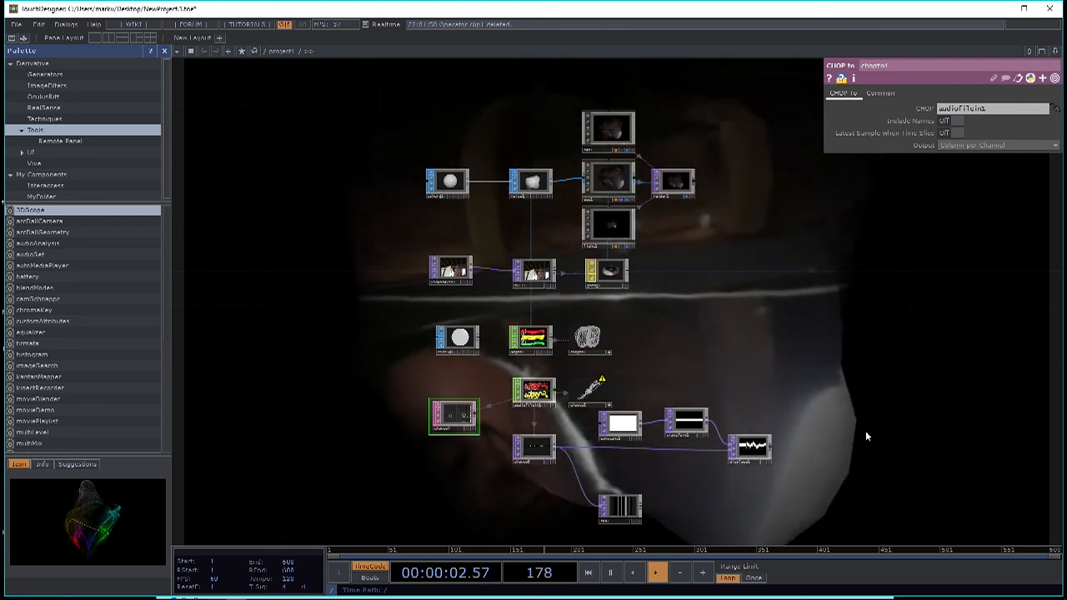